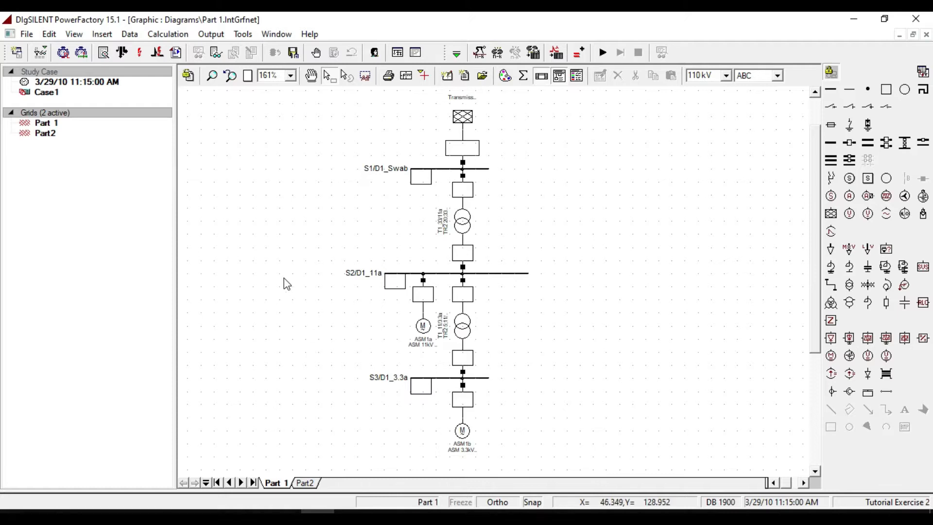
{"action": "mouse_move", "coordinate": [291, 277]}
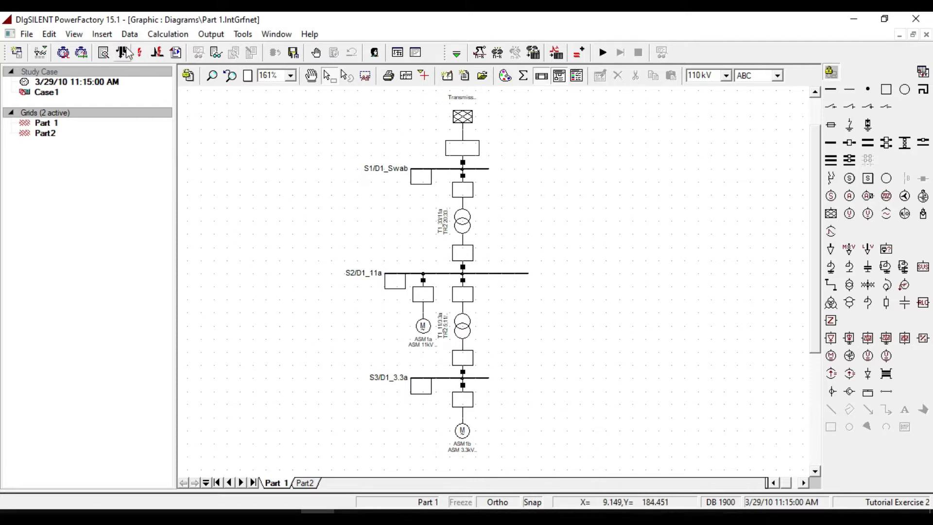
{"action": "mouse_move", "coordinate": [157, 53]}
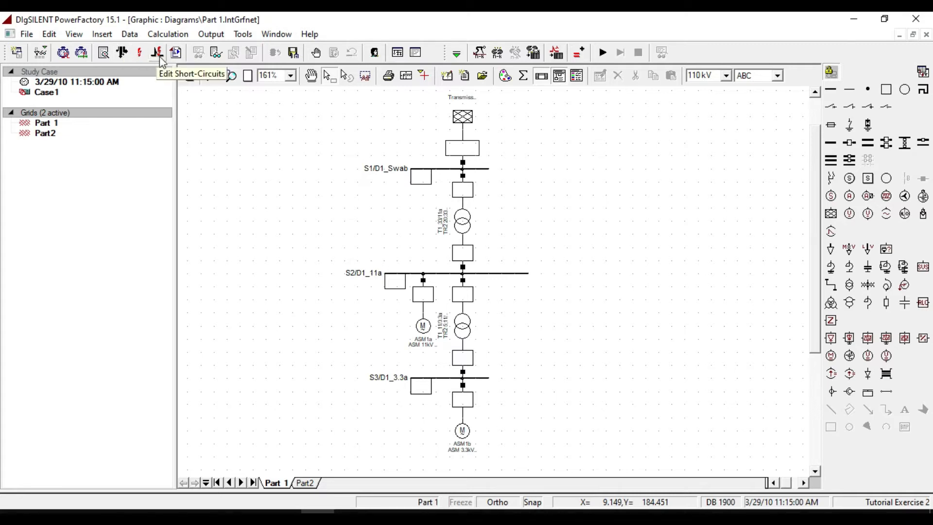
{"action": "mouse_move", "coordinate": [183, 98]}
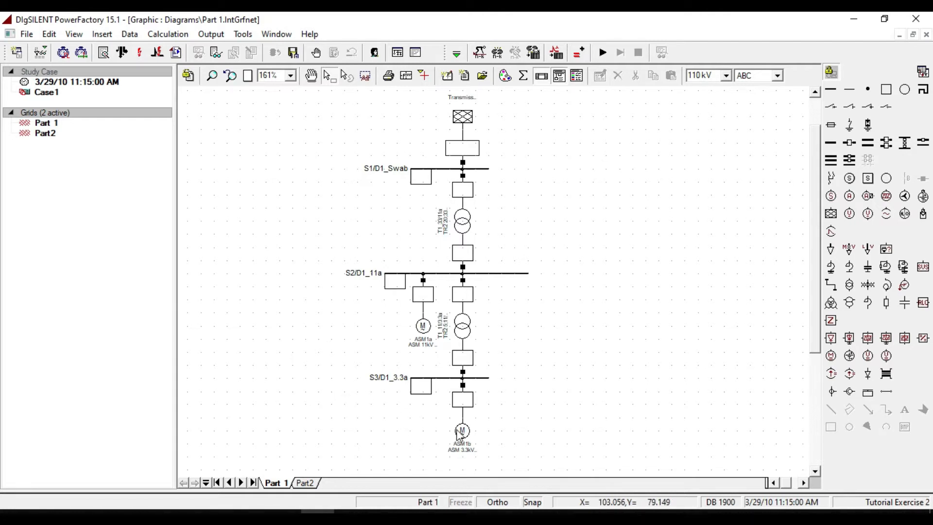
Open motor ASM1b's ASM 3.3kV 2MVA machine type on its Load Flow page.
{"action": "left_click", "coordinate": [422, 326]}
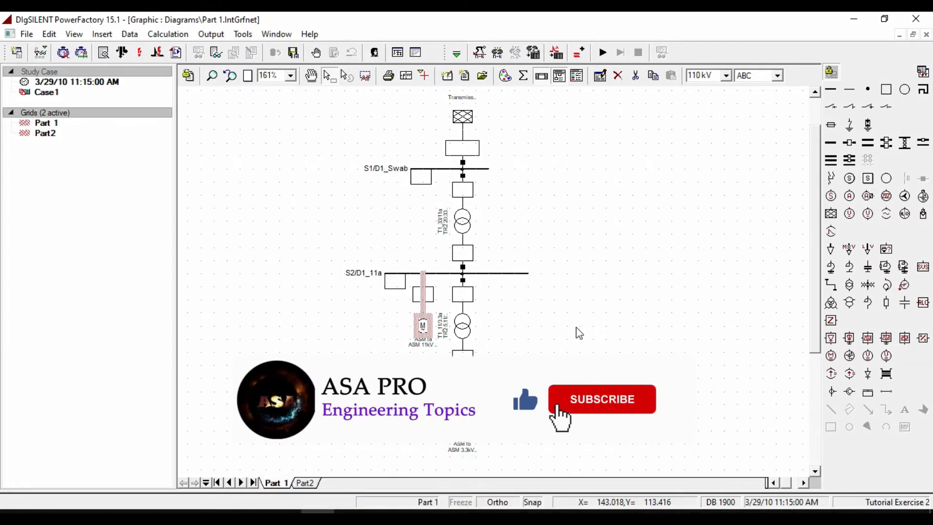
{"action": "left_click", "coordinate": [601, 398]}
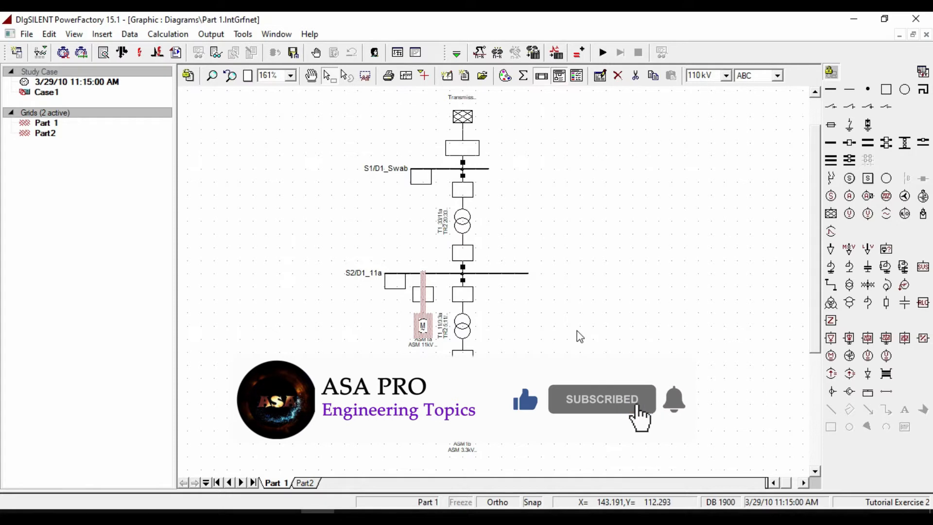
{"action": "mouse_move", "coordinate": [696, 505]}
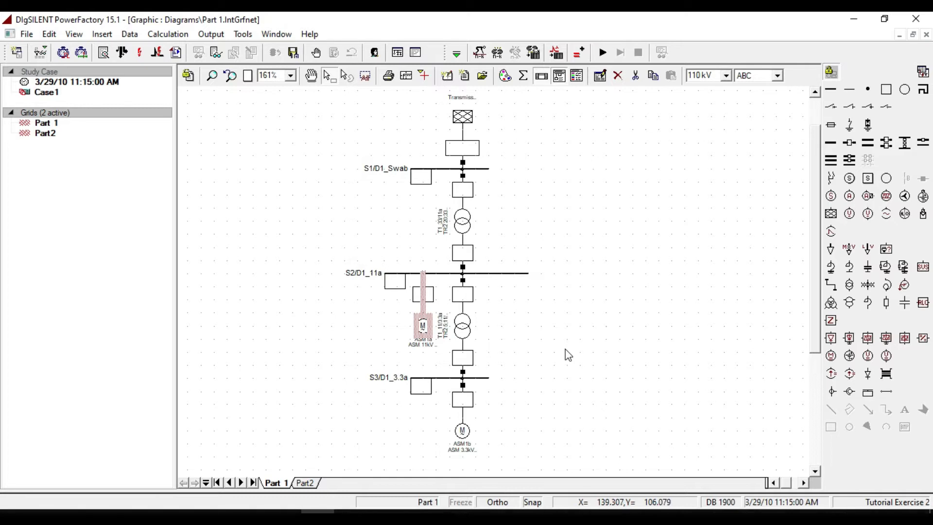
{"action": "mouse_move", "coordinate": [559, 365]}
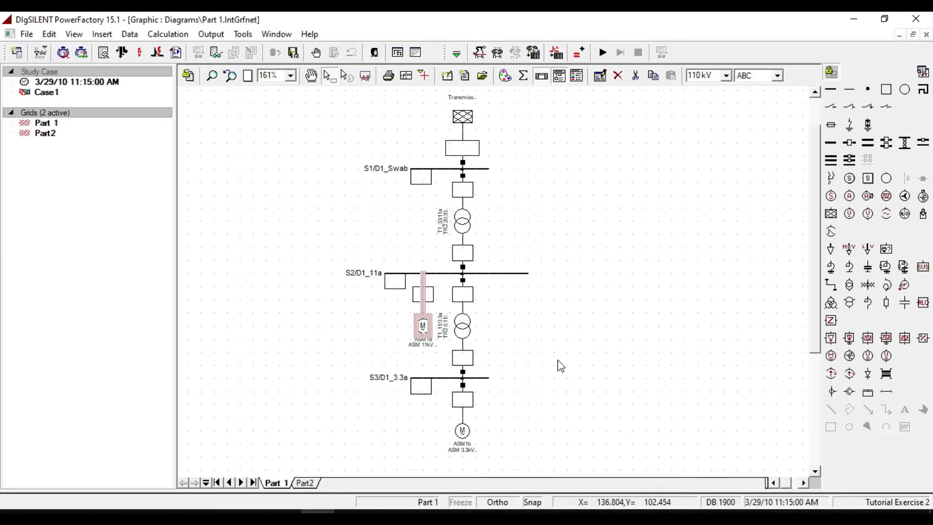
{"action": "mouse_move", "coordinate": [554, 370]}
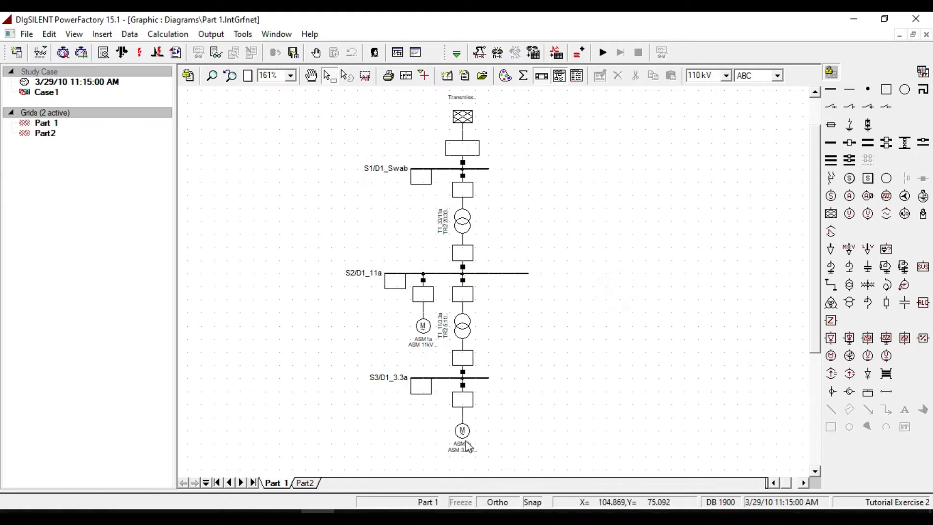
{"action": "double_click", "coordinate": [462, 431]}
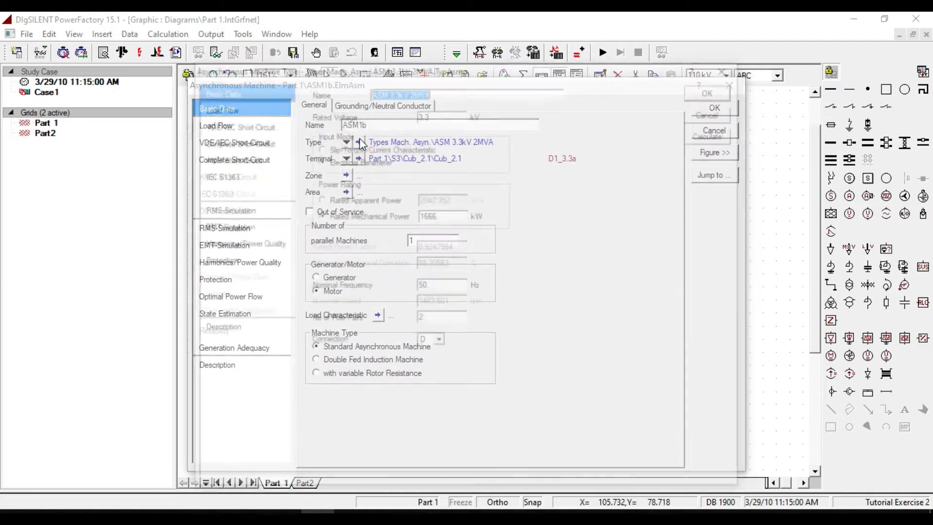
{"action": "left_click", "coordinate": [359, 142]}
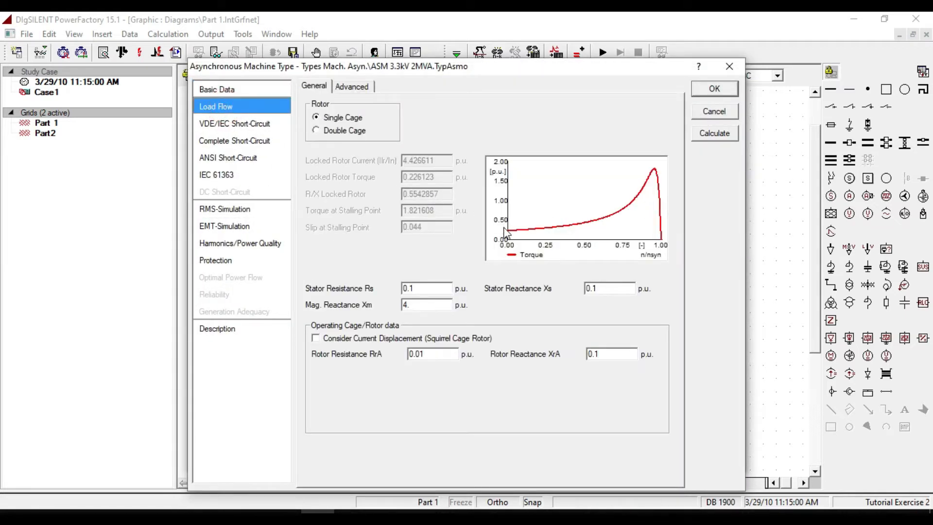
{"action": "mouse_move", "coordinate": [652, 181]}
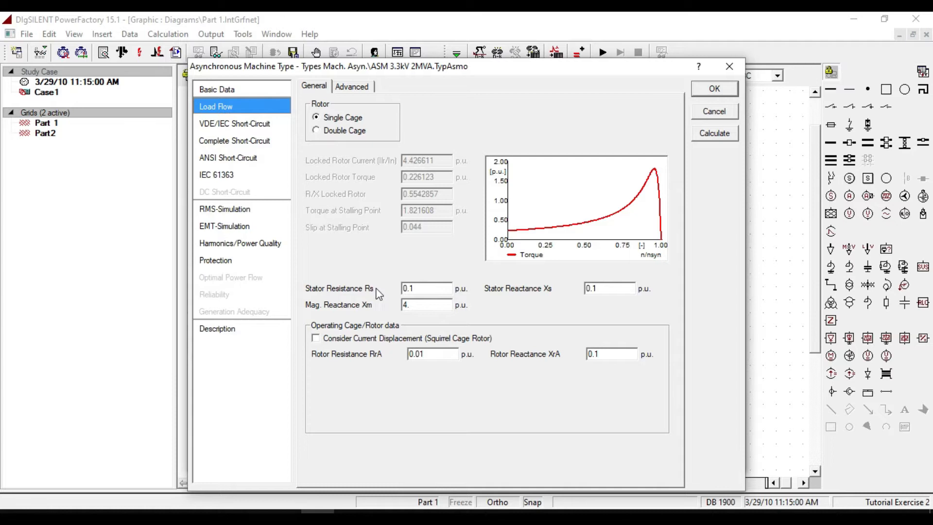
{"action": "mouse_move", "coordinate": [302, 290]}
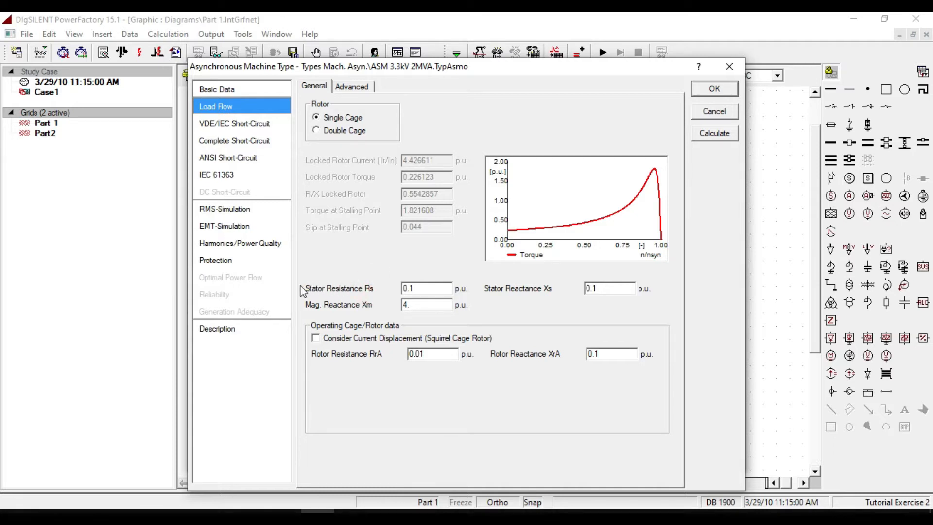
{"action": "mouse_move", "coordinate": [332, 318]}
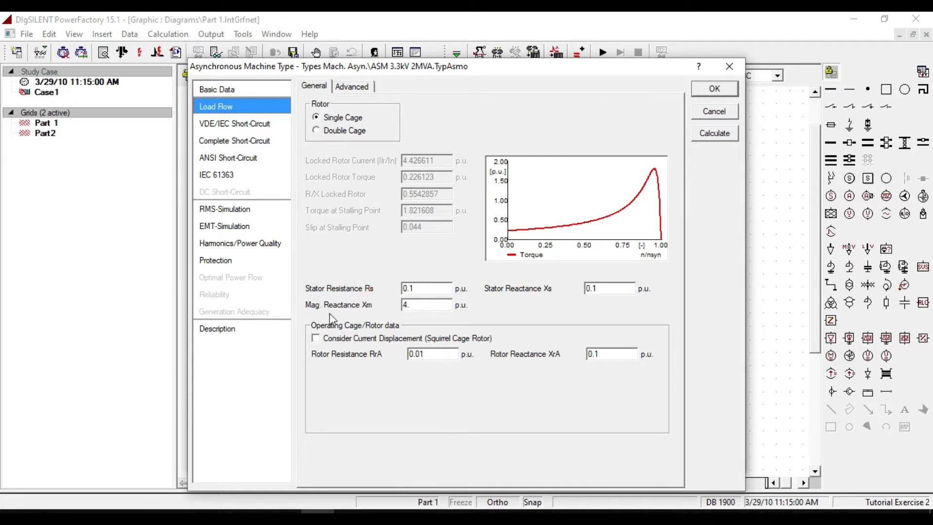
{"action": "mouse_move", "coordinate": [395, 334]}
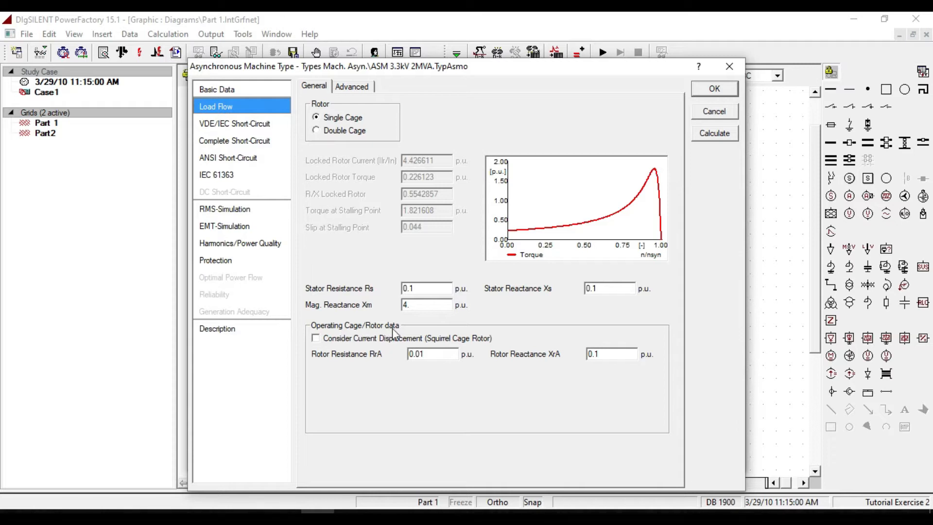
{"action": "mouse_move", "coordinate": [370, 338]}
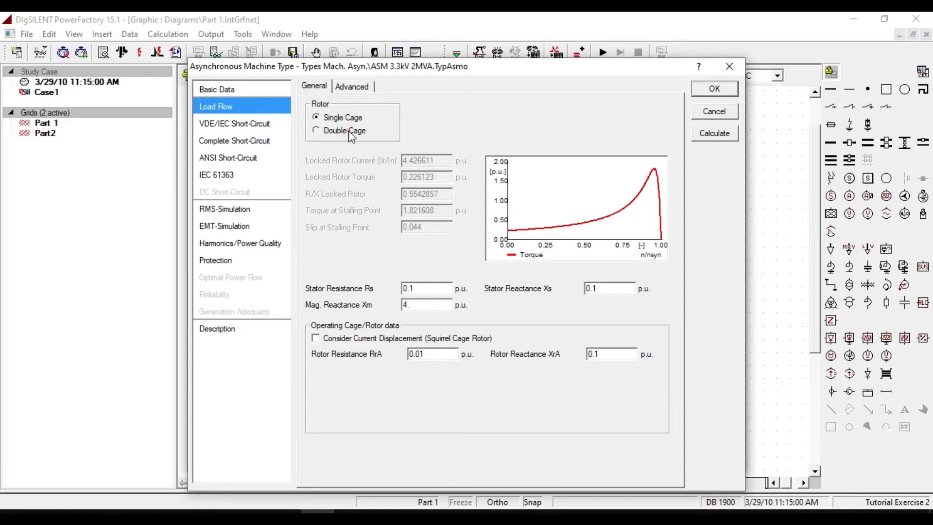
Switch the ASM 3.3kV 2MVA rotor model to Double Cage.
{"action": "left_click", "coordinate": [316, 130]}
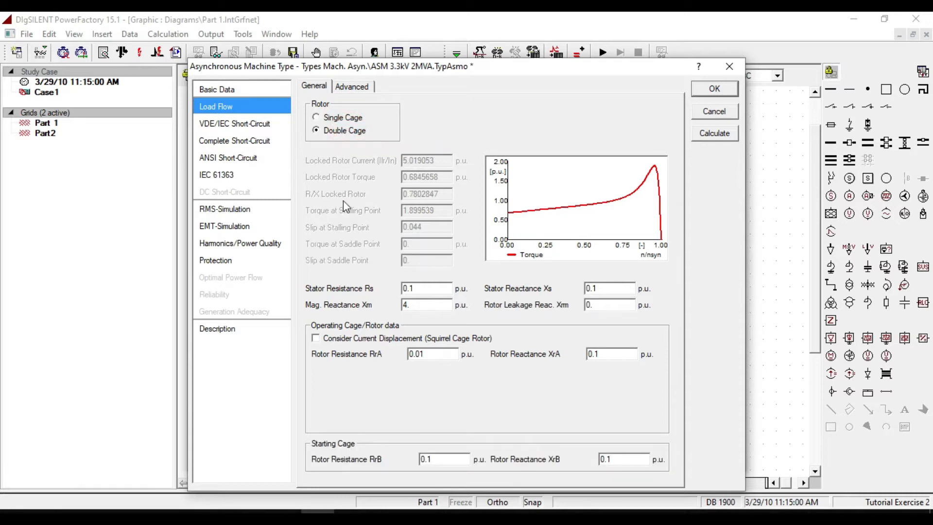
{"action": "mouse_move", "coordinate": [309, 456]}
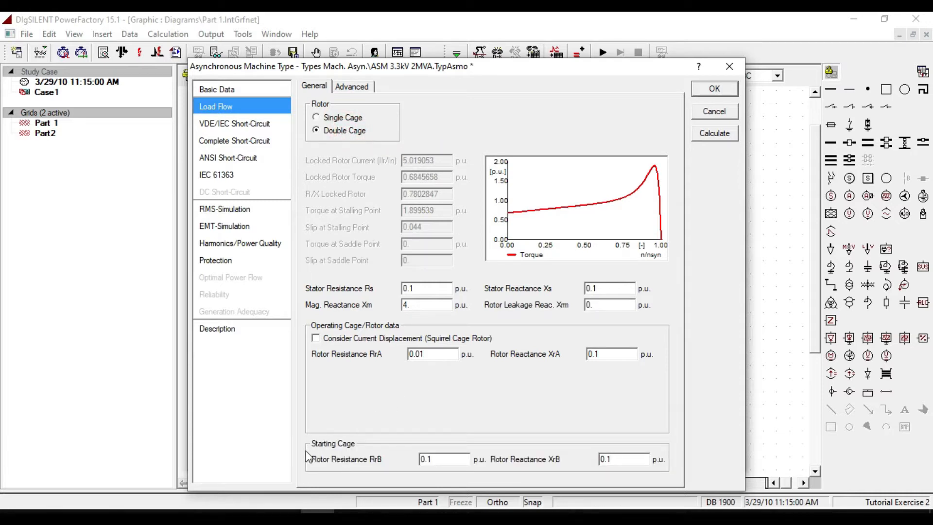
{"action": "mouse_move", "coordinate": [376, 456]}
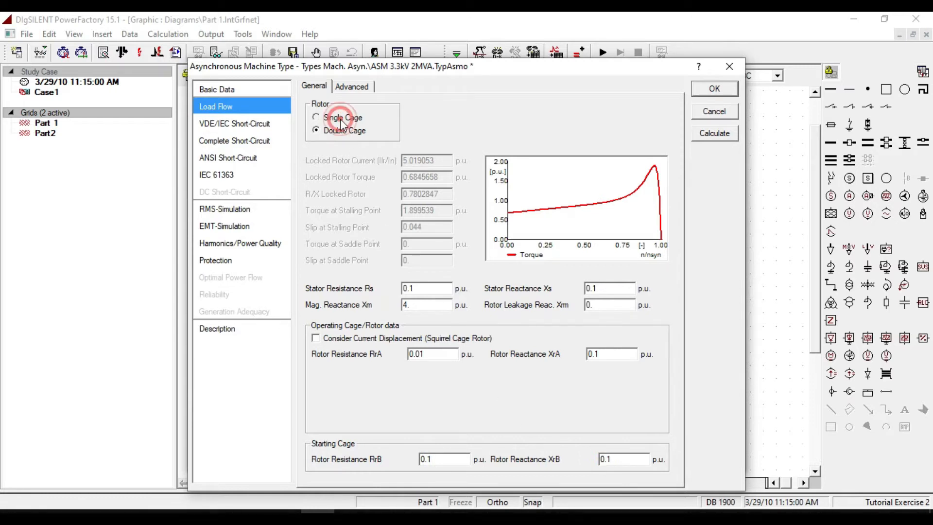
Return the rotor to Single Cage and restore rotor resistance RrA to 0.01 p.u.
{"action": "left_click", "coordinate": [315, 117]}
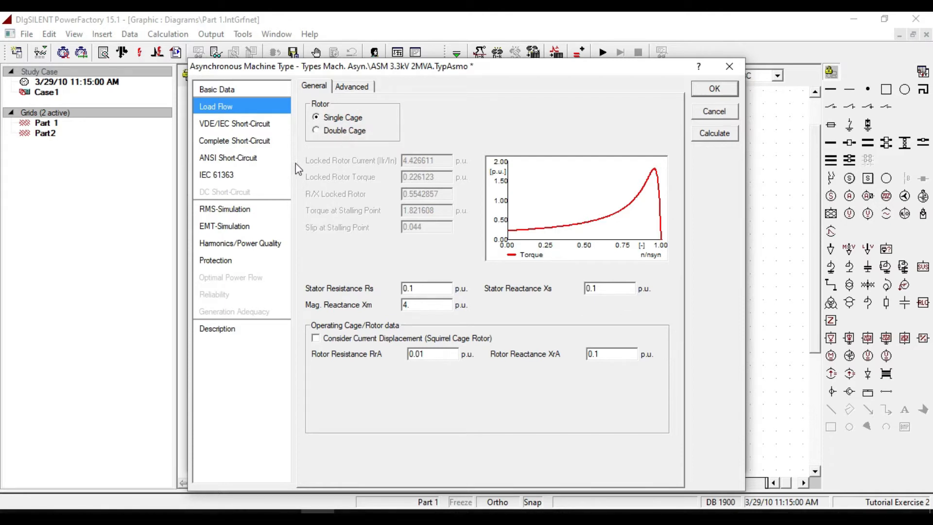
{"action": "mouse_move", "coordinate": [326, 218]}
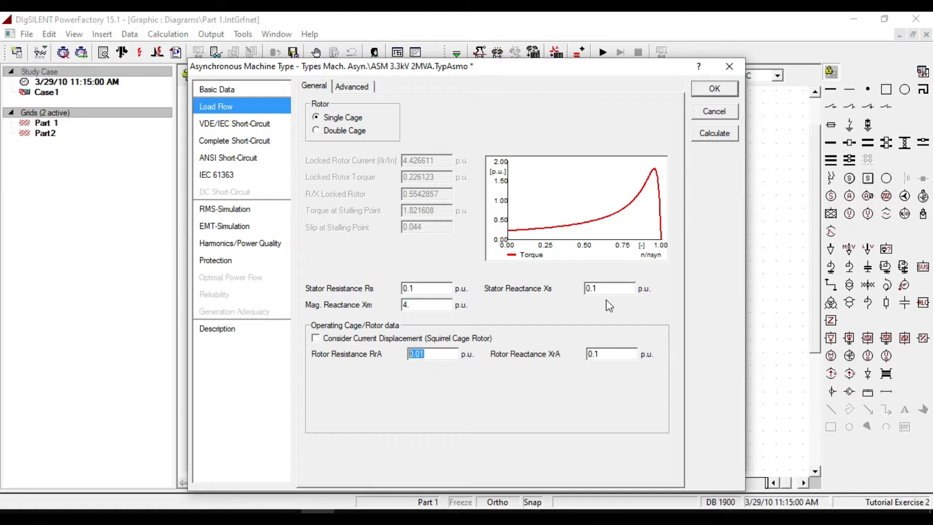
{"action": "mouse_move", "coordinate": [428, 353]}
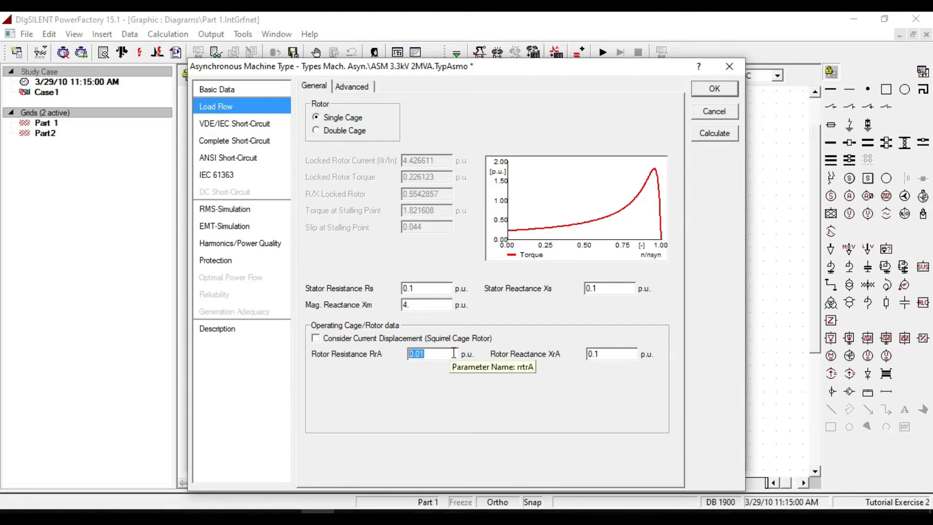
{"action": "mouse_move", "coordinate": [528, 233]}
{"action": "type", "text": "0.1"}
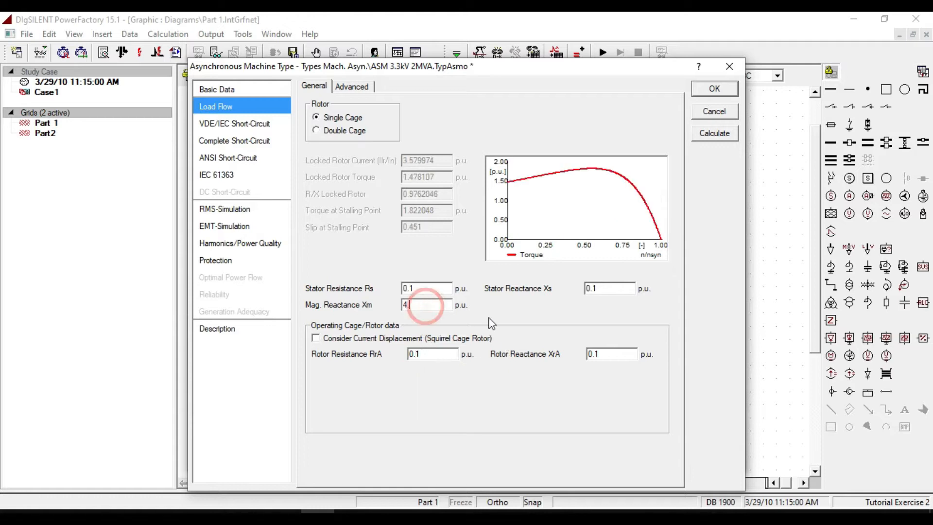
{"action": "mouse_move", "coordinate": [606, 175]}
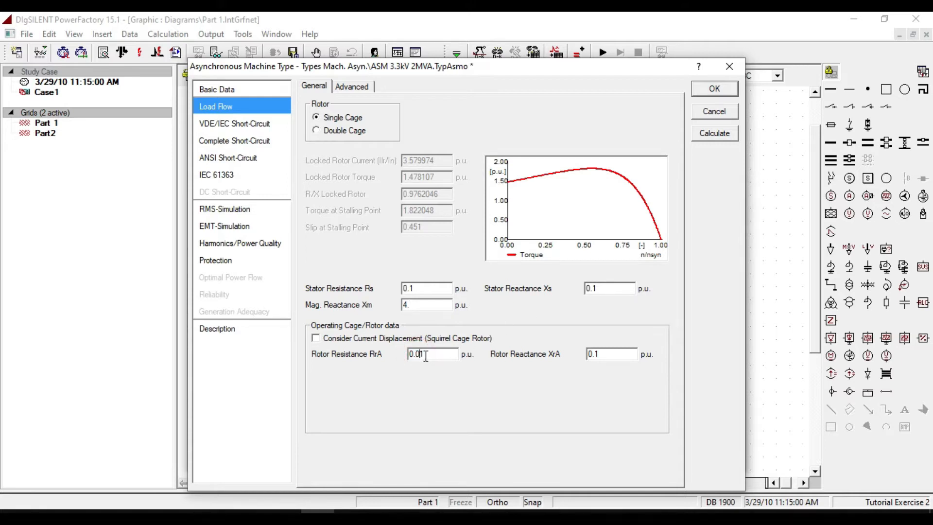
{"action": "type", "text": "0.01"}
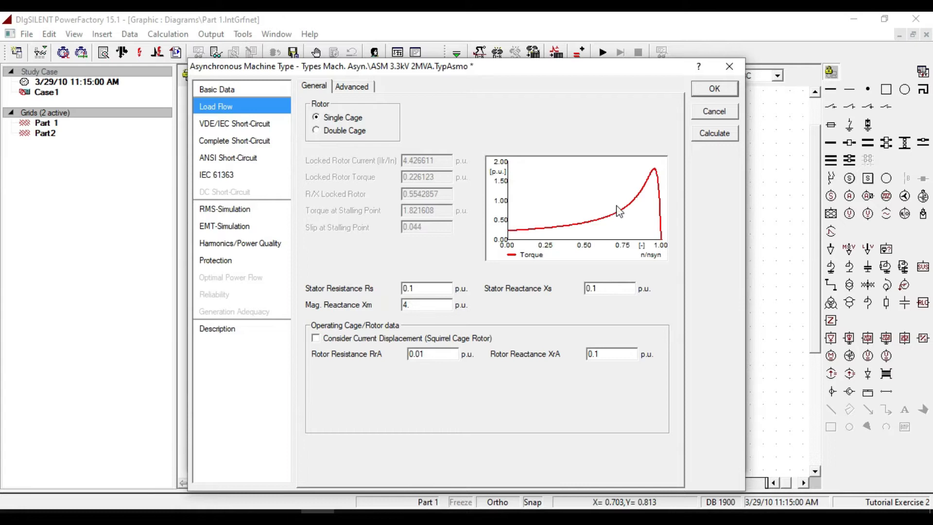
{"action": "mouse_move", "coordinate": [662, 248]}
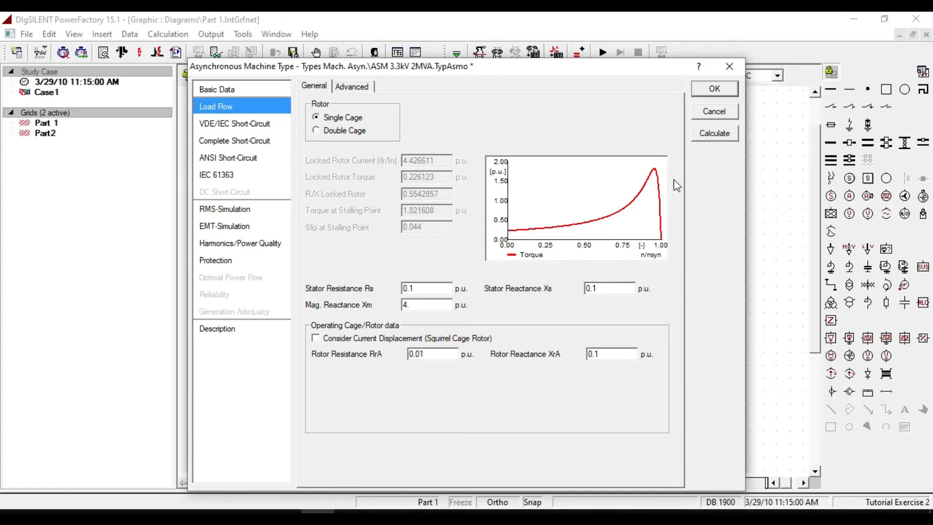
{"action": "left_click", "coordinate": [431, 353]}
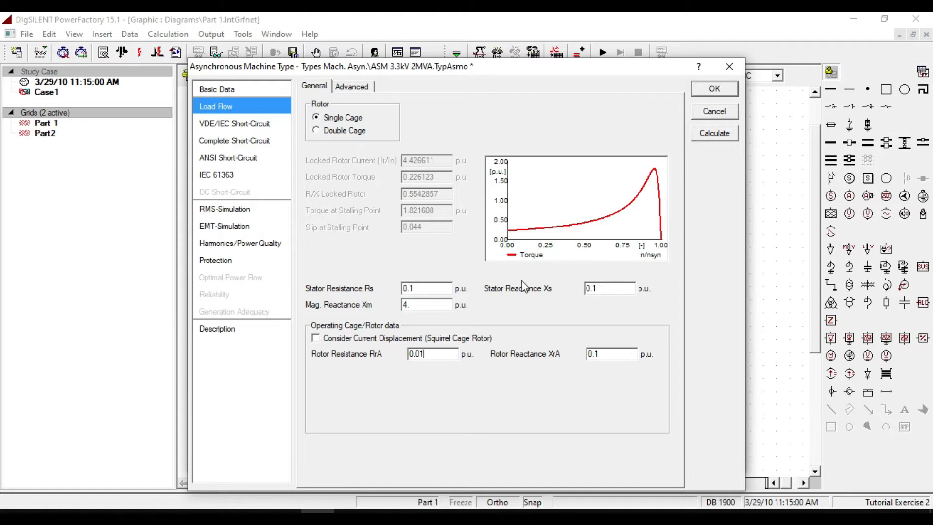
{"action": "mouse_move", "coordinate": [522, 288]}
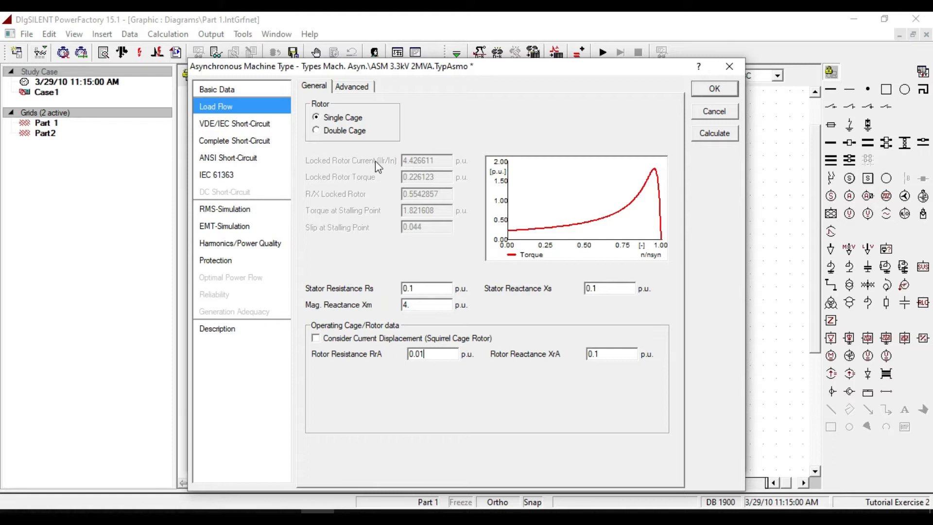
{"action": "mouse_move", "coordinate": [363, 188]}
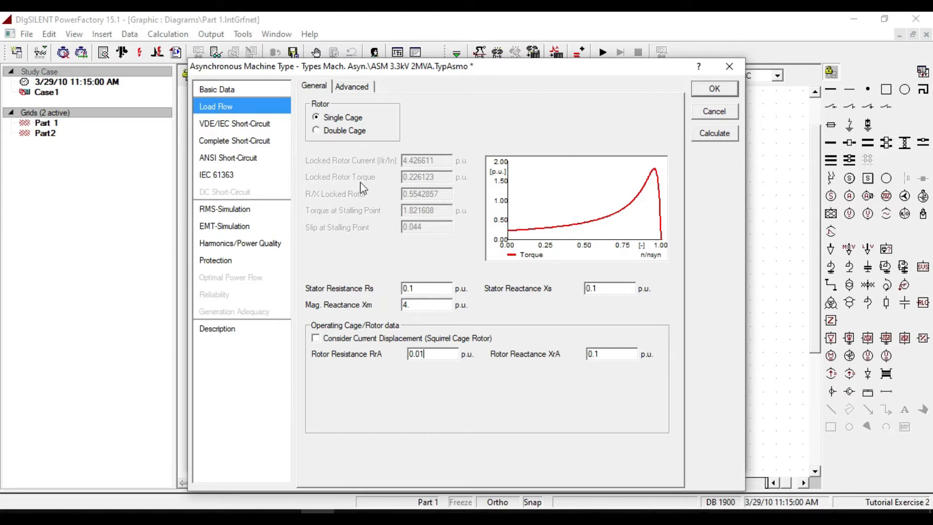
{"action": "mouse_move", "coordinate": [370, 179]}
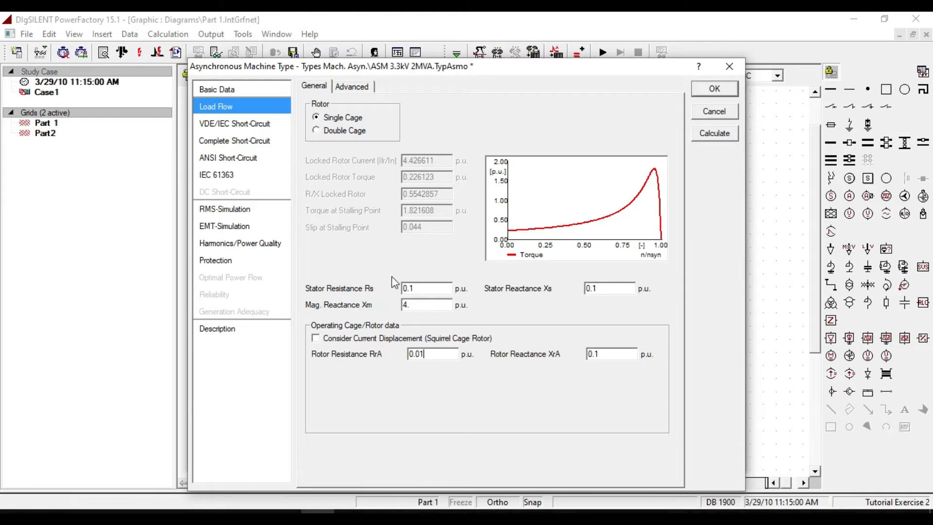
{"action": "mouse_move", "coordinate": [409, 381]}
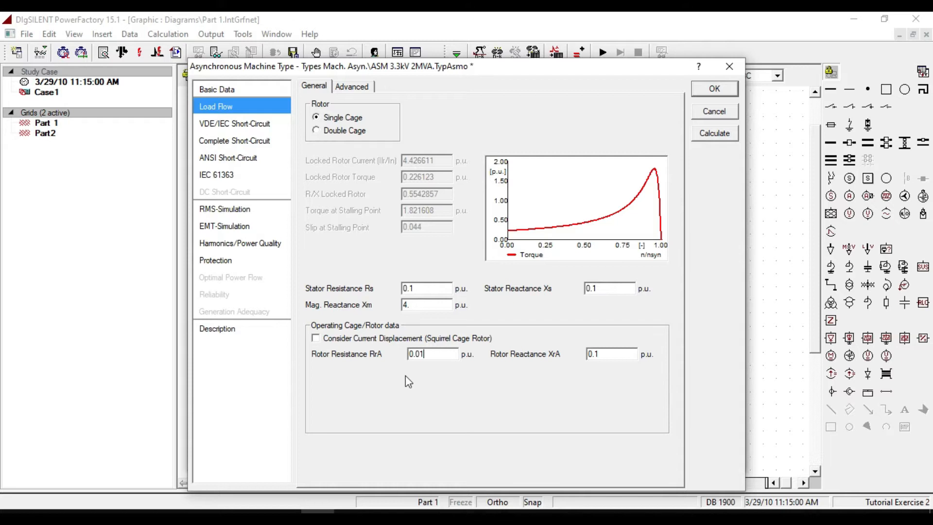
{"action": "mouse_move", "coordinate": [728, 109]}
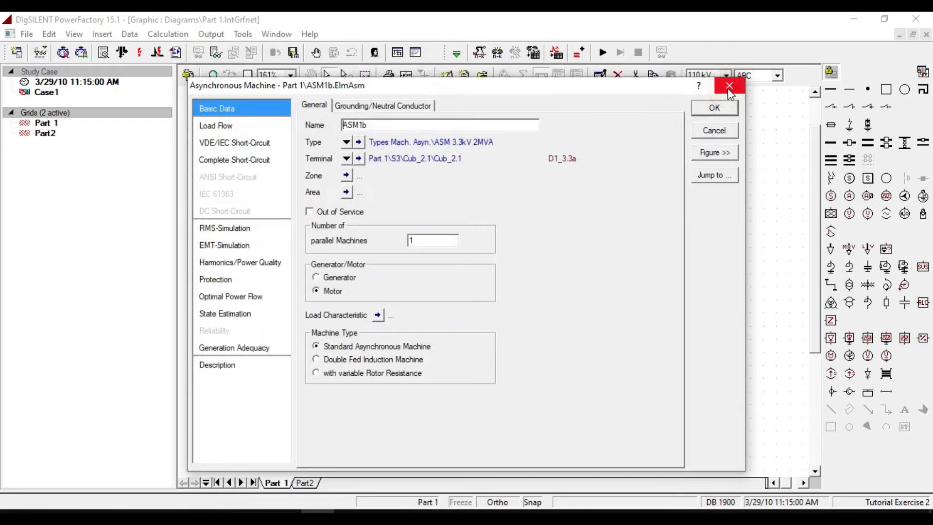
{"action": "mouse_move", "coordinate": [228, 232]}
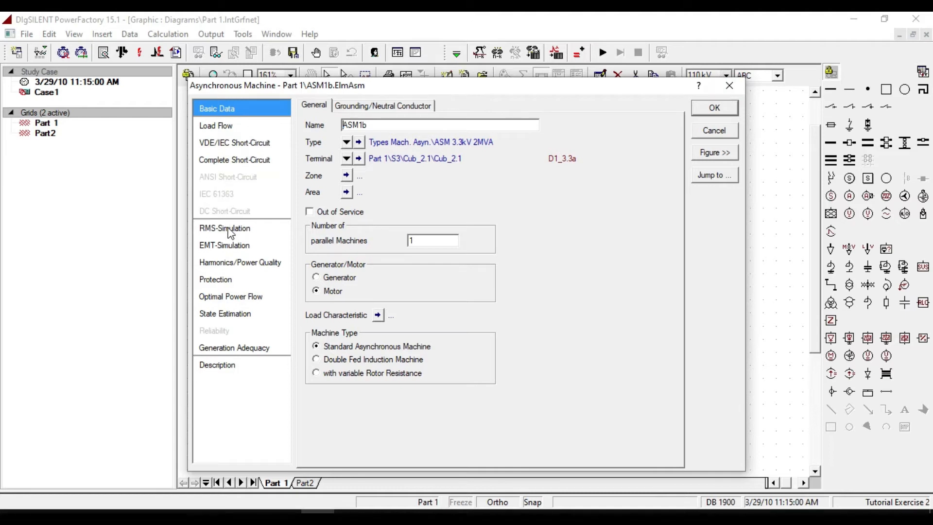
Review ASM1b's RMS-Simulation mechanical load and torque curves, then close the dialog.
{"action": "left_click", "coordinate": [225, 227]}
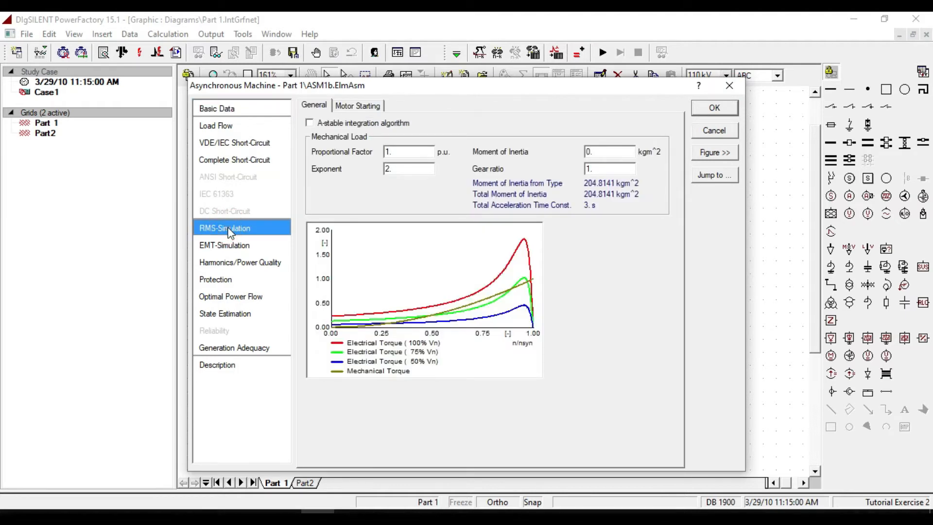
{"action": "mouse_move", "coordinate": [464, 297]}
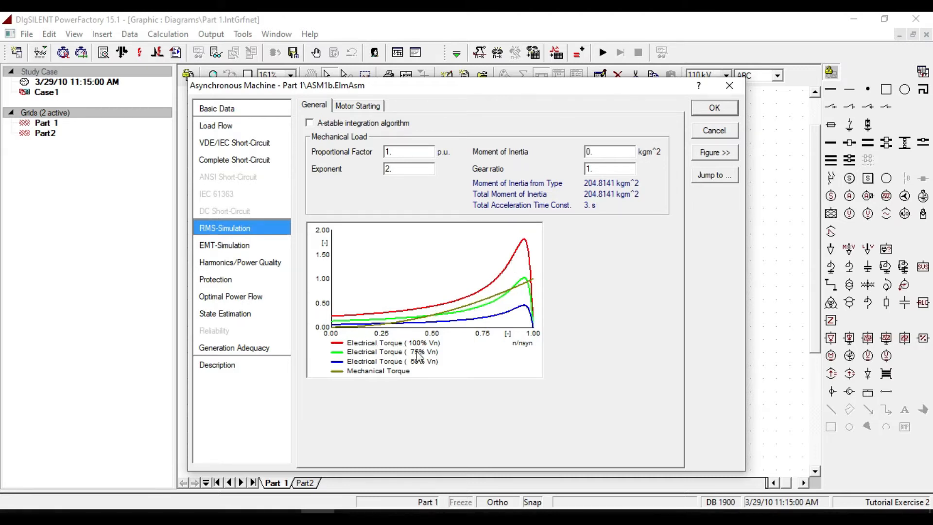
{"action": "mouse_move", "coordinate": [528, 310]}
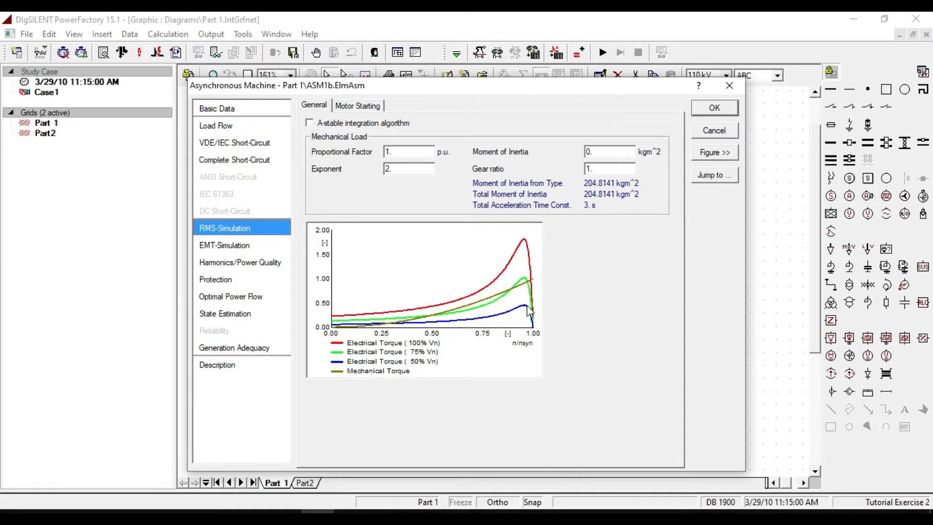
{"action": "left_click", "coordinate": [713, 130]}
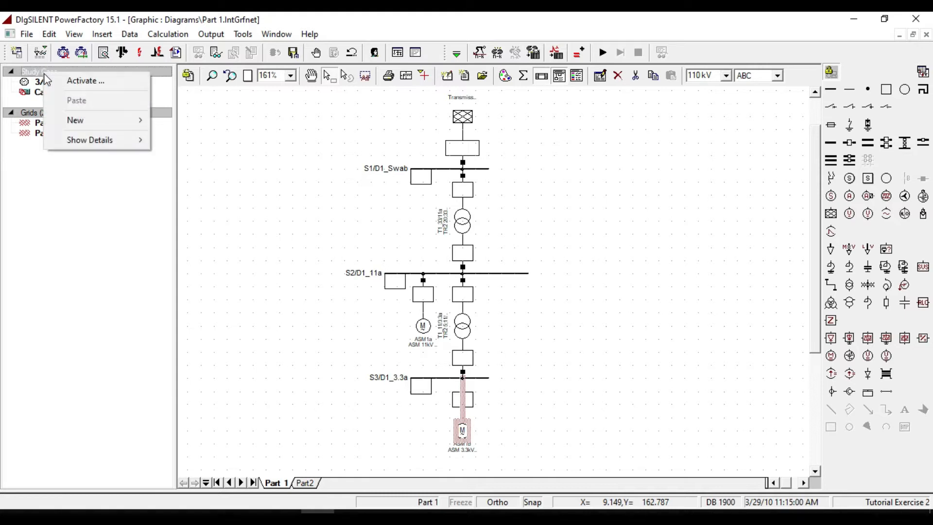
Create a study case named 'Motor Starting' next to Case1.
{"action": "left_click", "coordinate": [85, 81]}
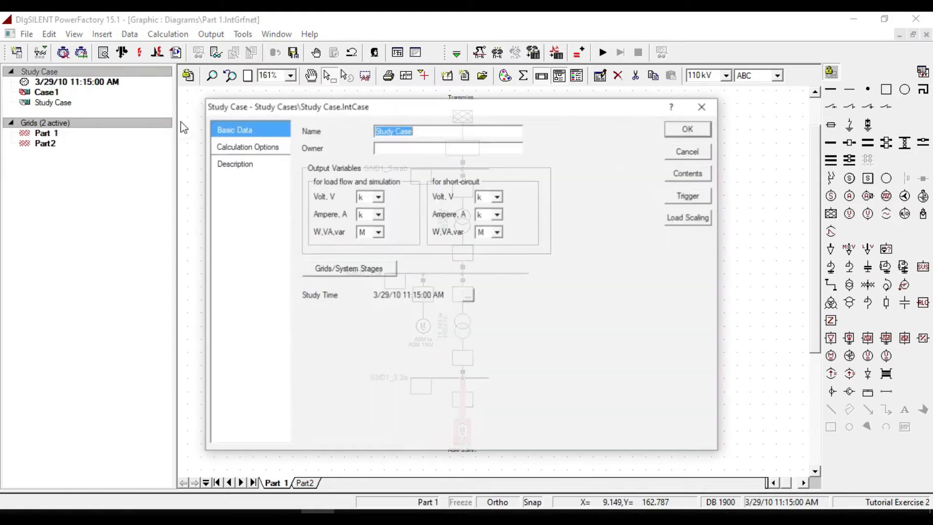
{"action": "type", "text": "Motor"}
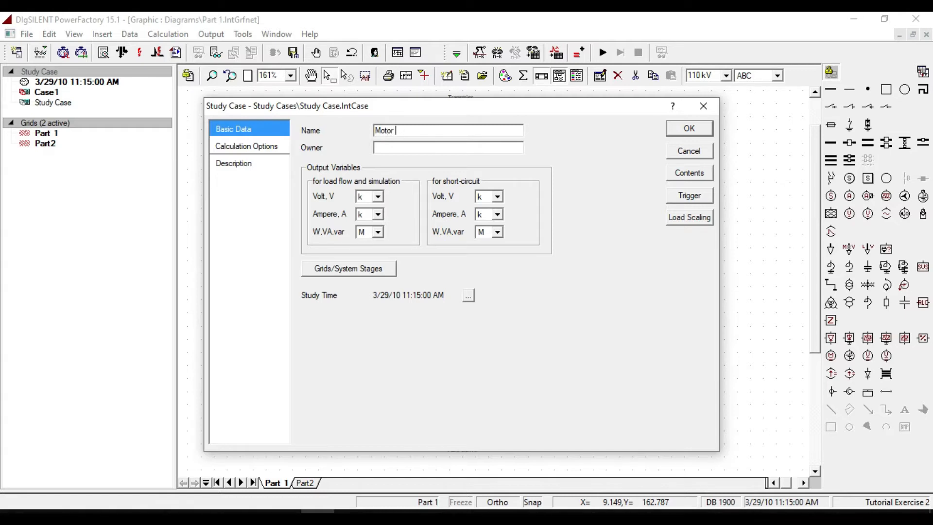
{"action": "type", "text": "Start"}
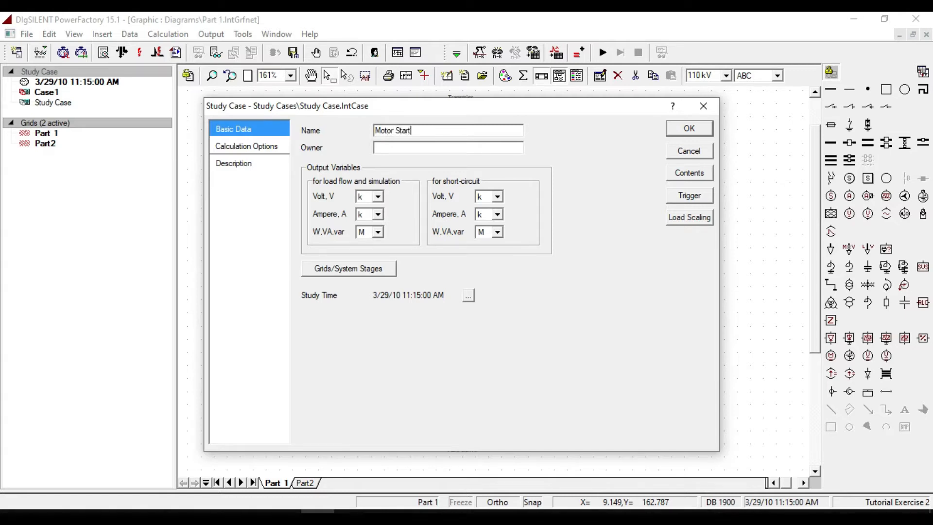
{"action": "left_click", "coordinate": [688, 128]}
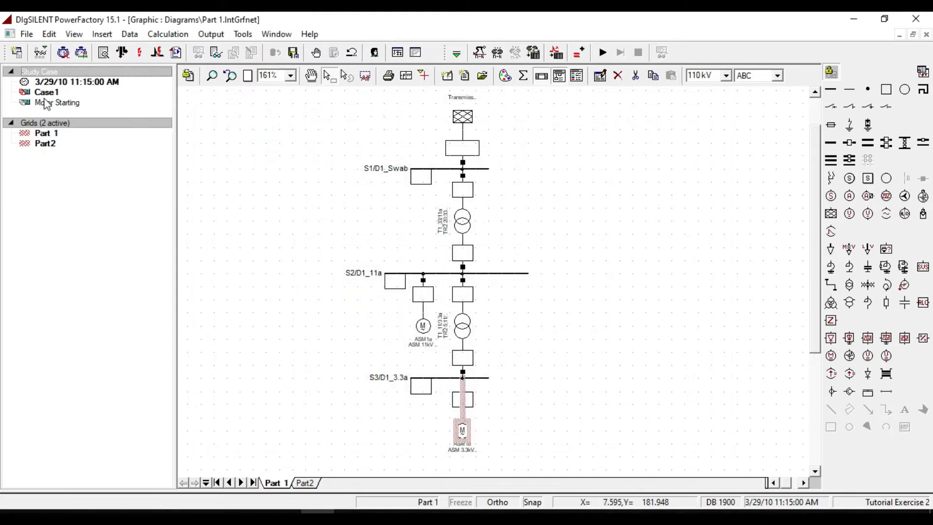
Activate the Motor Starting study case and show the Part 1 single-line diagram.
{"action": "right_click", "coordinate": [56, 102]}
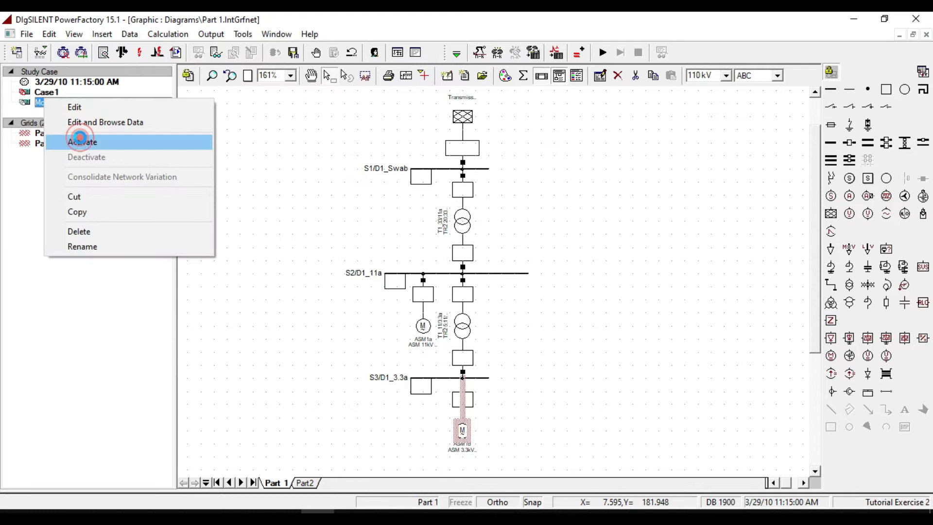
{"action": "left_click", "coordinate": [81, 141]}
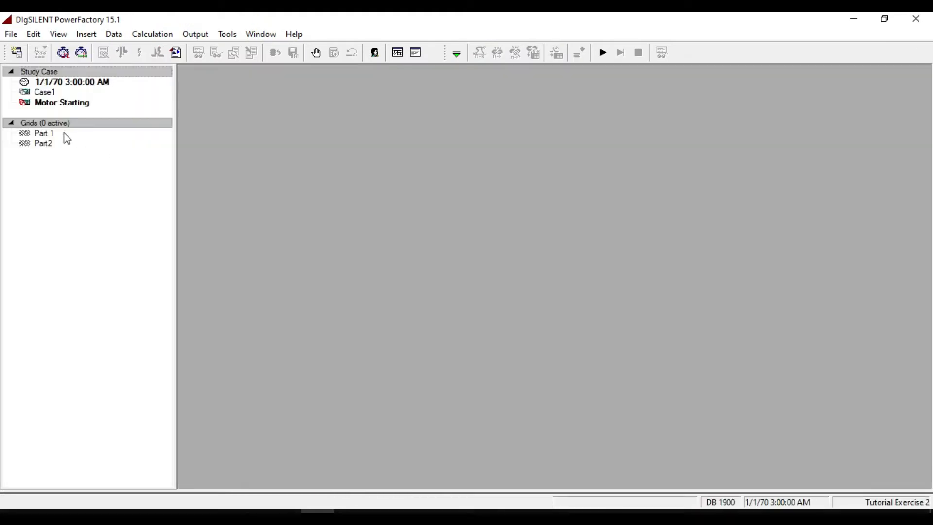
{"action": "right_click", "coordinate": [43, 132]}
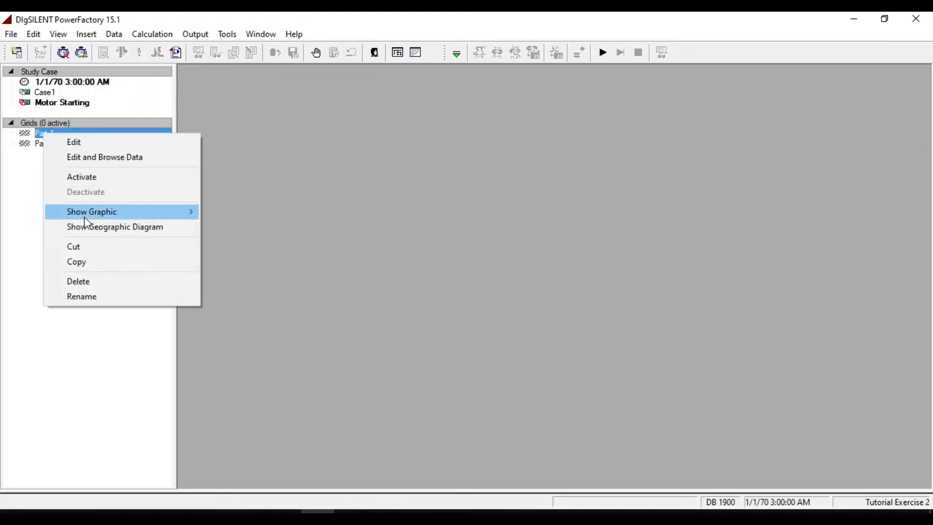
{"action": "left_click", "coordinate": [92, 211]}
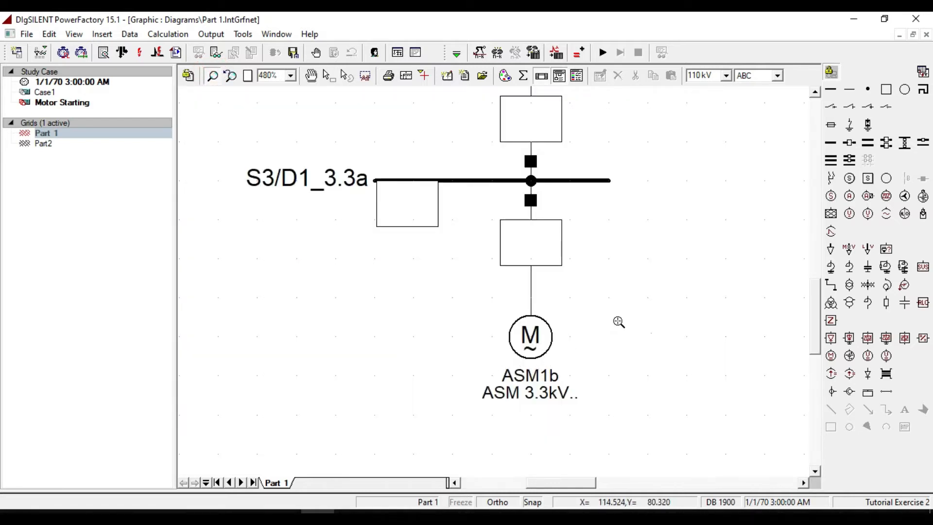
{"action": "mouse_move", "coordinate": [481, 175]}
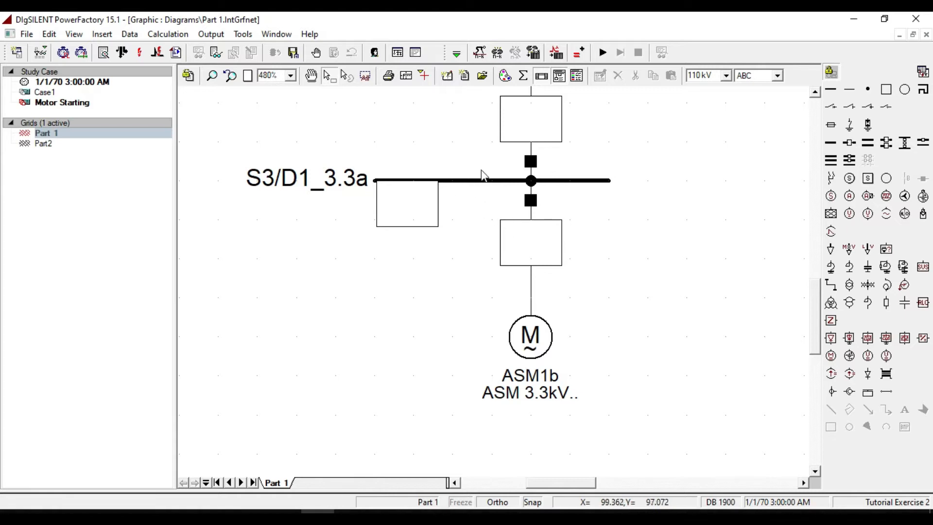
{"action": "mouse_move", "coordinate": [537, 374]}
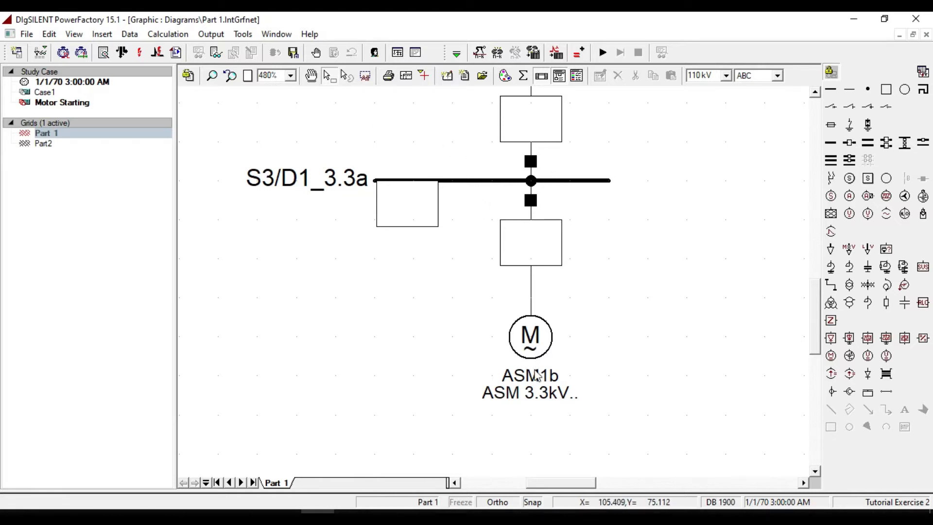
{"action": "scroll", "scroll_direction": "down", "scroll_amount": 3}
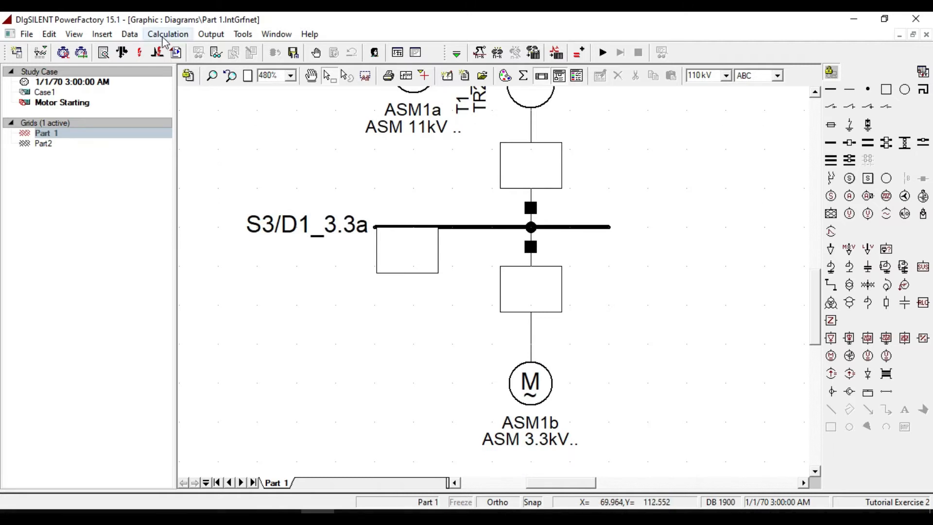
{"action": "left_click", "coordinate": [168, 34]}
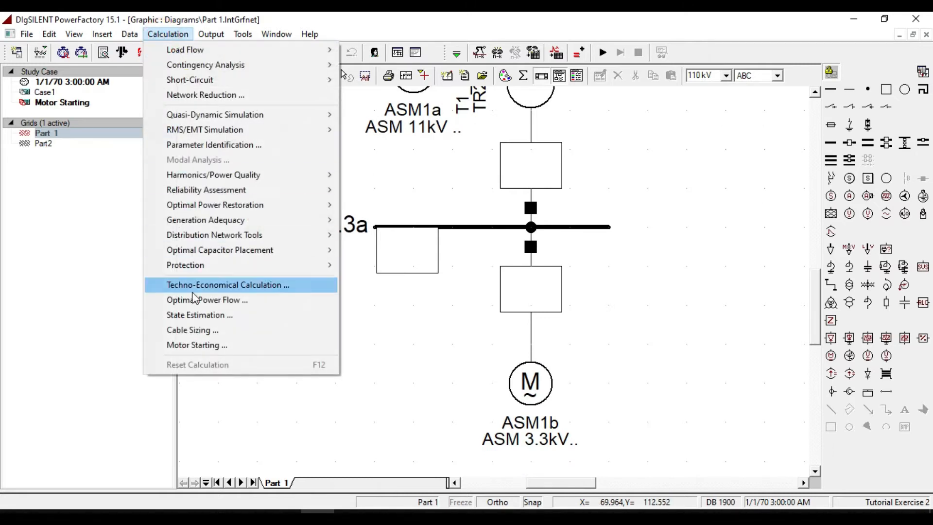
{"action": "left_click", "coordinate": [197, 345]}
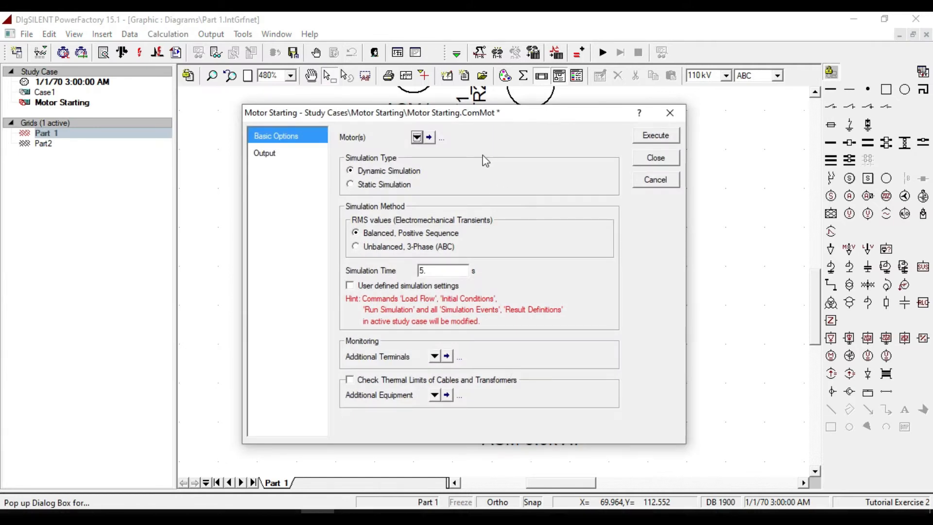
{"action": "left_click", "coordinate": [416, 137]}
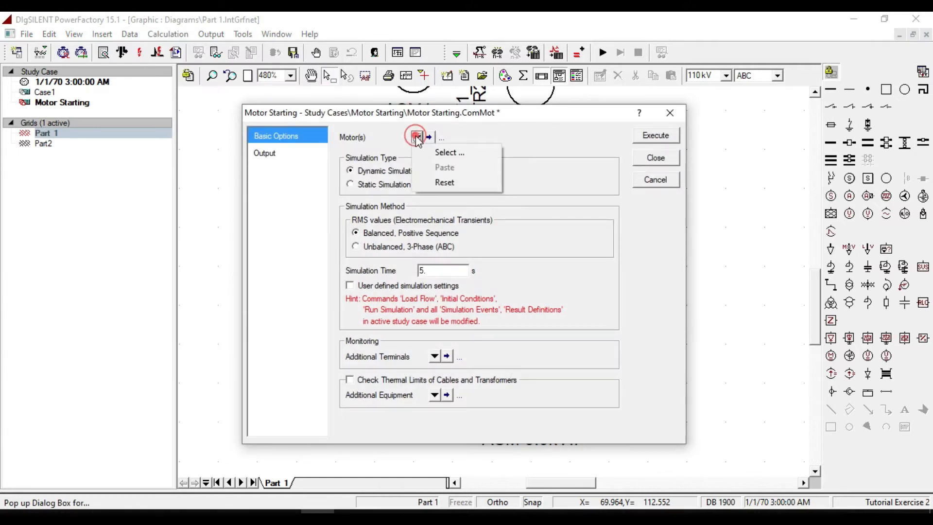
{"action": "left_click", "coordinate": [449, 152]}
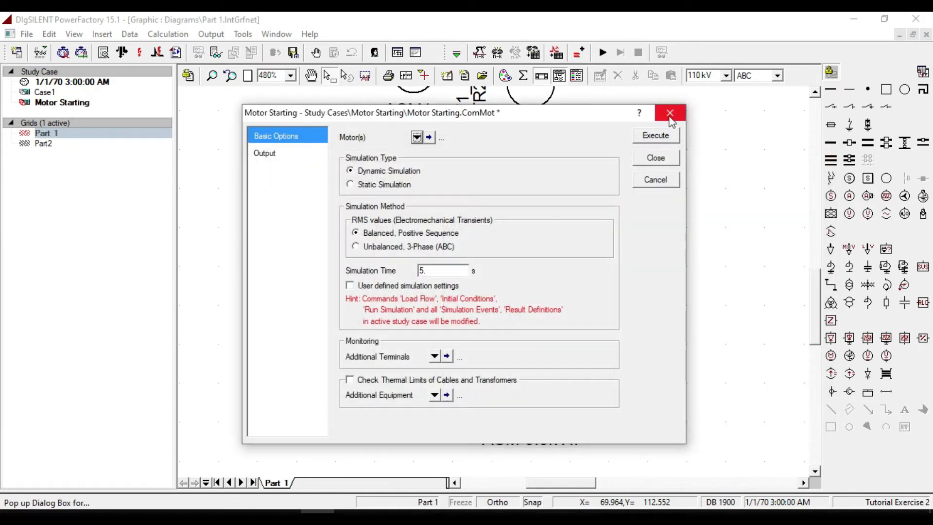
{"action": "left_click", "coordinate": [670, 112]}
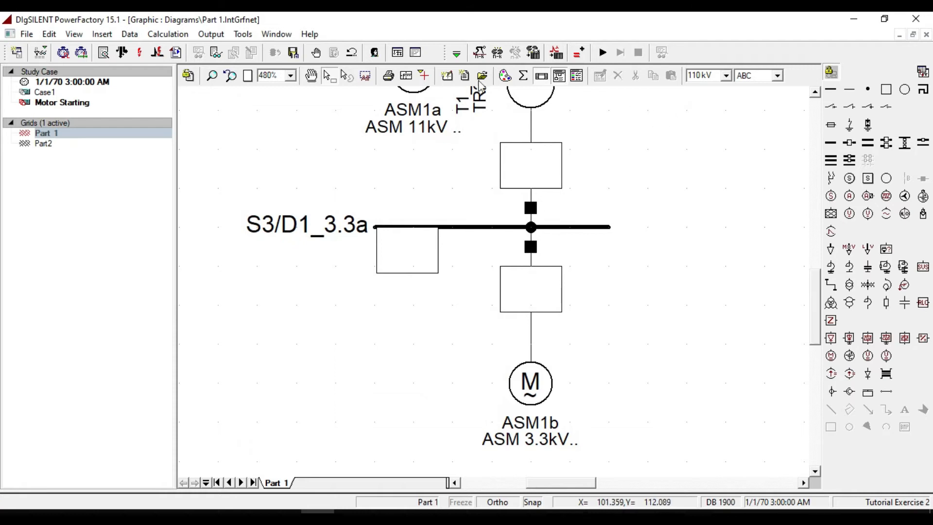
{"action": "left_click", "coordinate": [456, 53]}
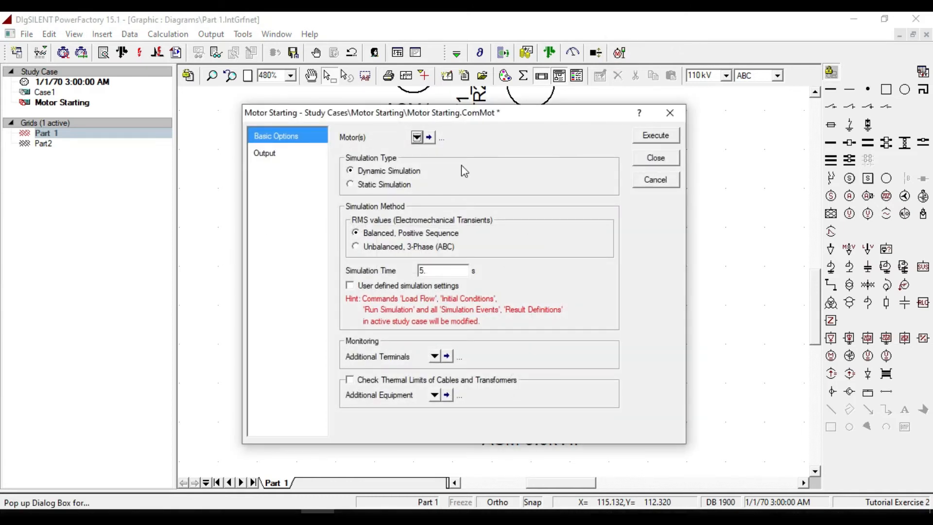
{"action": "mouse_move", "coordinate": [622, 170]}
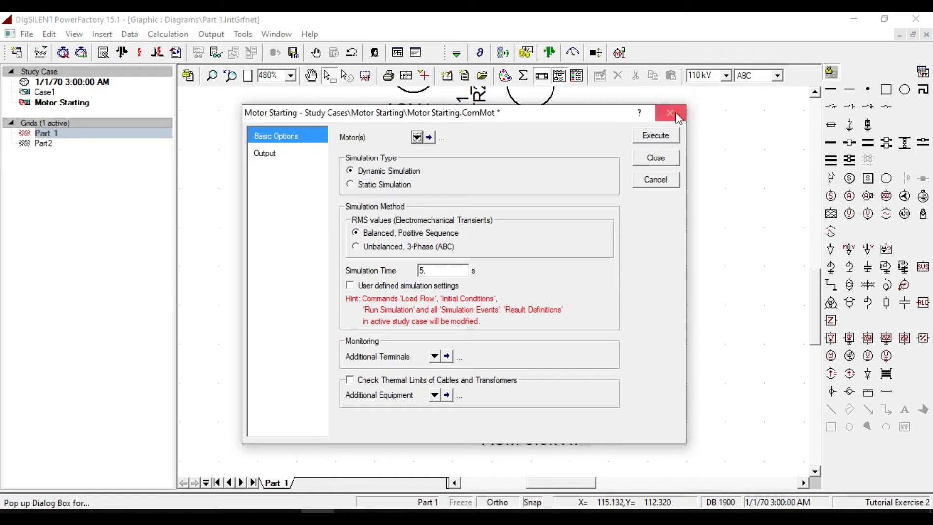
{"action": "left_click", "coordinate": [671, 113]}
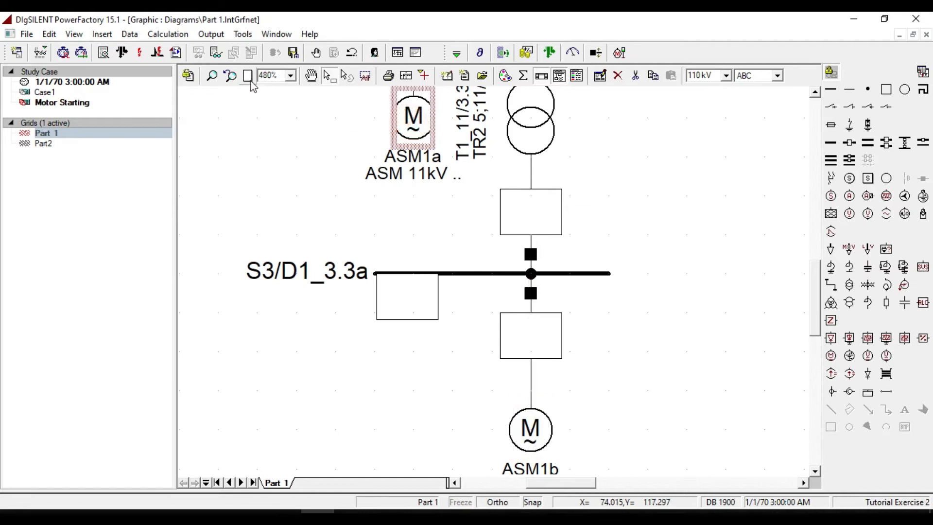
Zoom into the motors, add ASM1b to the selection, and launch Motor Starting.
{"action": "left_click", "coordinate": [229, 76]}
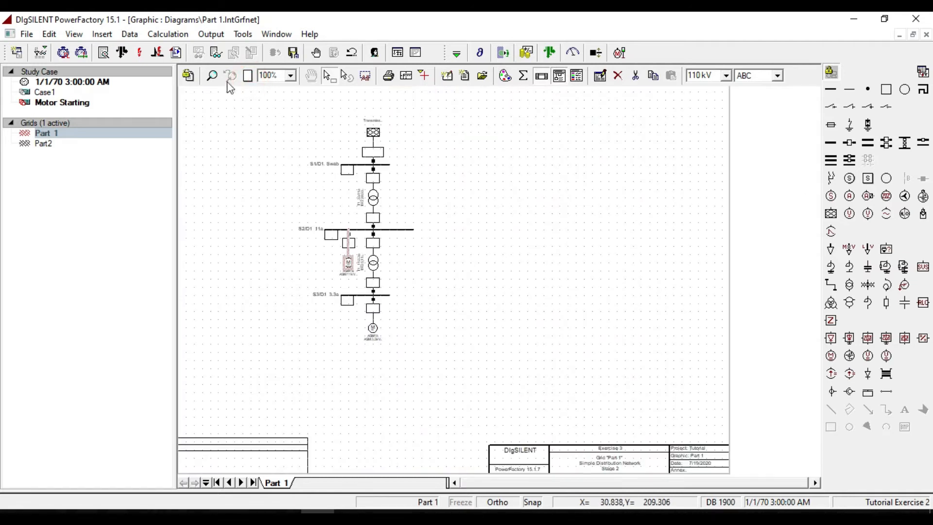
{"action": "left_click_drag", "start_coordinate": [286, 161], "coordinate": [453, 364]}
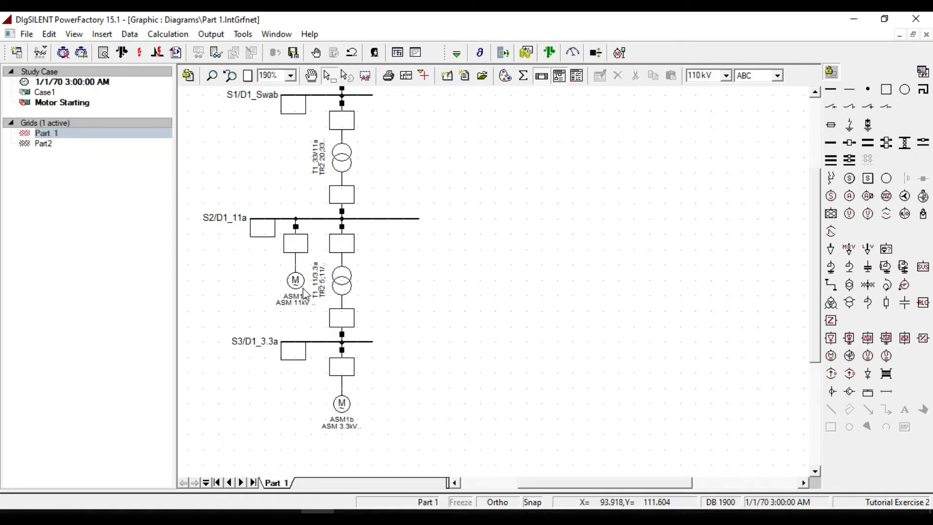
{"action": "left_click", "coordinate": [341, 403]}
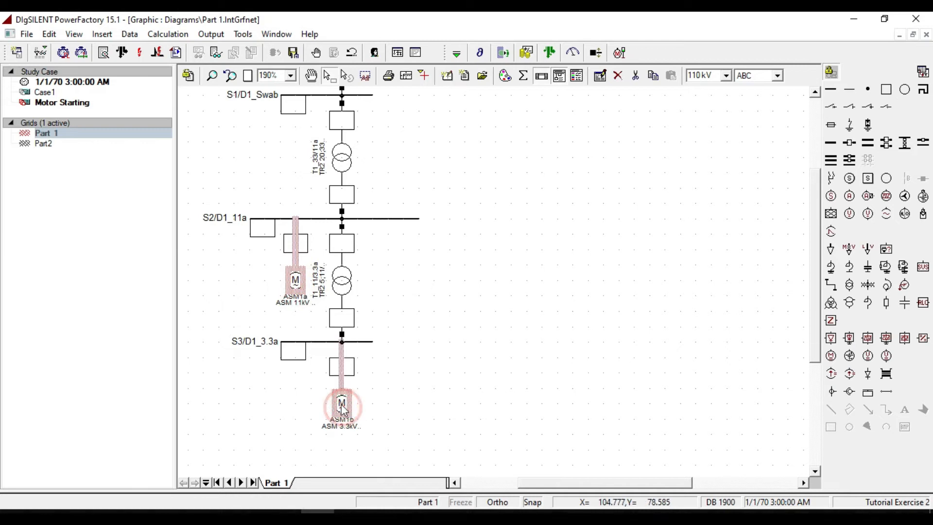
{"action": "right_click", "coordinate": [341, 404]}
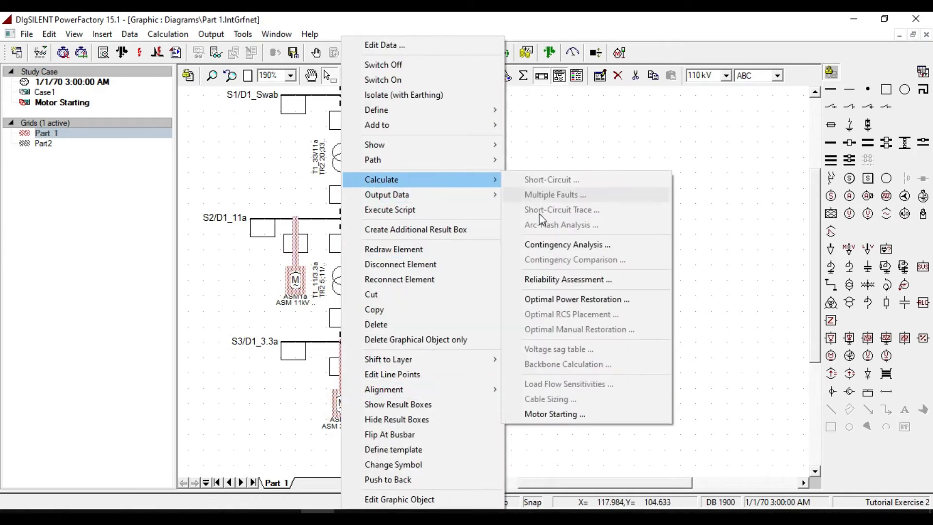
{"action": "left_click", "coordinate": [554, 414]}
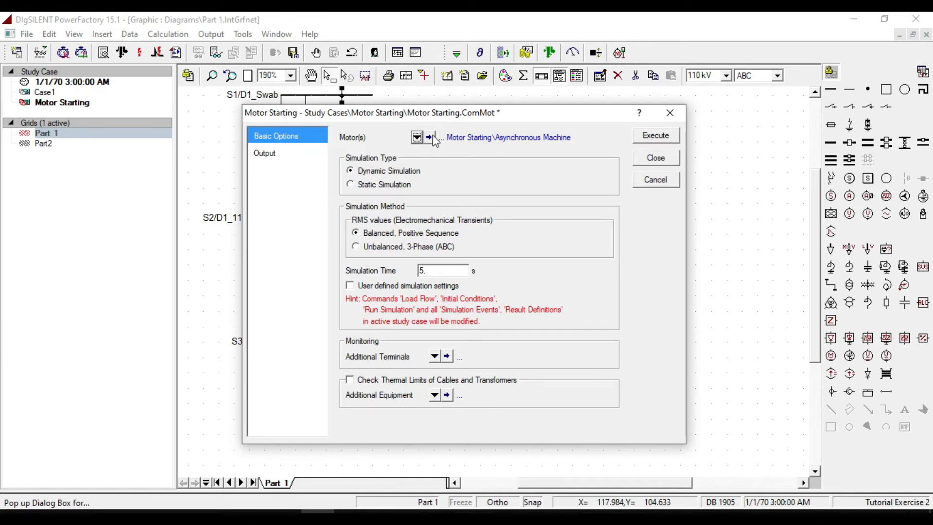
Review the Asynchronous Machine motor set, confirming it holds ASM1a and ASM1b.
{"action": "left_click", "coordinate": [416, 137]}
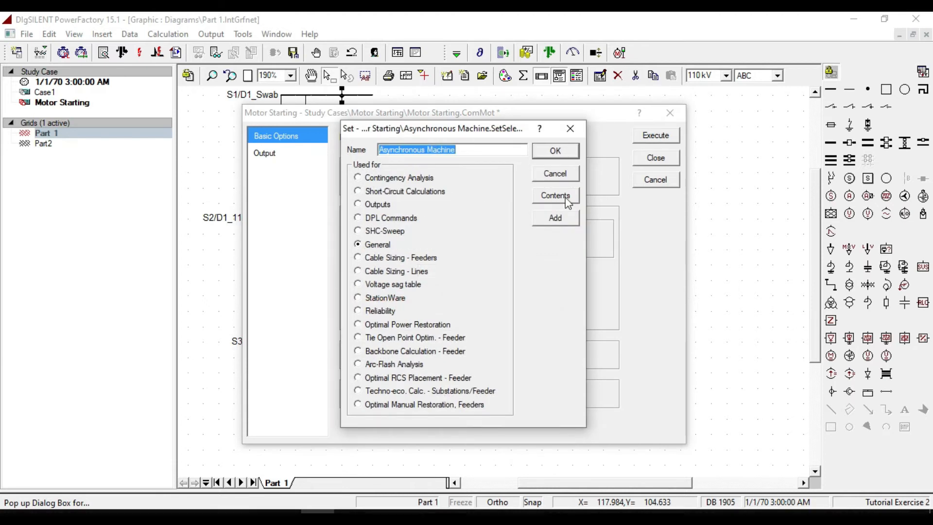
{"action": "left_click", "coordinate": [553, 195]}
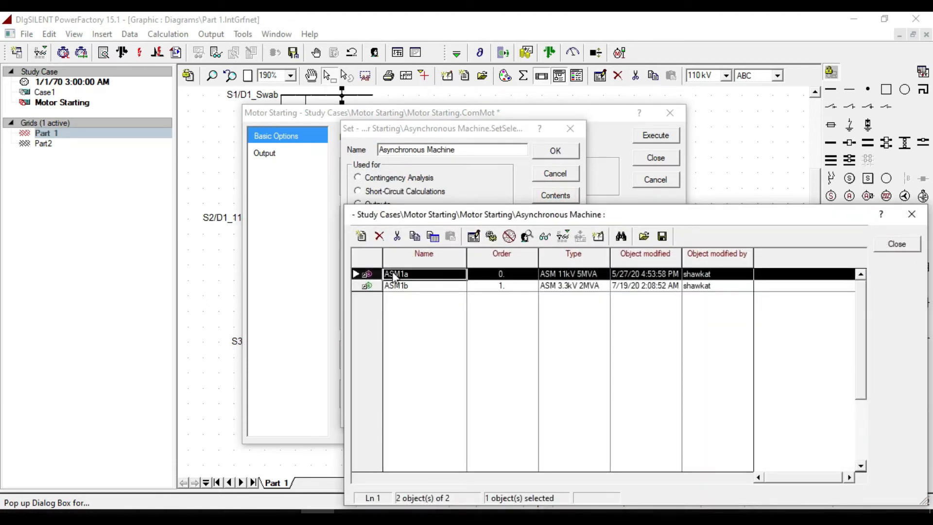
{"action": "mouse_move", "coordinate": [413, 285]}
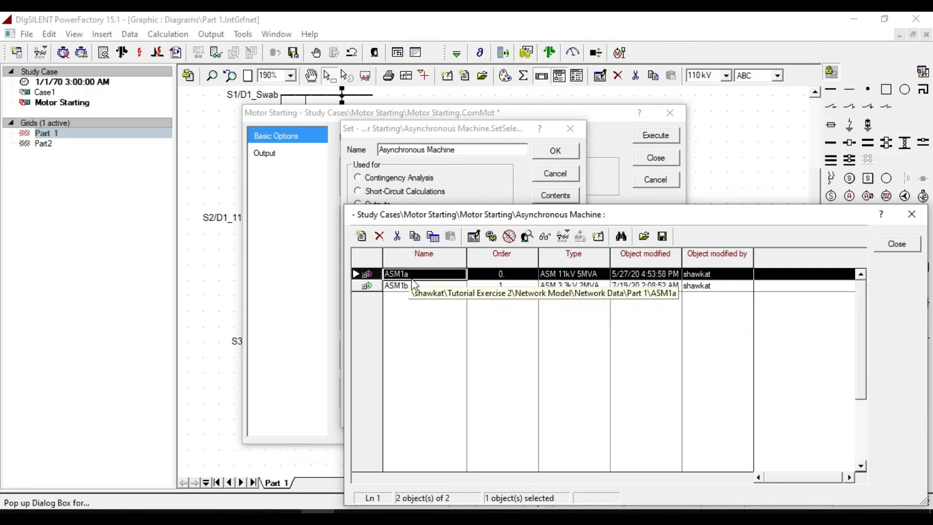
{"action": "left_click", "coordinate": [424, 285]}
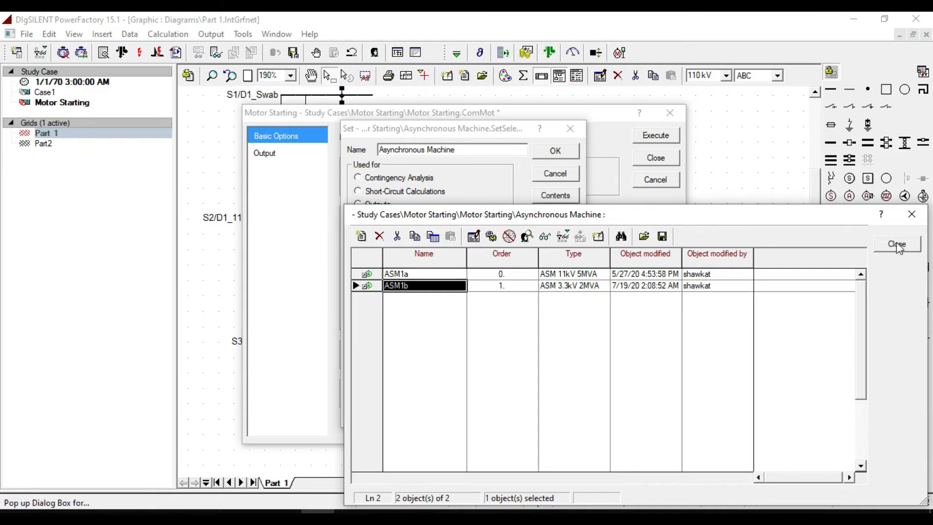
{"action": "left_click", "coordinate": [896, 244]}
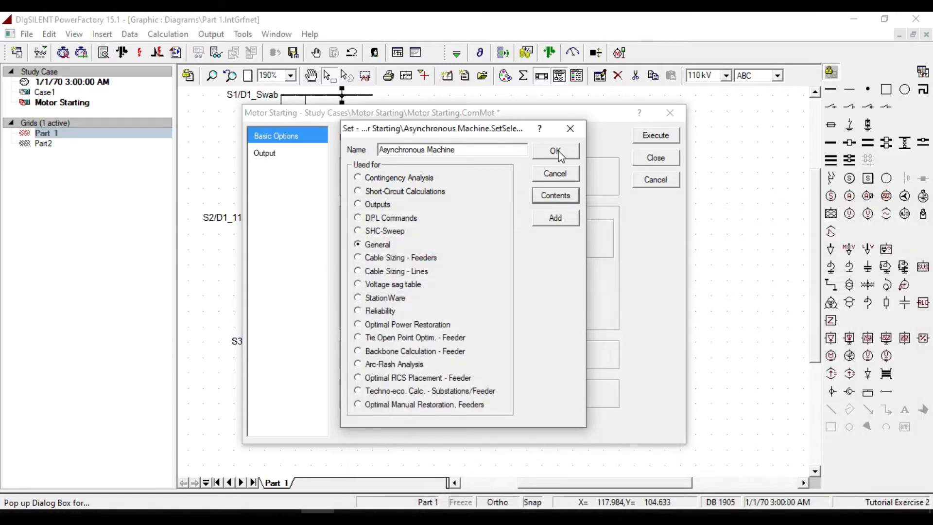
{"action": "left_click", "coordinate": [554, 150]}
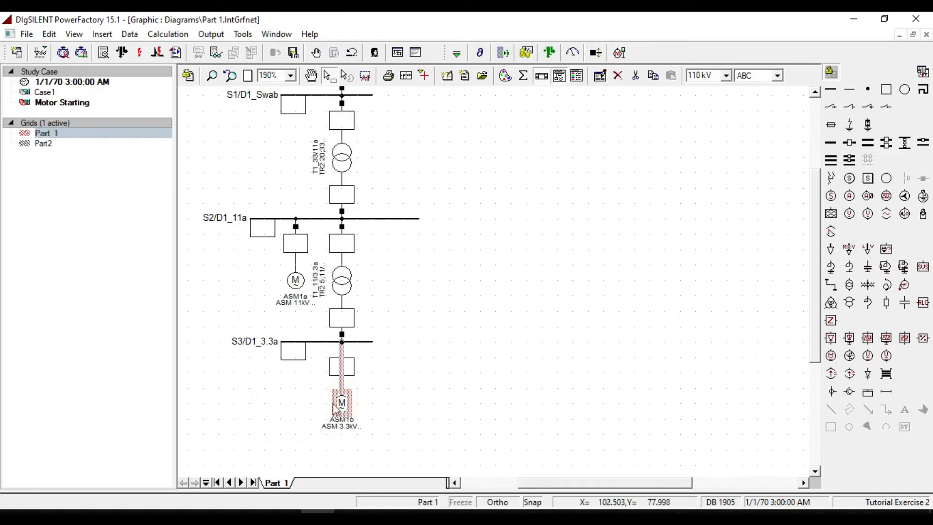
Launch Motor Starting for ASM1b, trying Static then keeping Dynamic Simulation.
{"action": "right_click", "coordinate": [341, 402]}
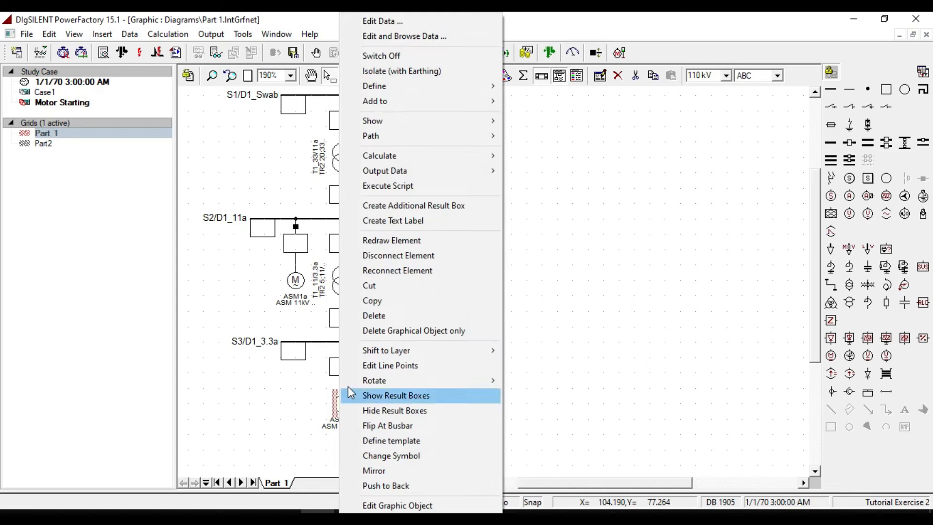
{"action": "mouse_move", "coordinate": [379, 155]}
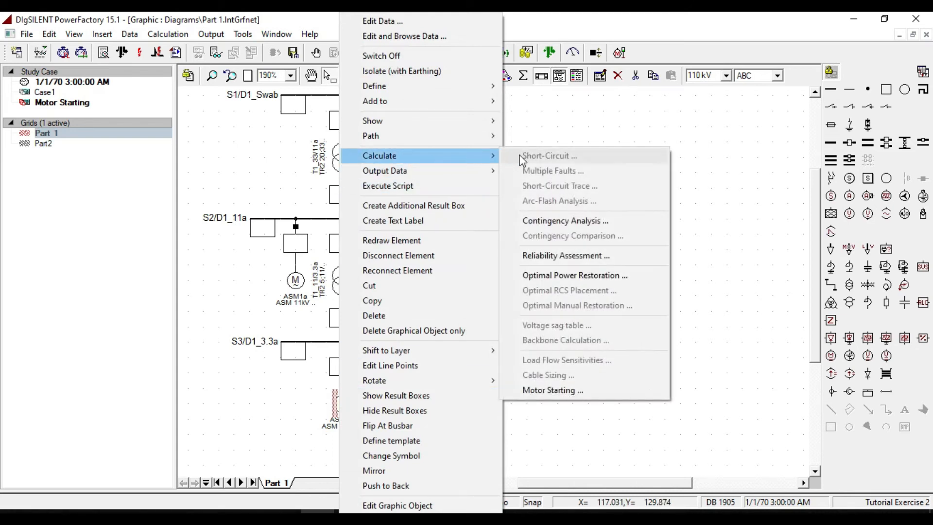
{"action": "left_click", "coordinate": [551, 389]}
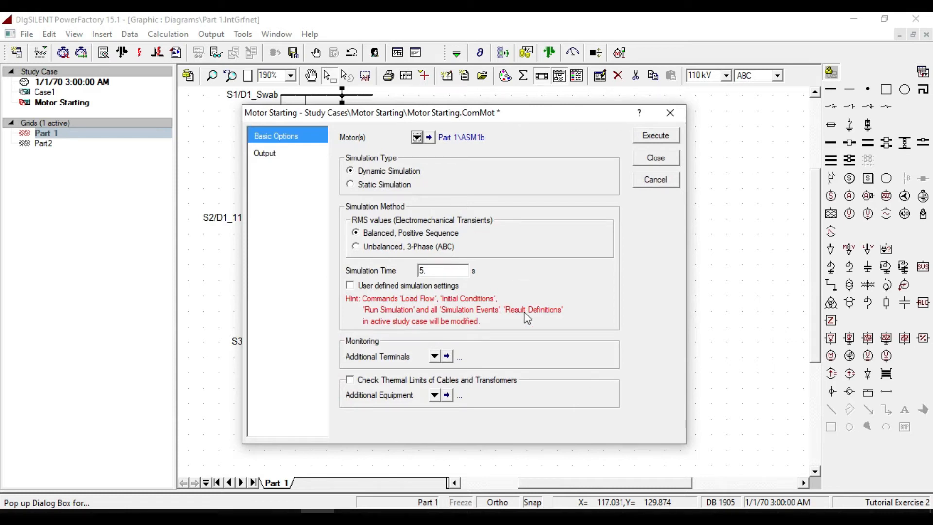
{"action": "mouse_move", "coordinate": [549, 247]}
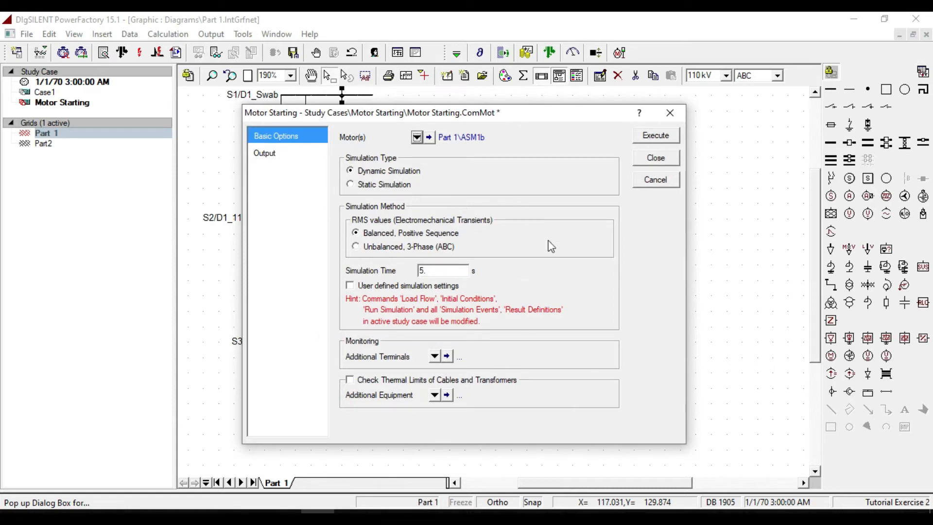
{"action": "mouse_move", "coordinate": [399, 162]}
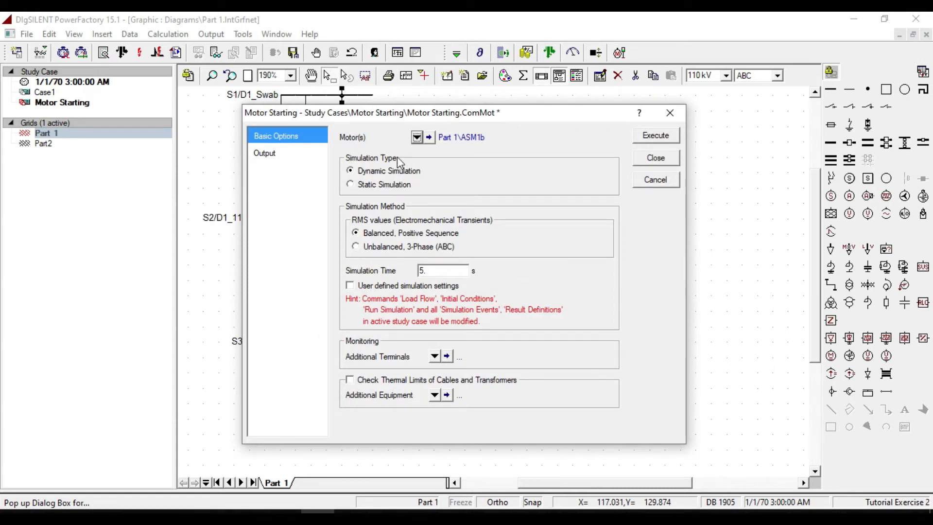
{"action": "mouse_move", "coordinate": [384, 176]}
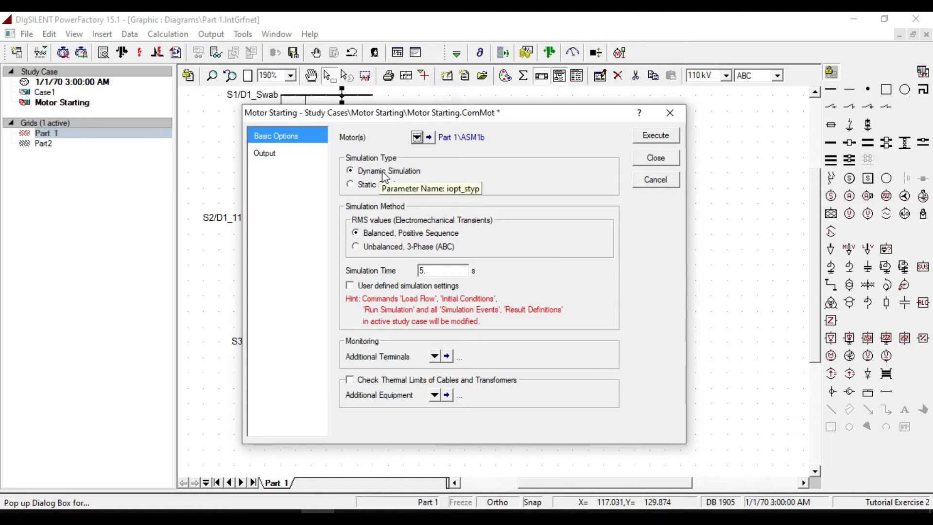
{"action": "left_click", "coordinate": [351, 183]}
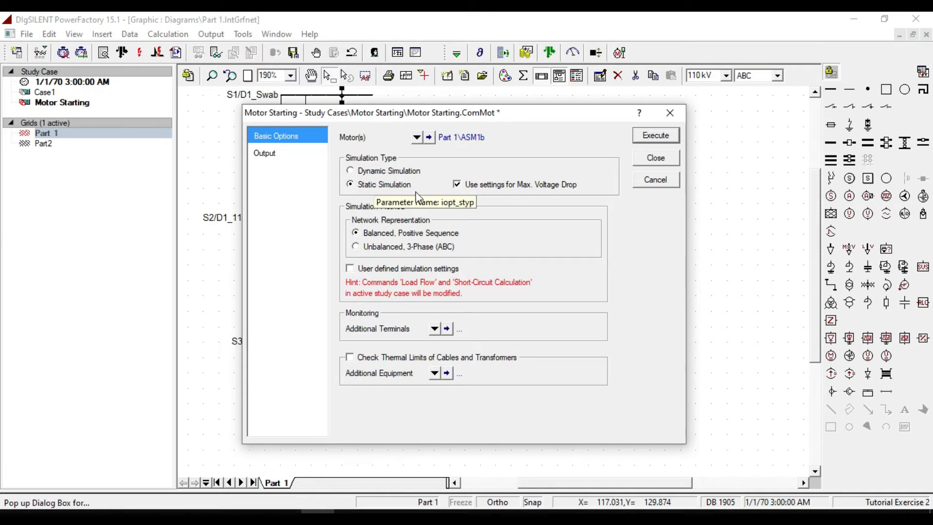
{"action": "left_click", "coordinate": [350, 170]}
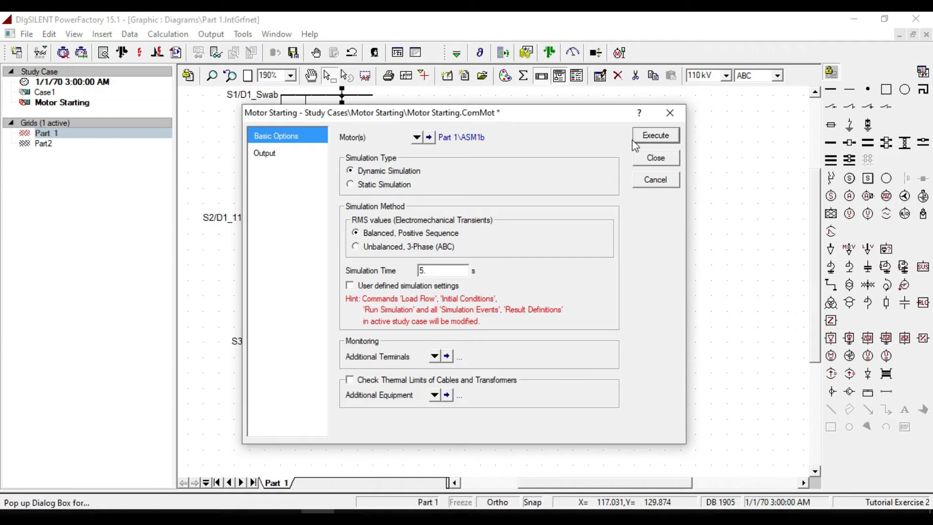
Execute the 5 s ASM1b motor starting simulation and zoom into the S3/D1_3.3a area.
{"action": "left_click", "coordinate": [654, 135]}
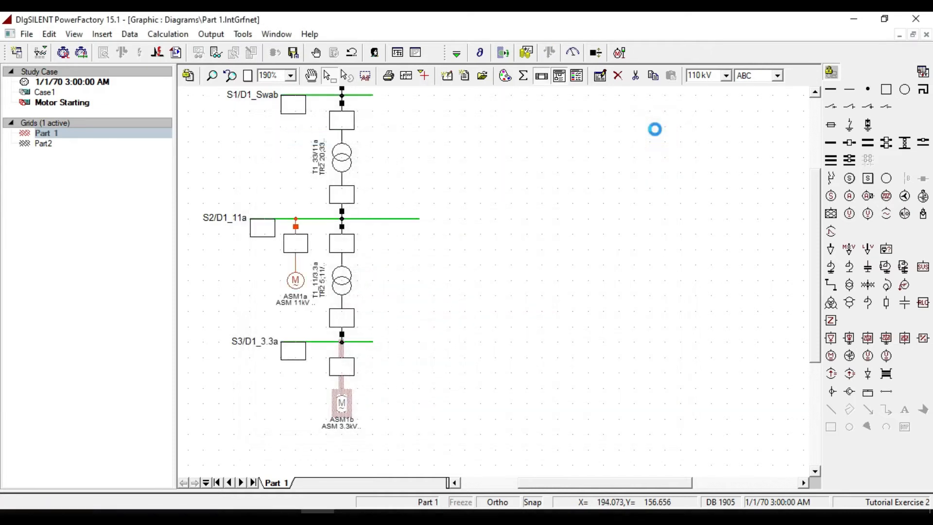
{"action": "left_click", "coordinate": [307, 482]}
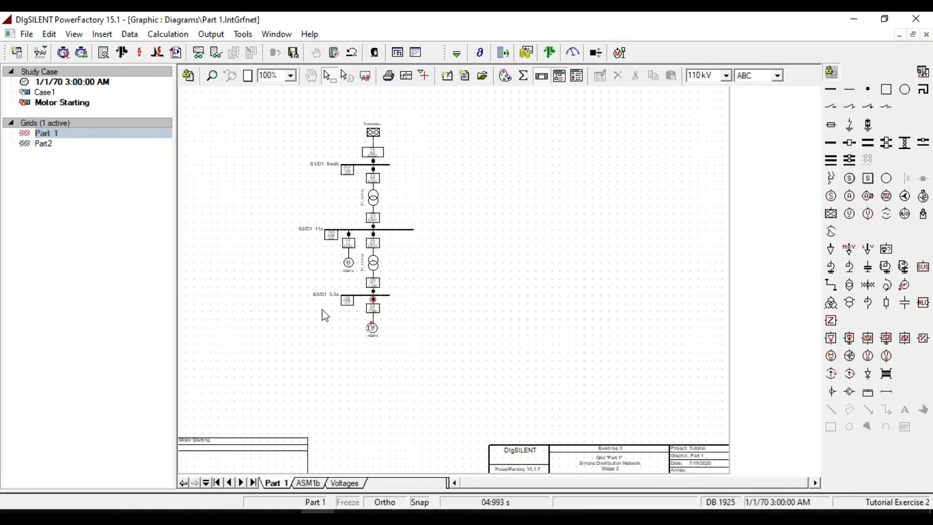
{"action": "left_click", "coordinate": [213, 74]}
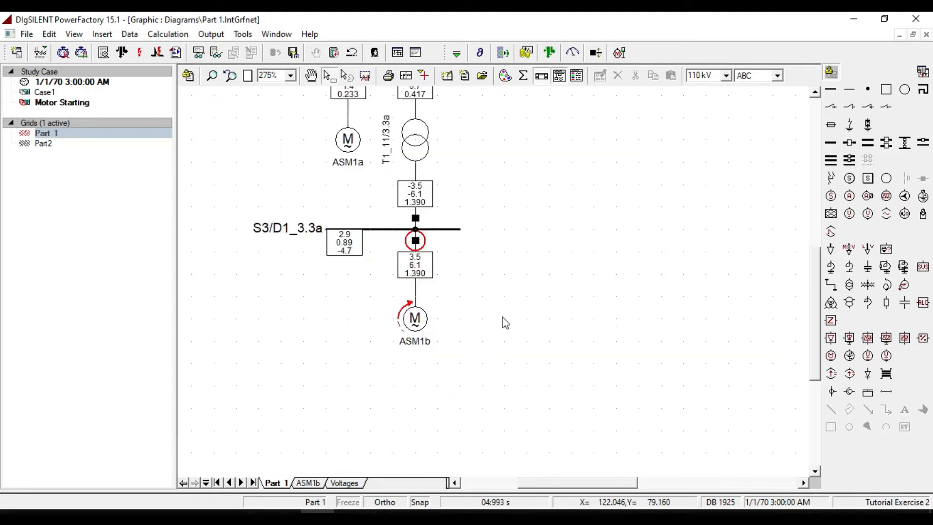
{"action": "mouse_move", "coordinate": [447, 306]}
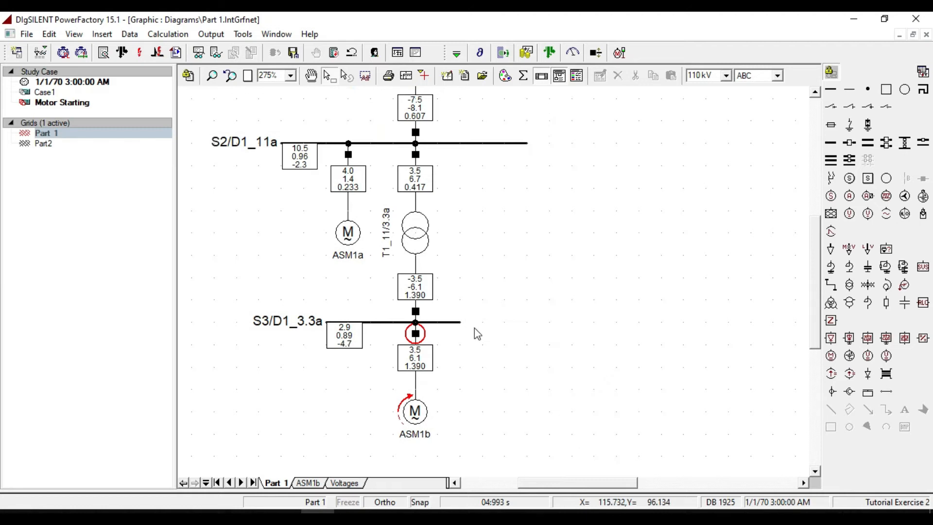
{"action": "mouse_move", "coordinate": [438, 394]}
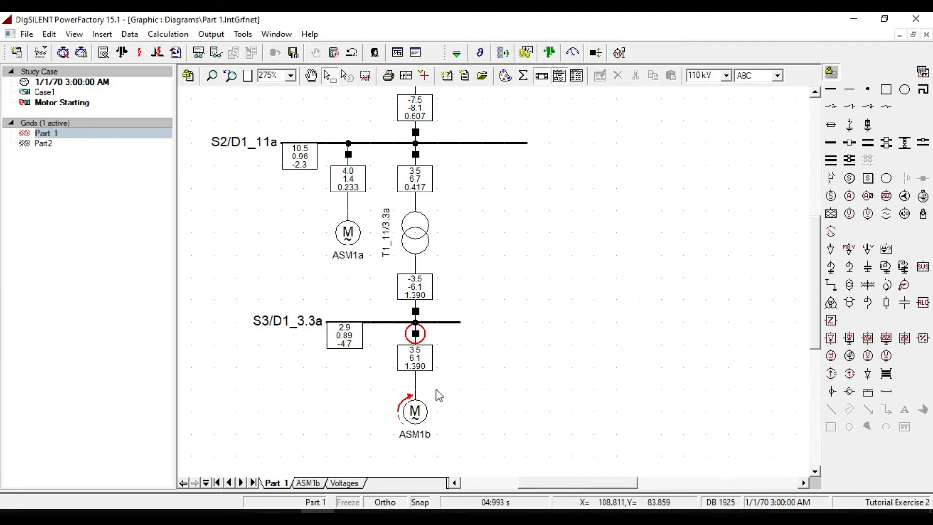
{"action": "mouse_move", "coordinate": [520, 363]}
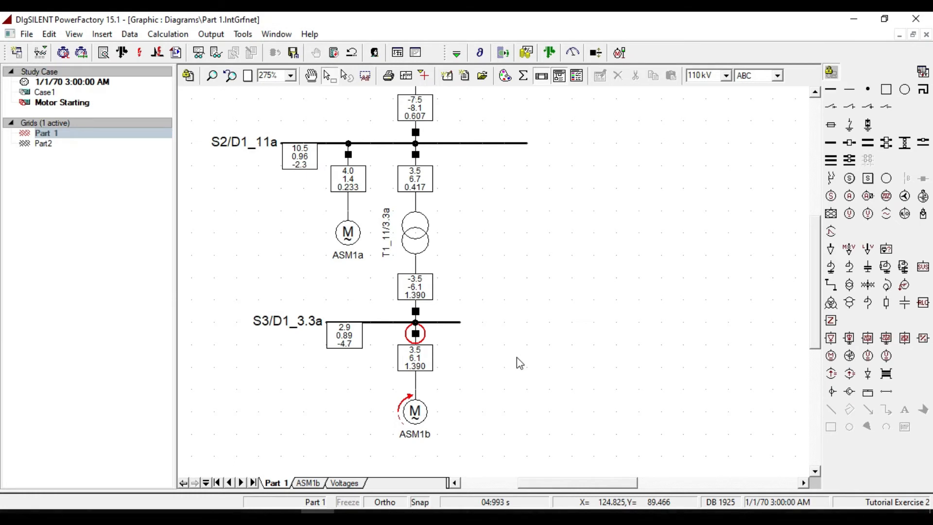
{"action": "mouse_move", "coordinate": [402, 432]}
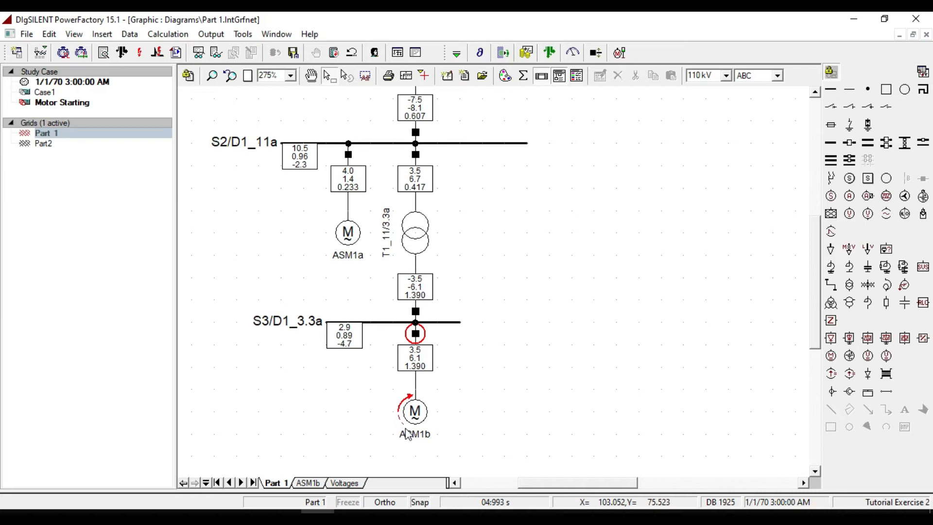
{"action": "mouse_move", "coordinate": [407, 433]}
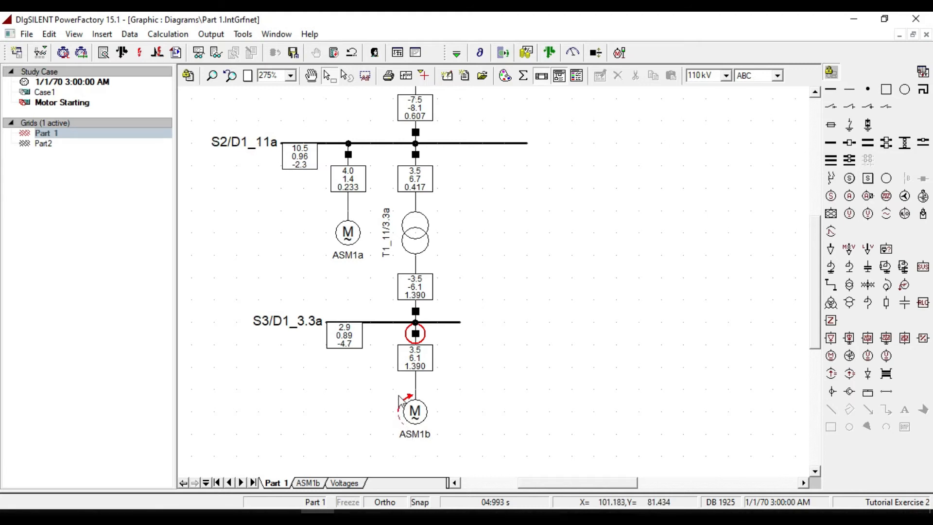
{"action": "mouse_move", "coordinate": [402, 403]}
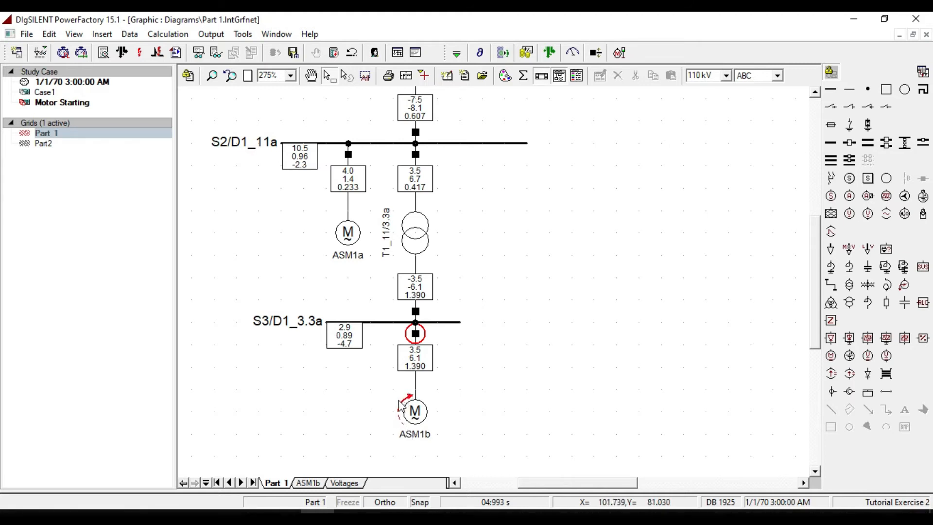
{"action": "mouse_move", "coordinate": [405, 407]}
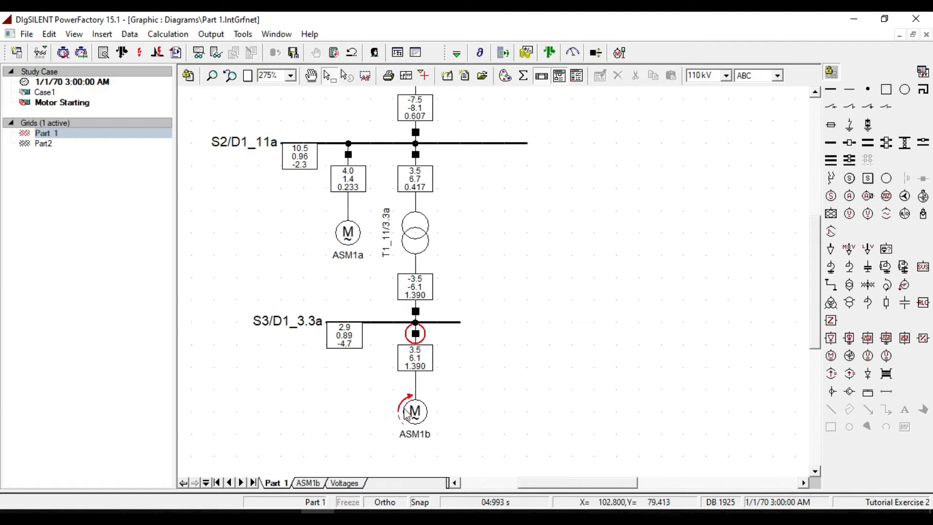
{"action": "mouse_move", "coordinate": [405, 413]}
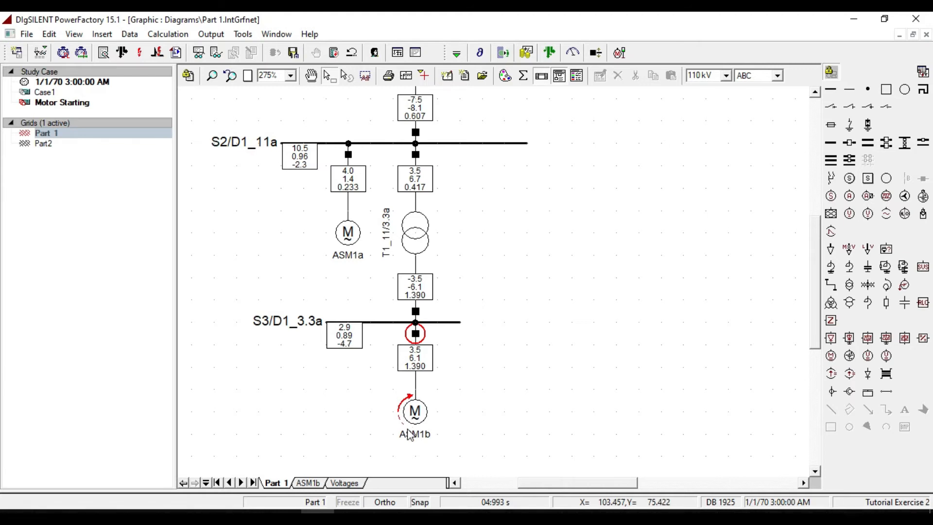
{"action": "mouse_move", "coordinate": [398, 416]}
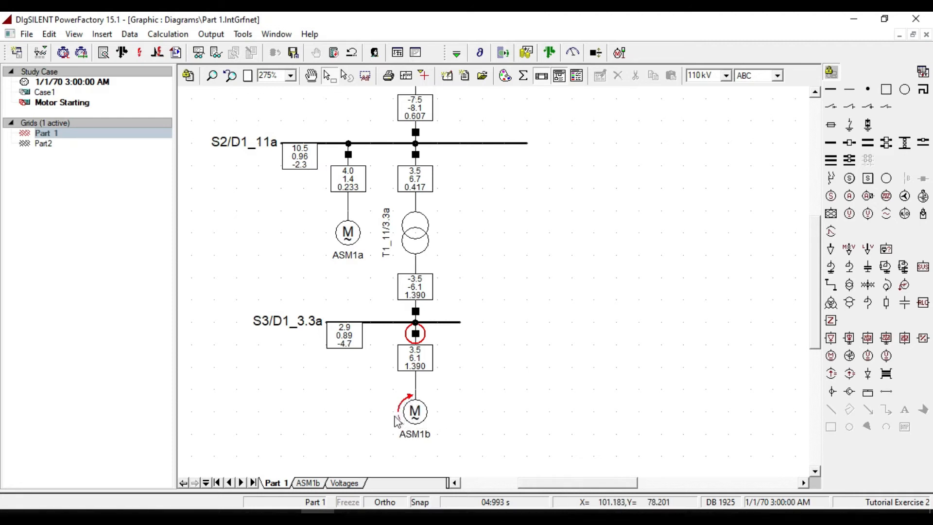
{"action": "mouse_move", "coordinate": [387, 429]}
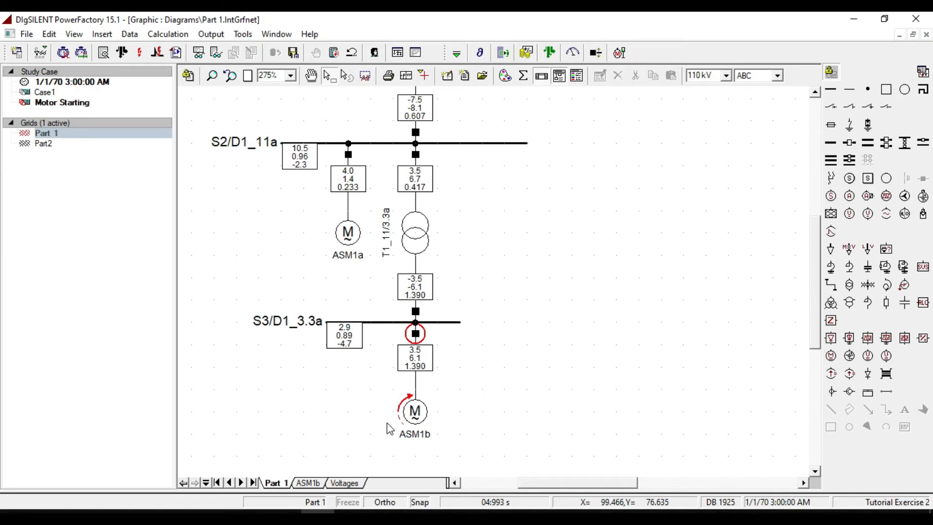
{"action": "mouse_move", "coordinate": [389, 429]}
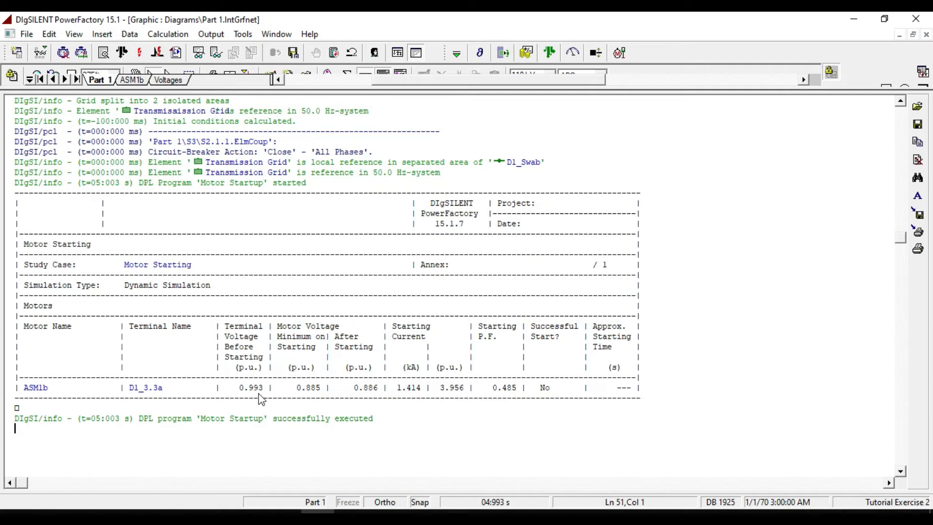
{"action": "mouse_move", "coordinate": [363, 400]}
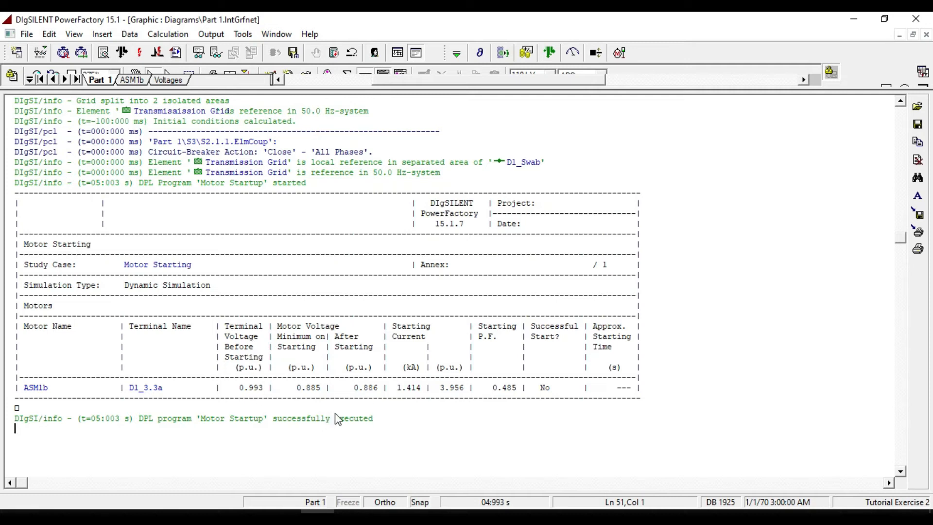
{"action": "mouse_move", "coordinate": [402, 336]}
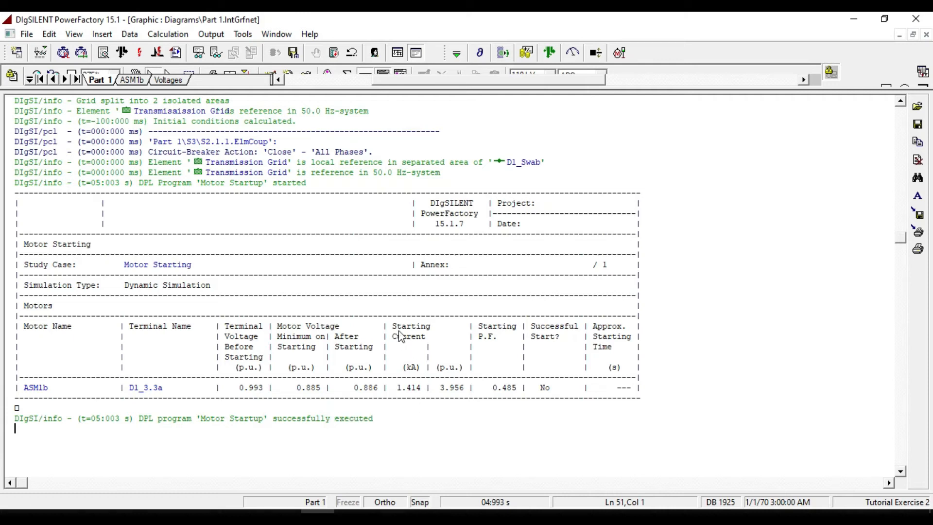
{"action": "mouse_move", "coordinate": [514, 355]}
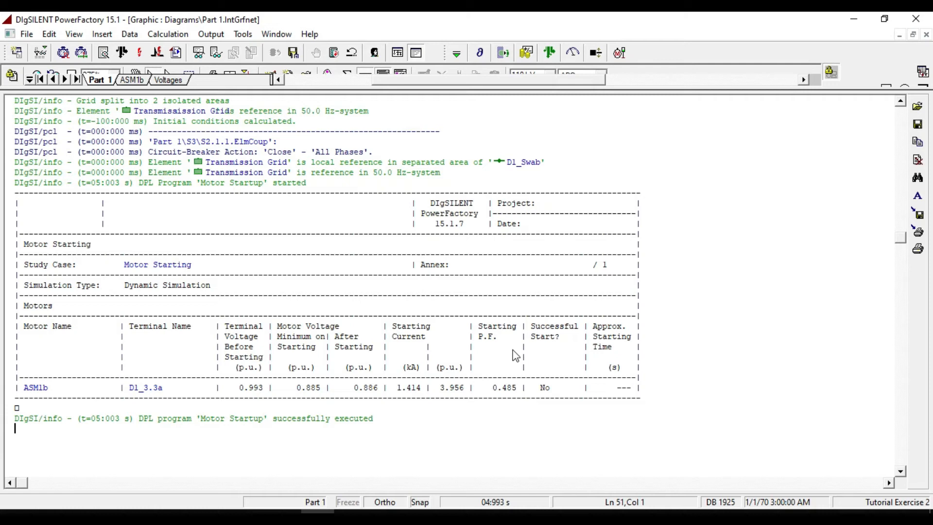
{"action": "mouse_move", "coordinate": [517, 357]}
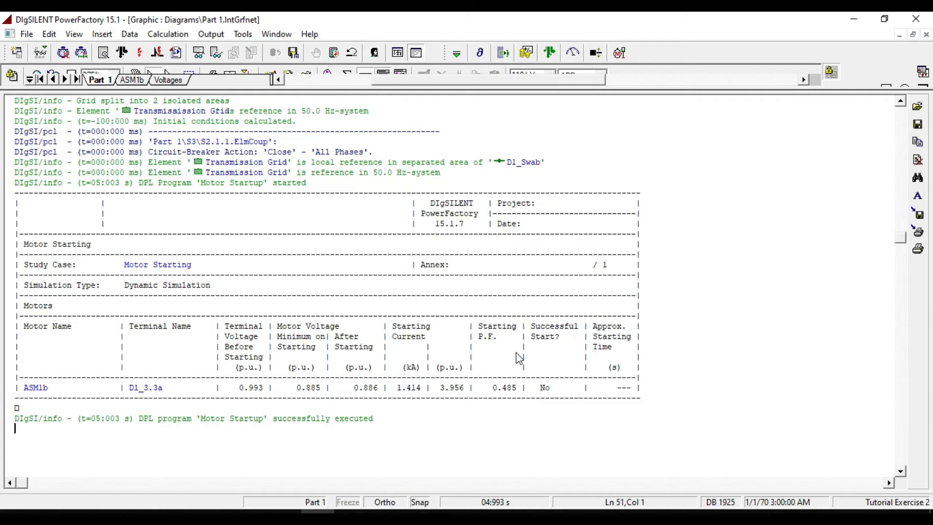
{"action": "mouse_move", "coordinate": [570, 355]}
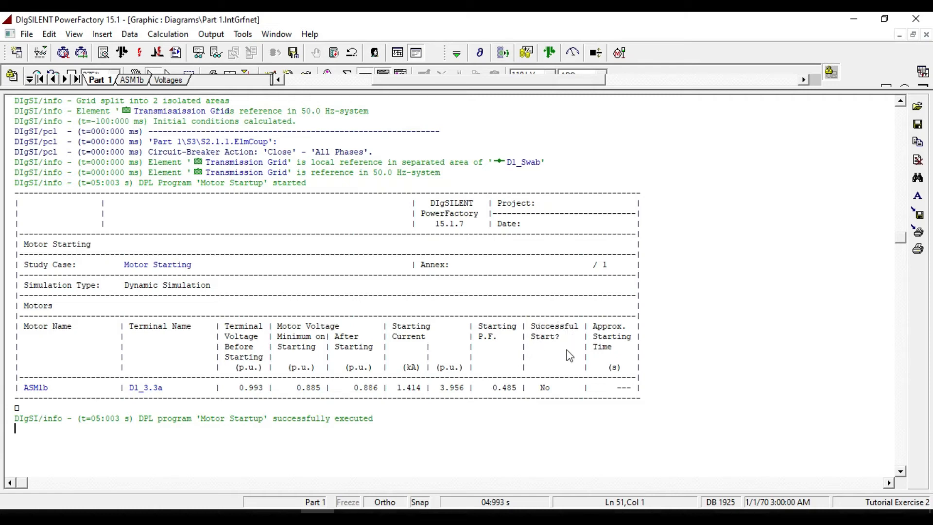
{"action": "mouse_move", "coordinate": [554, 398]}
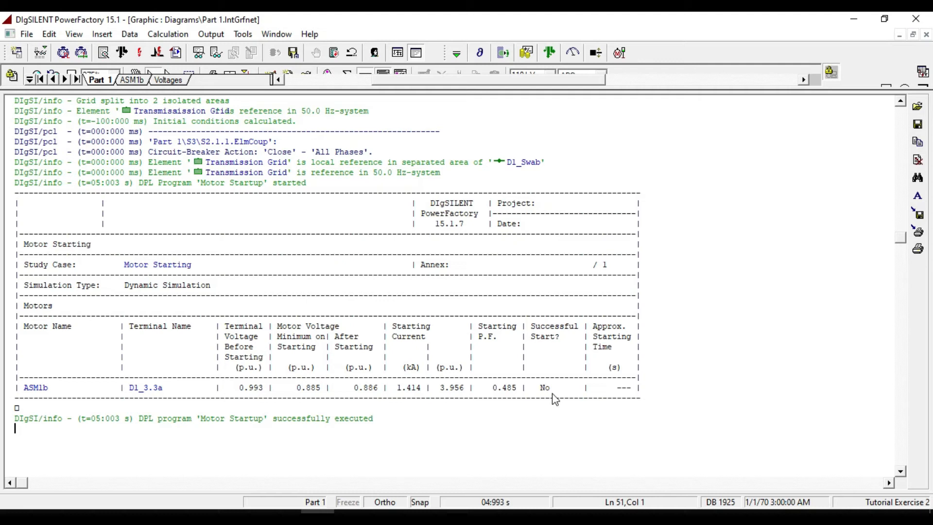
{"action": "mouse_move", "coordinate": [540, 357]}
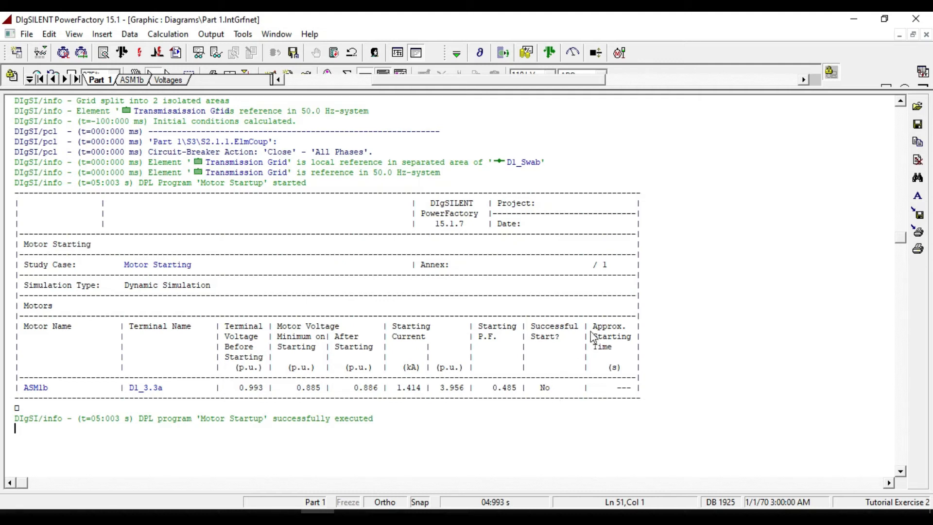
{"action": "mouse_move", "coordinate": [615, 390]}
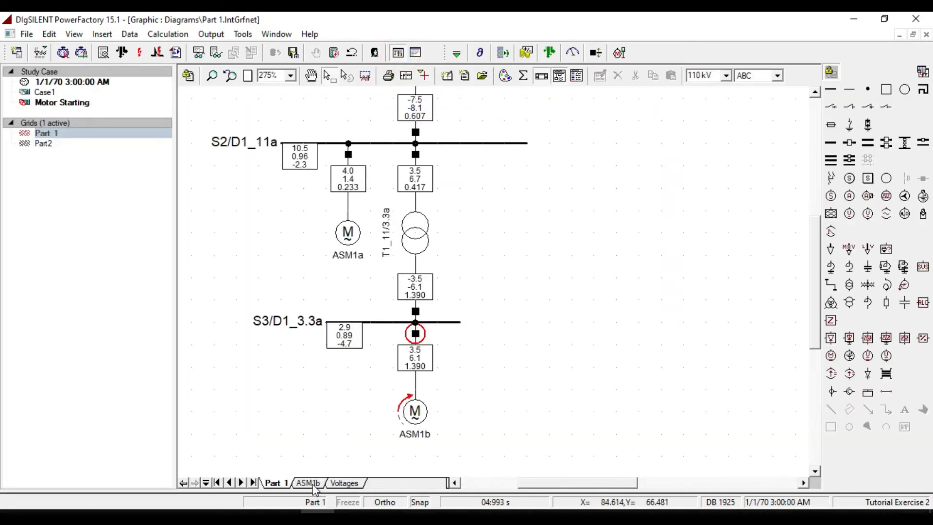
View the ASM1b result plots, then the Voltages page showing the 0.88 p.u. sag.
{"action": "left_click", "coordinate": [308, 482]}
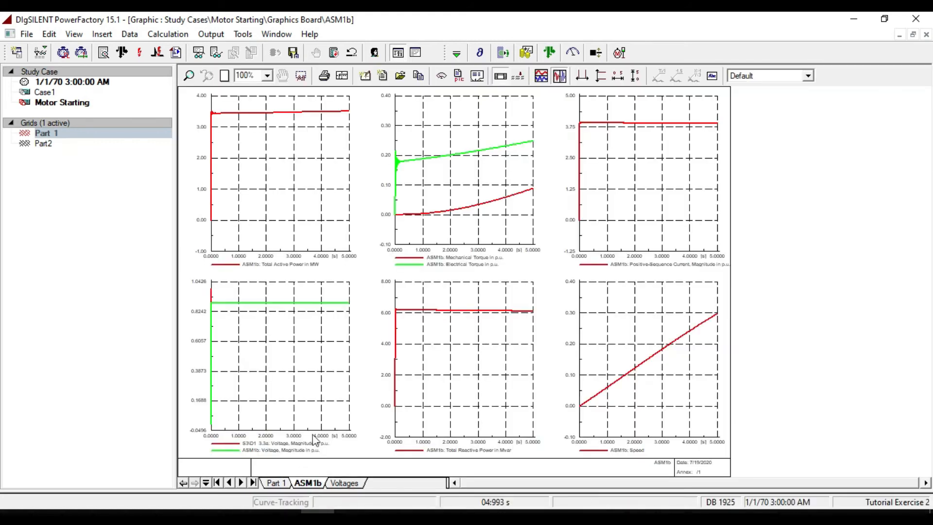
{"action": "mouse_move", "coordinate": [609, 187]}
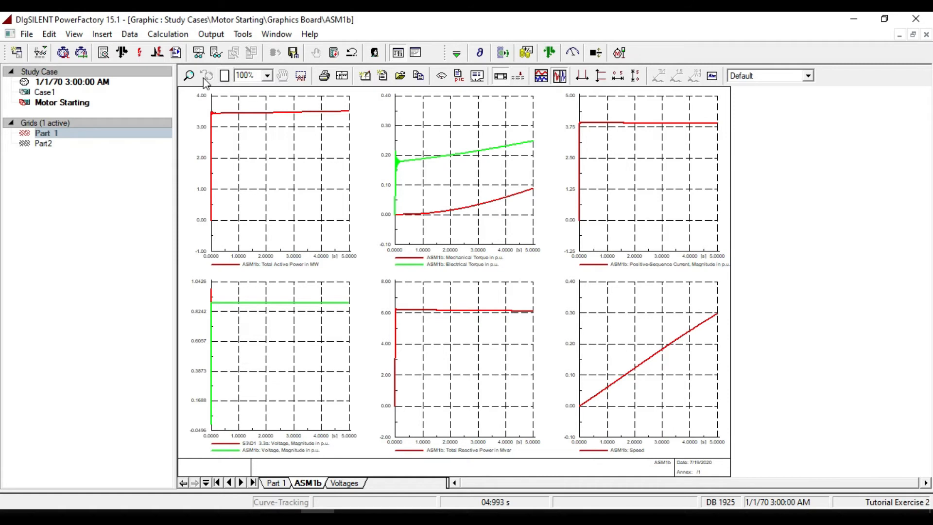
{"action": "mouse_move", "coordinate": [698, 286]}
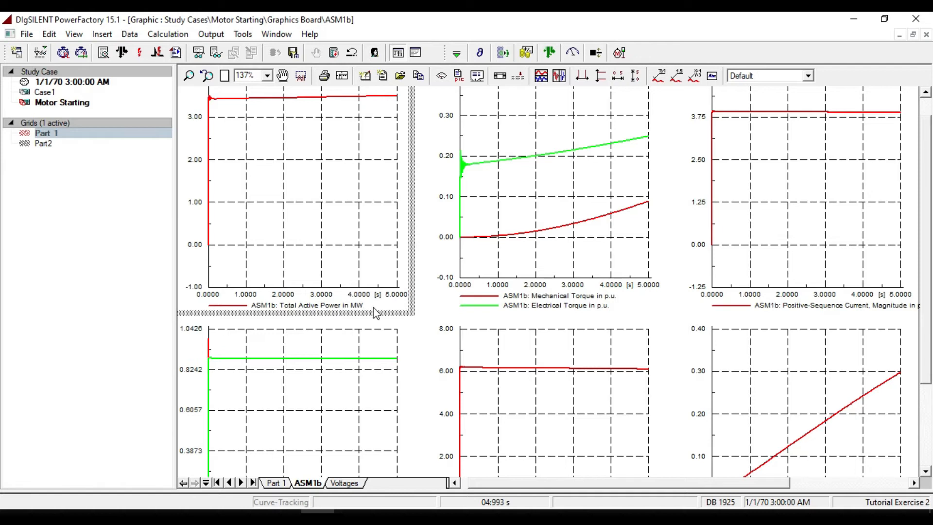
{"action": "mouse_move", "coordinate": [512, 165]}
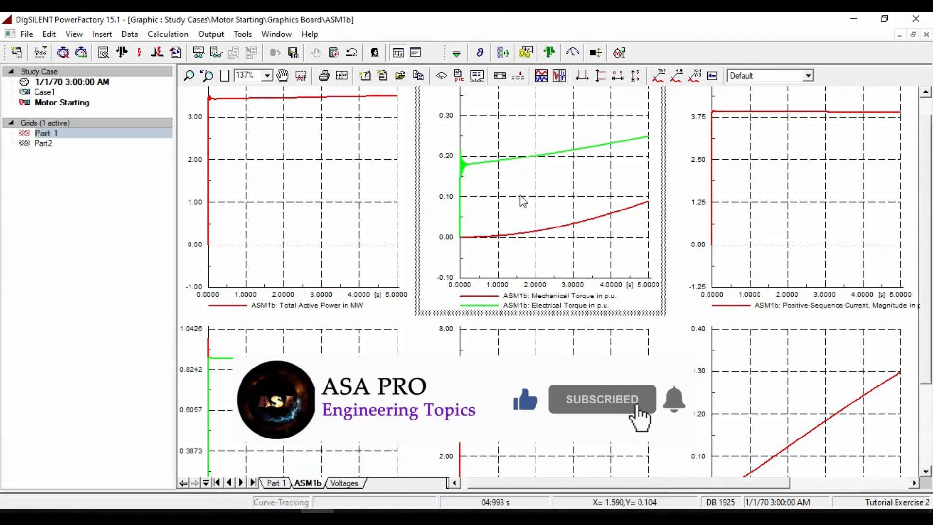
{"action": "left_click", "coordinate": [344, 482]}
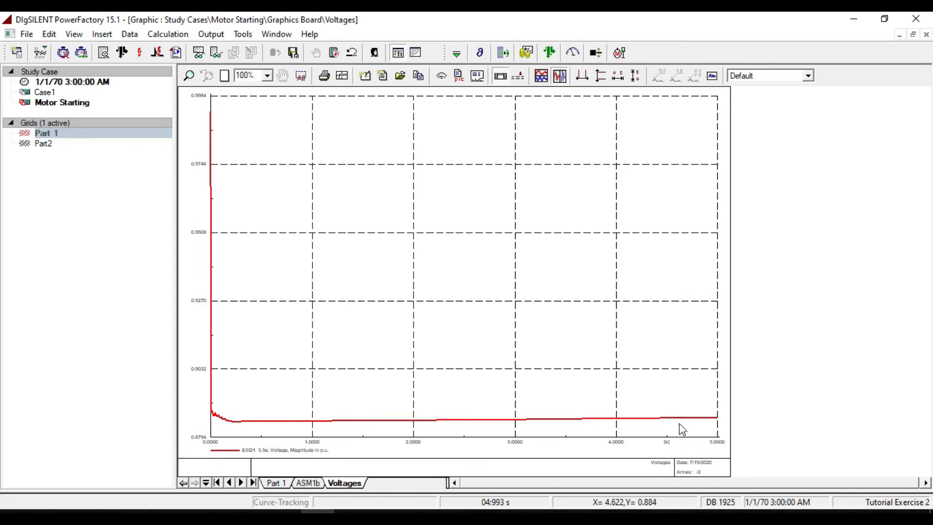
{"action": "mouse_move", "coordinate": [641, 433]}
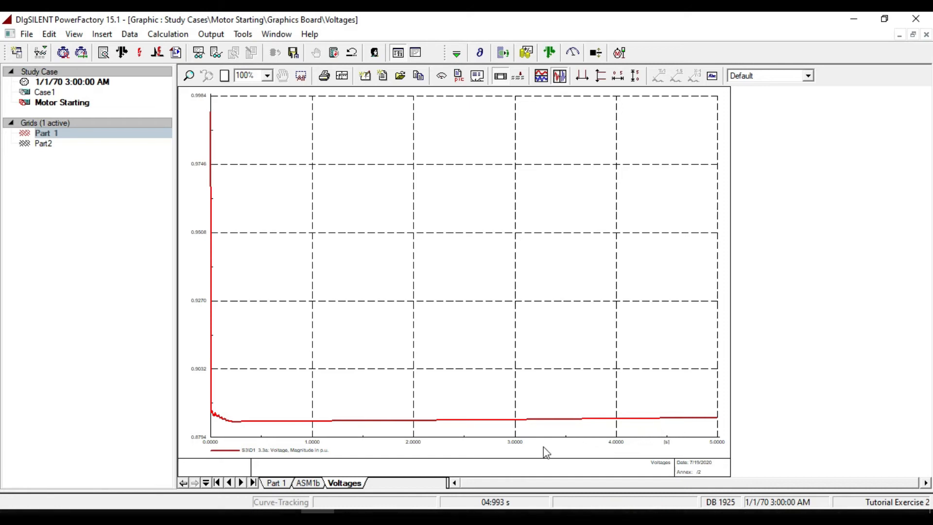
{"action": "mouse_move", "coordinate": [596, 443]}
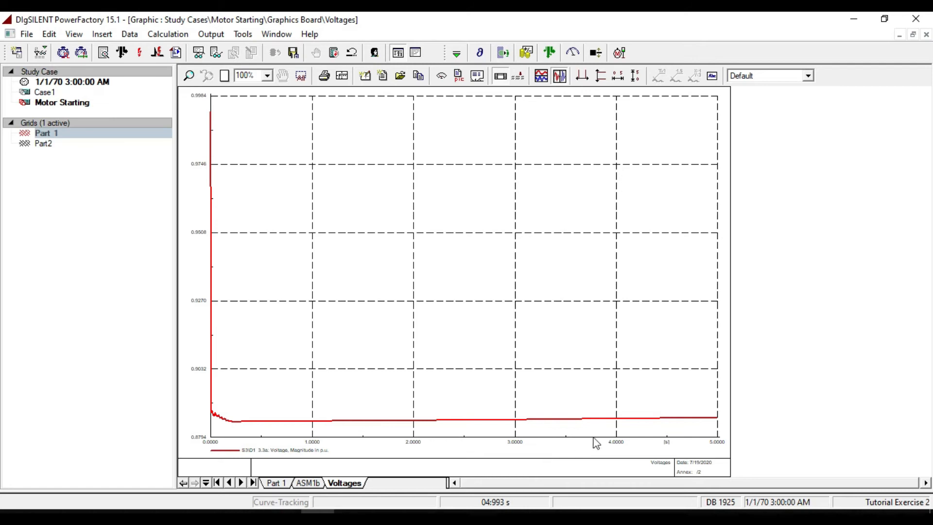
{"action": "mouse_move", "coordinate": [655, 450]}
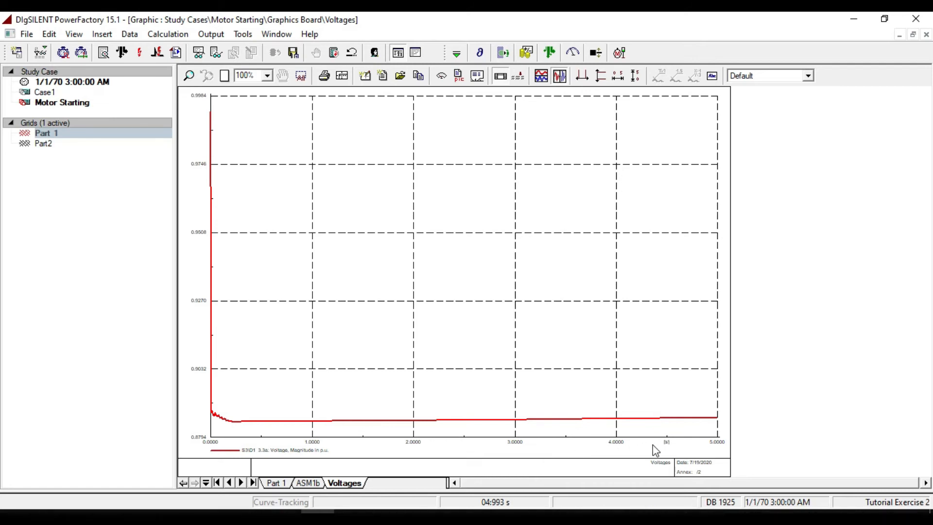
Reopen the Motor Starting settings for ASM1b, still set to a 5 s dynamic simulation.
{"action": "left_click", "coordinate": [620, 52]}
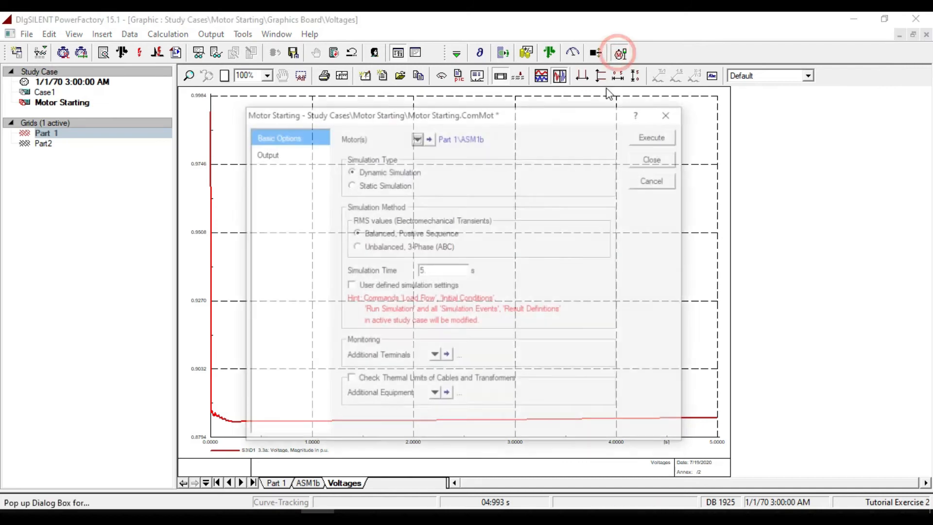
Rerun the ASM1b dynamic motor start with a 30 s simulation time.
{"action": "type", "text": "30"}
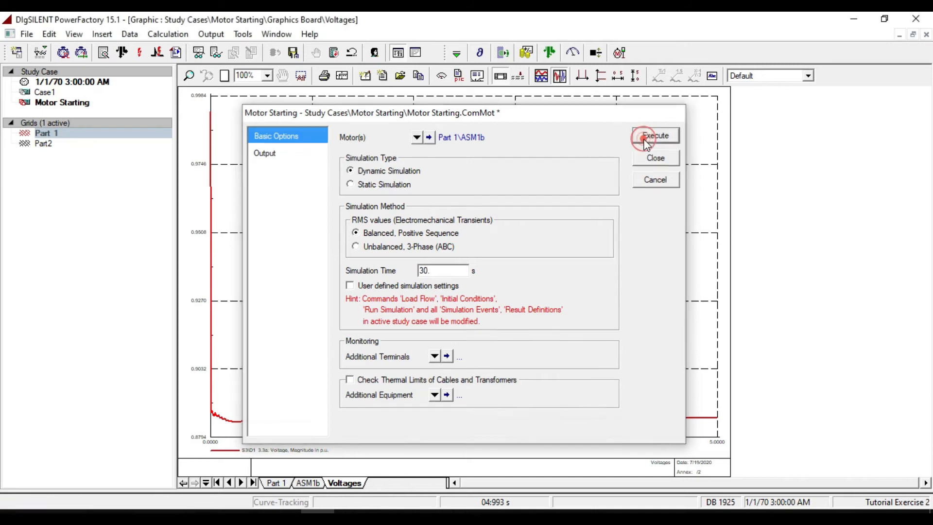
{"action": "left_click", "coordinate": [654, 135]}
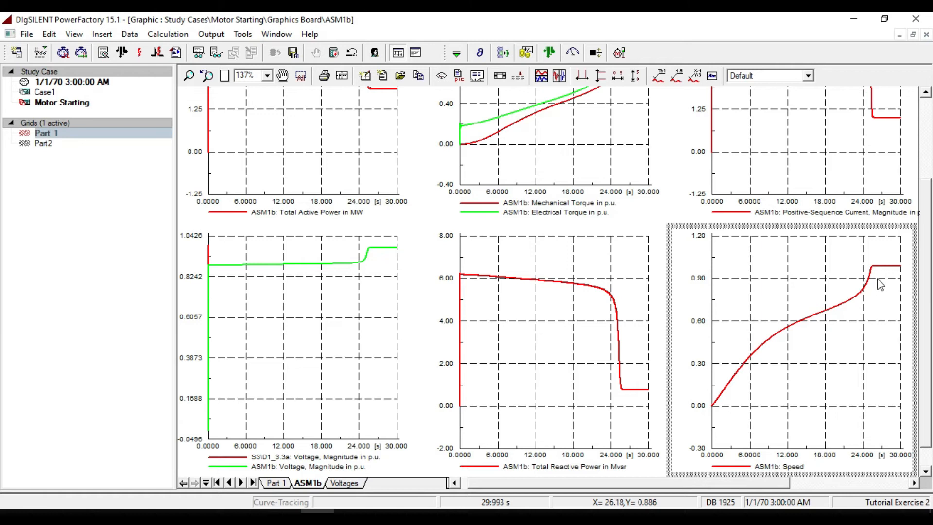
{"action": "mouse_move", "coordinate": [902, 268]}
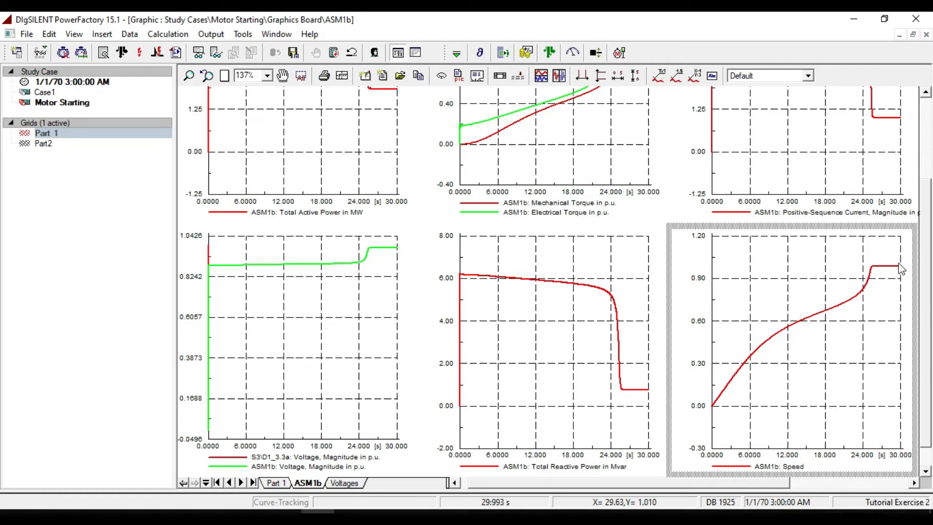
{"action": "mouse_move", "coordinate": [896, 268]}
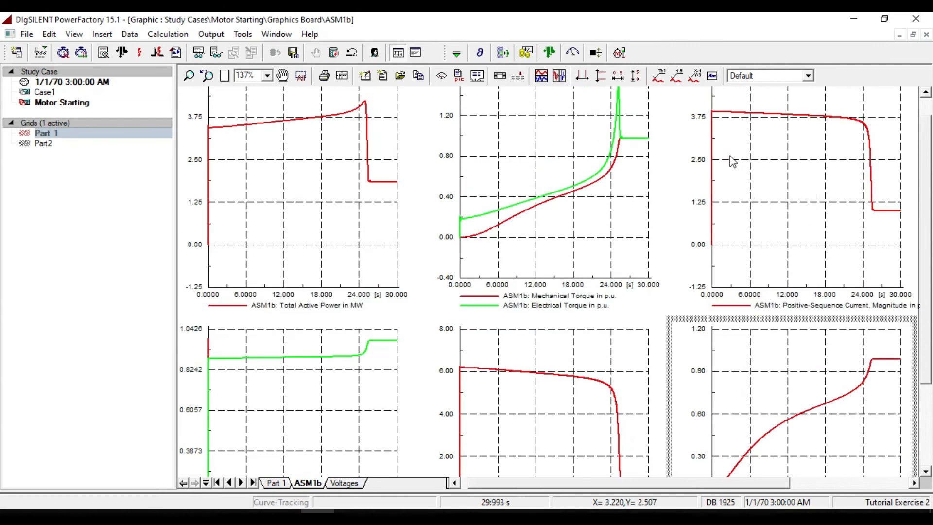
{"action": "mouse_move", "coordinate": [890, 218]}
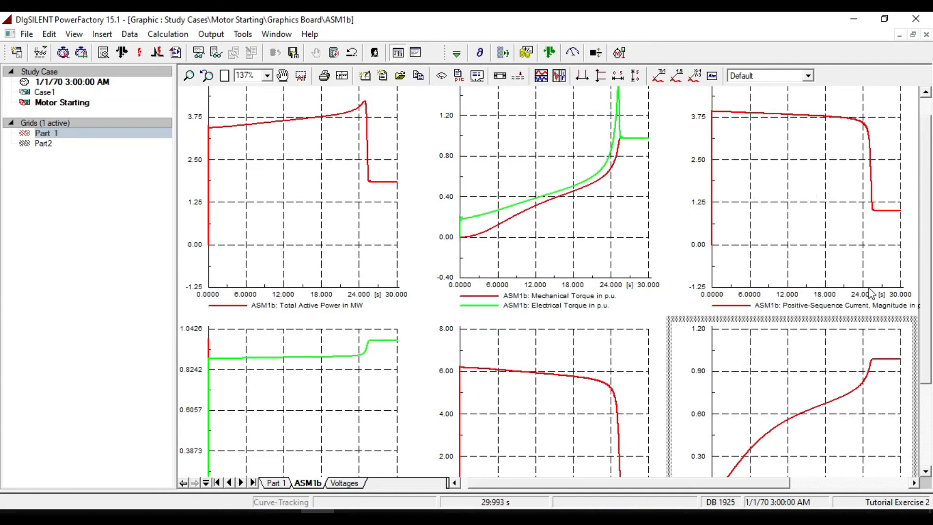
{"action": "mouse_move", "coordinate": [874, 292]}
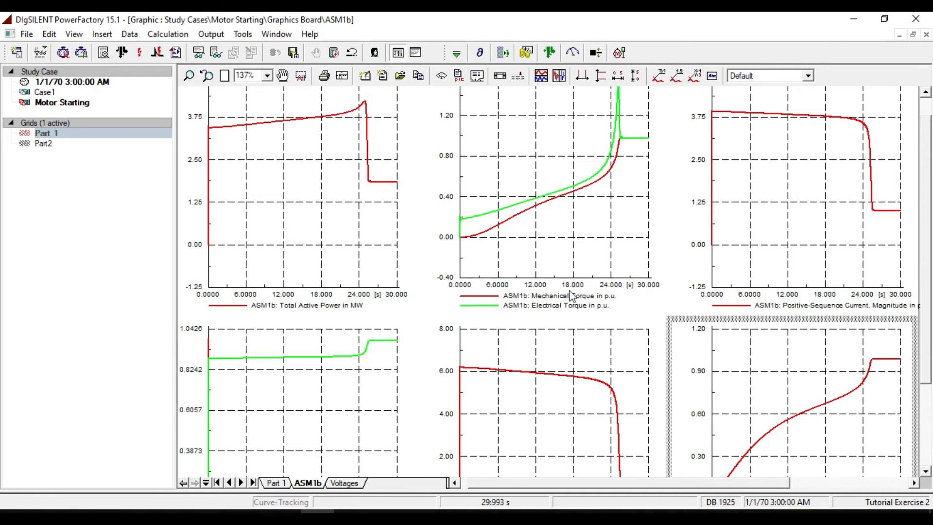
Leave the 30 s ASM1b speed plots for the empty Voltages result page.
{"action": "left_click", "coordinate": [341, 482]}
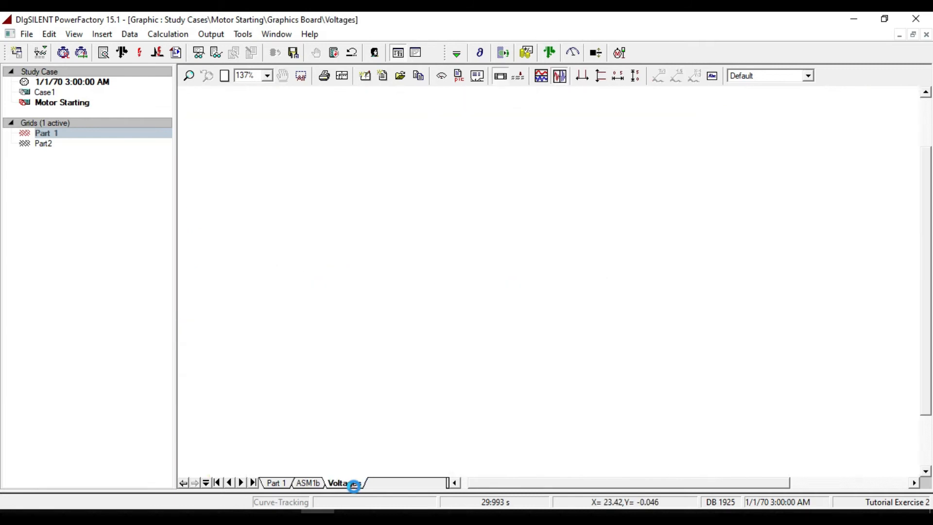
Display the 30 s S3/D1_3.3a voltage curve, dipping to 0.88 p.u. and recovering.
{"action": "left_click", "coordinate": [344, 482]}
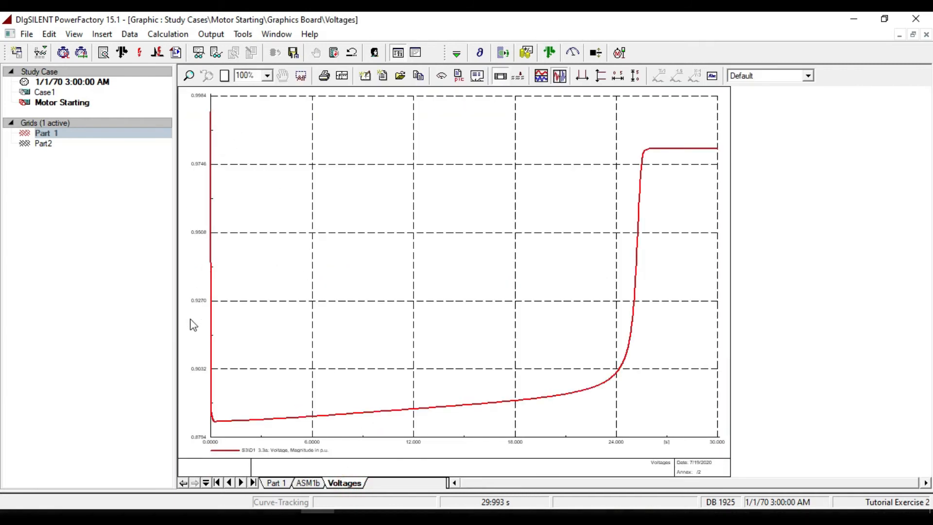
{"action": "mouse_move", "coordinate": [511, 390]}
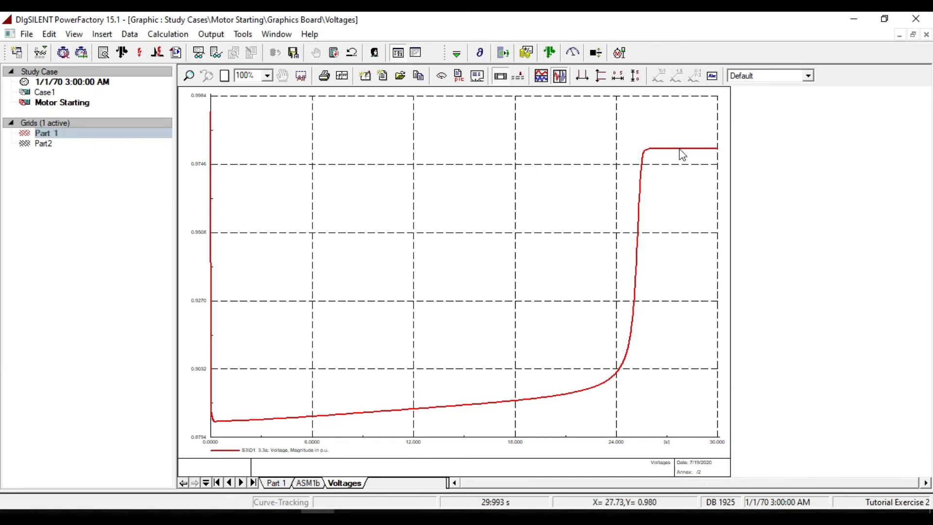
{"action": "mouse_move", "coordinate": [646, 443]}
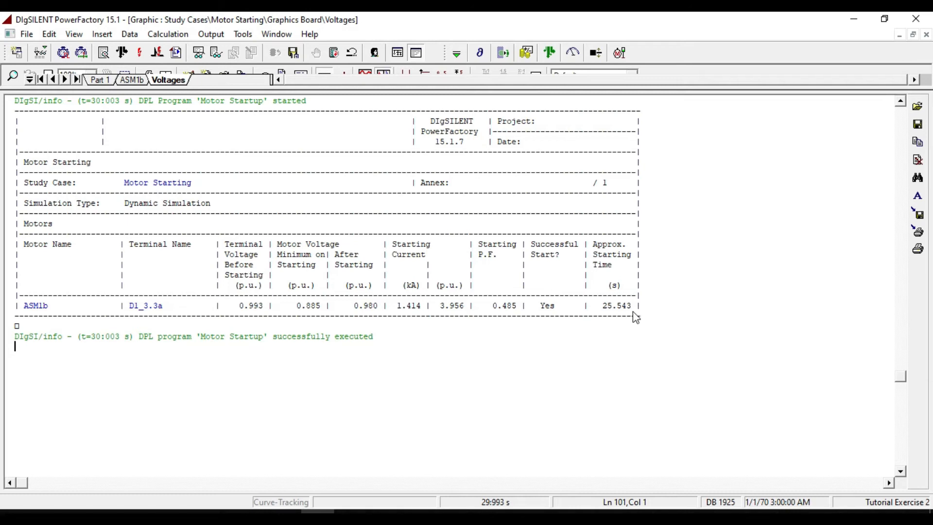
{"action": "mouse_move", "coordinate": [635, 316]}
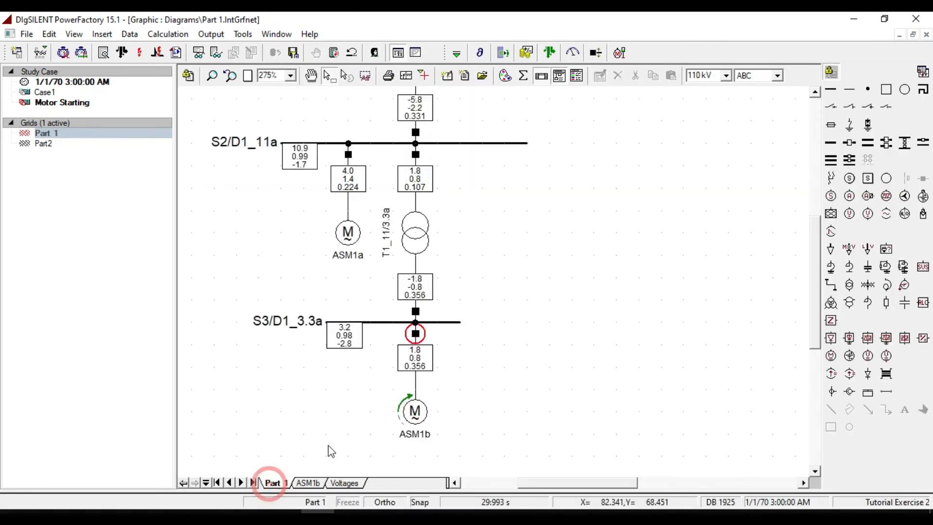
{"action": "mouse_move", "coordinate": [427, 430]}
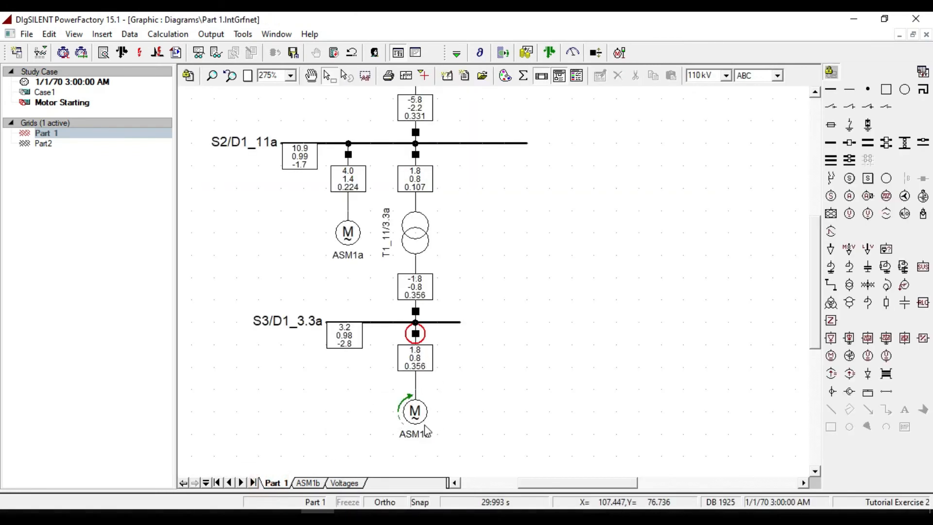
{"action": "mouse_move", "coordinate": [423, 430]}
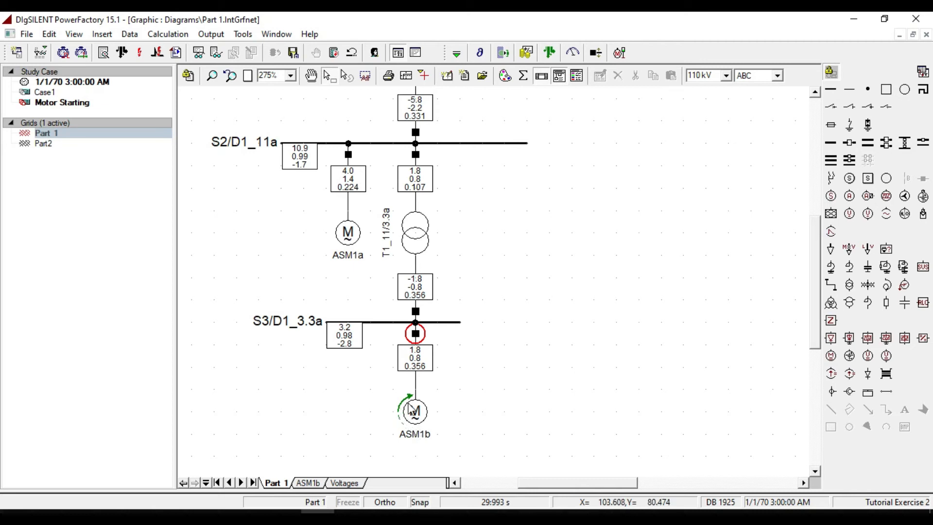
{"action": "mouse_move", "coordinate": [410, 409]}
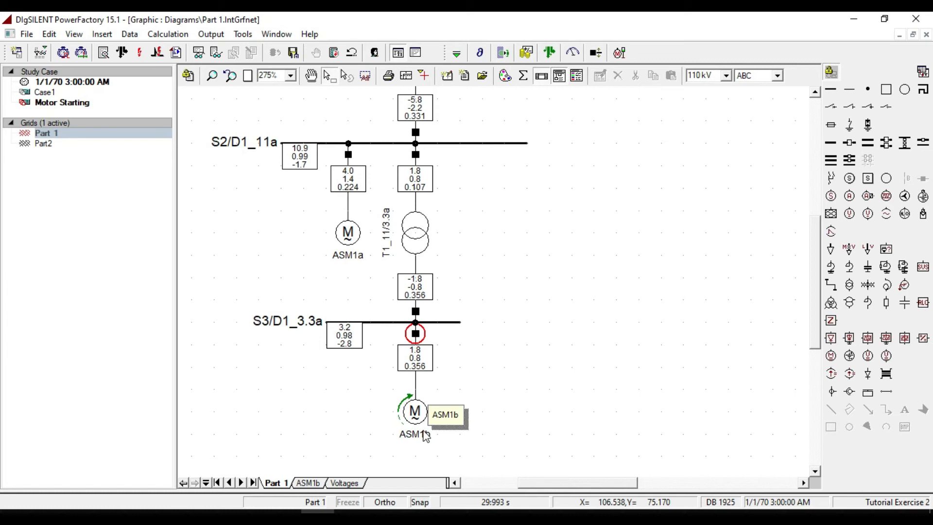
{"action": "mouse_move", "coordinate": [469, 443]}
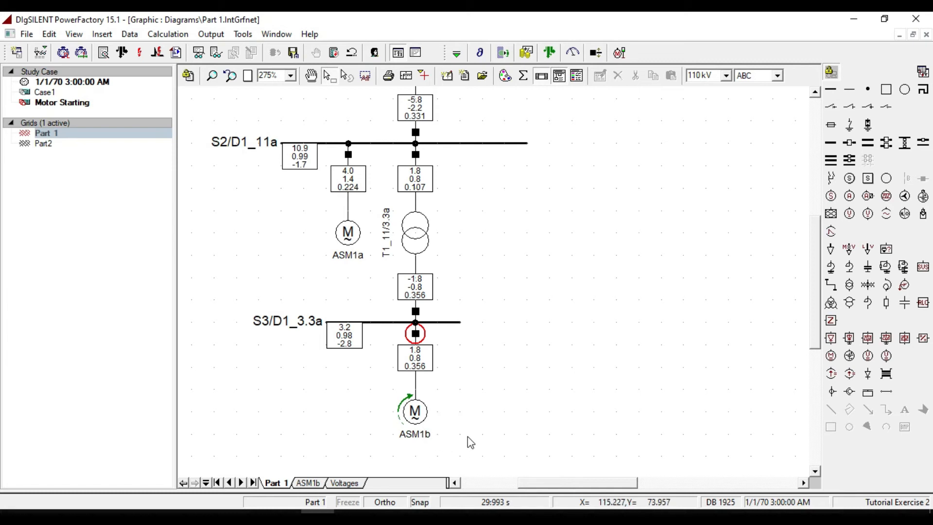
{"action": "mouse_move", "coordinate": [419, 413]}
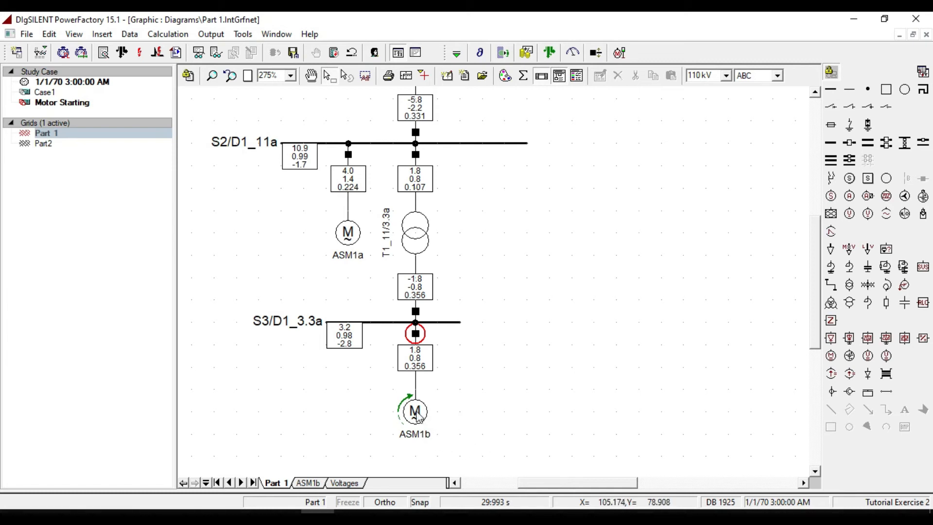
Select the ASM1b motor symbol on the Part 1 single-line diagram.
{"action": "left_click", "coordinate": [414, 411]}
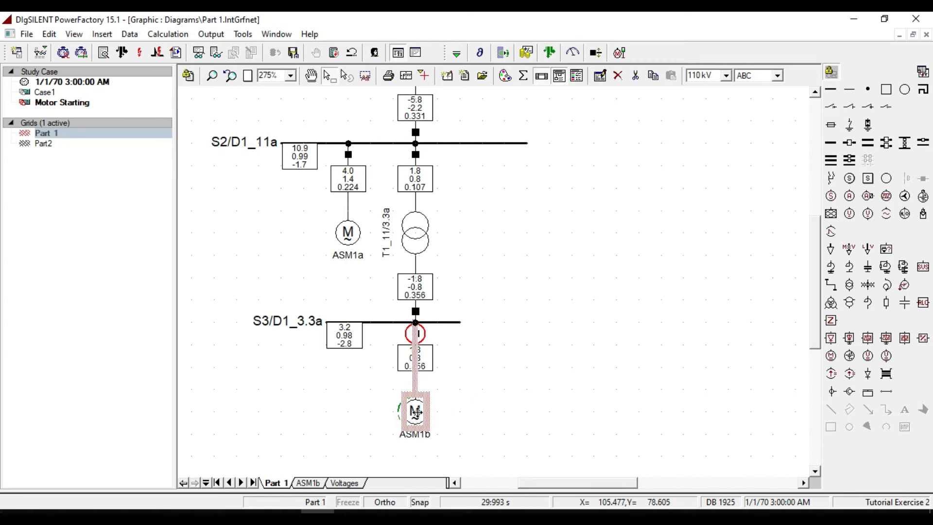
Set ASM1b's RMS-simulation mechanical load proportional factor from 1 to 0.2 p.u.
{"action": "double_click", "coordinate": [415, 411]}
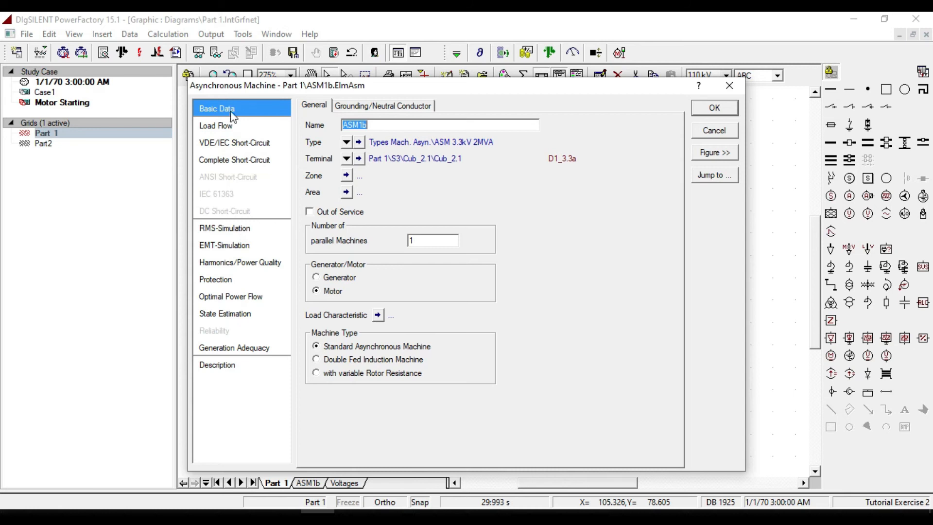
{"action": "mouse_move", "coordinate": [299, 245]}
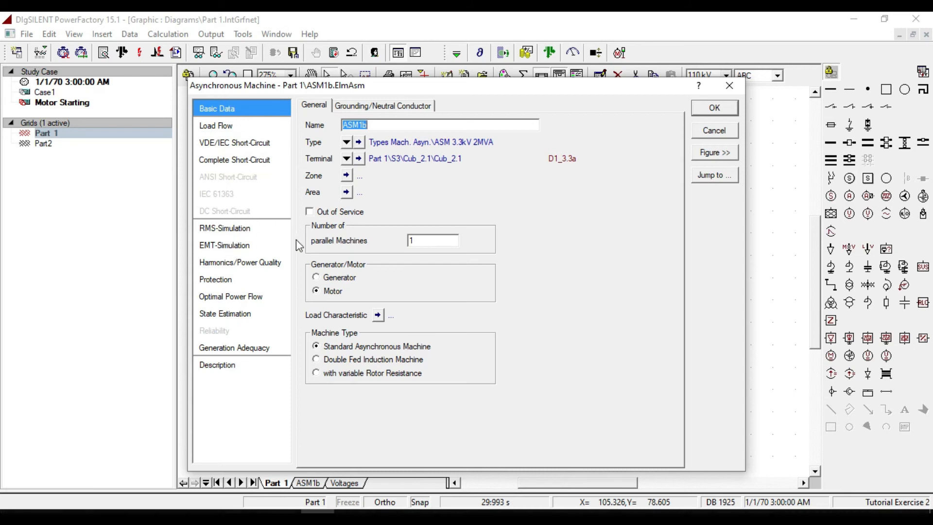
{"action": "left_click", "coordinate": [225, 227]}
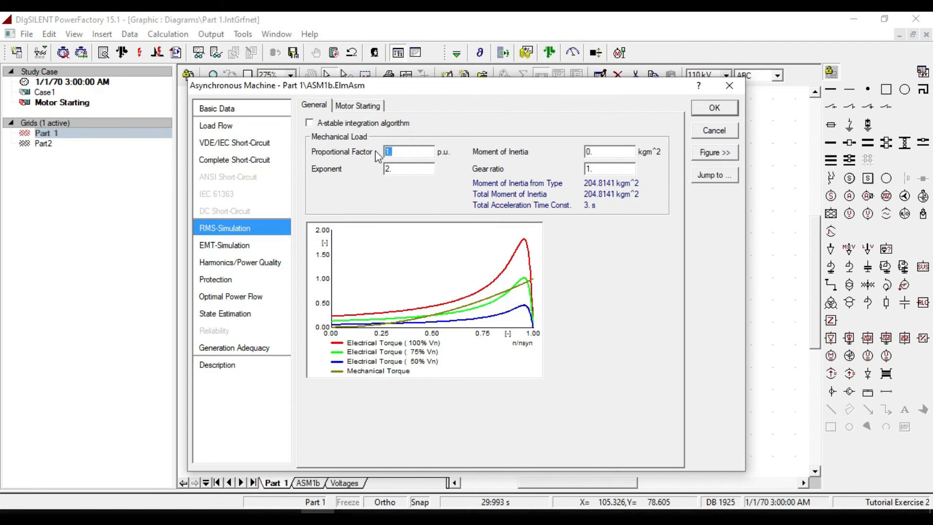
{"action": "type", "text": "0.2"}
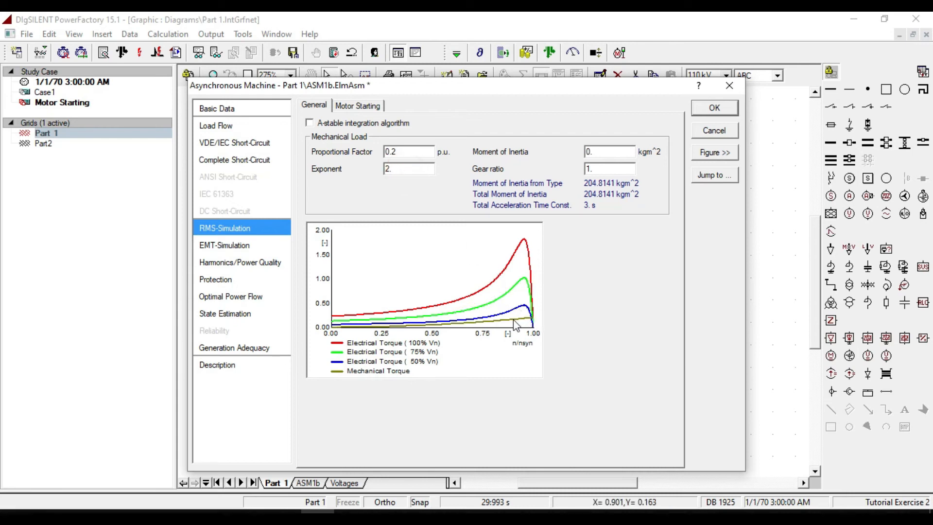
{"action": "mouse_move", "coordinate": [535, 326]}
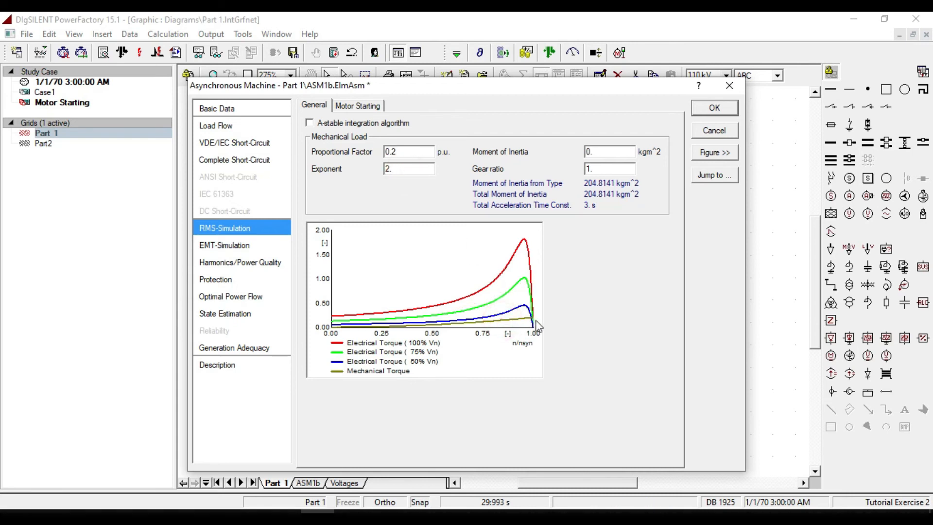
{"action": "mouse_move", "coordinate": [533, 327]}
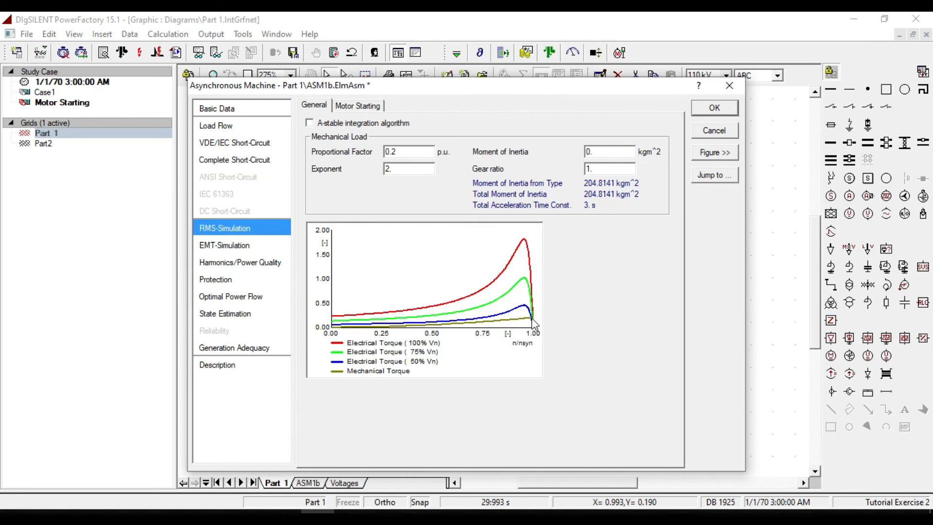
{"action": "mouse_move", "coordinate": [575, 297]}
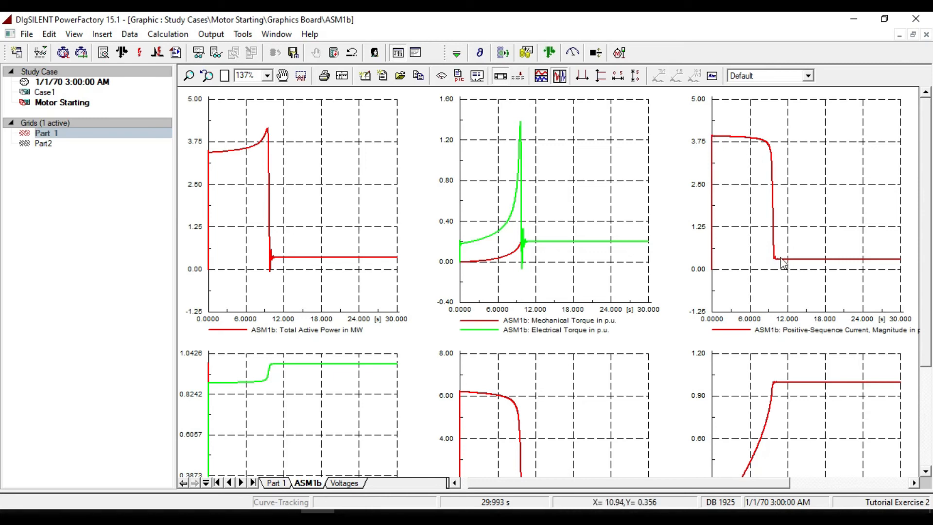
{"action": "mouse_move", "coordinate": [781, 264]}
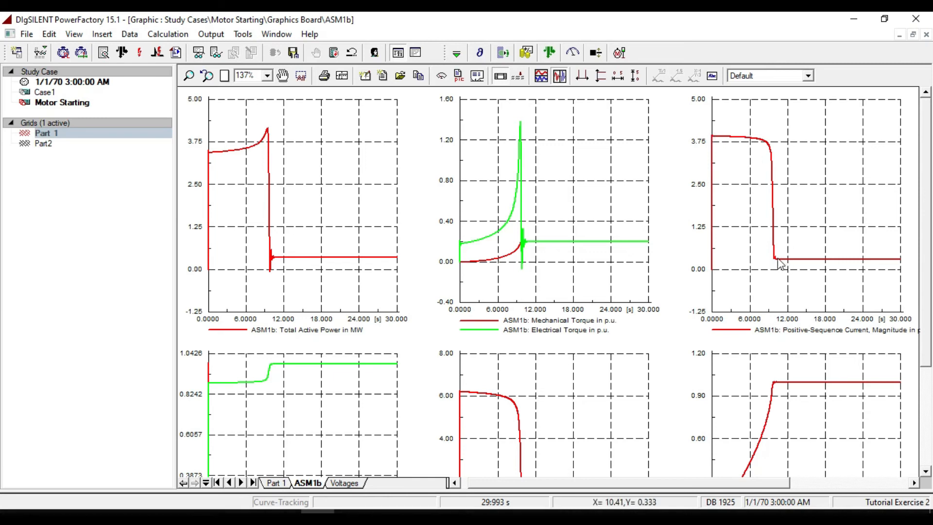
Rerun the motor start and scroll the report to ASM1b's 9.8 s successful start.
{"action": "left_click", "coordinate": [718, 294]}
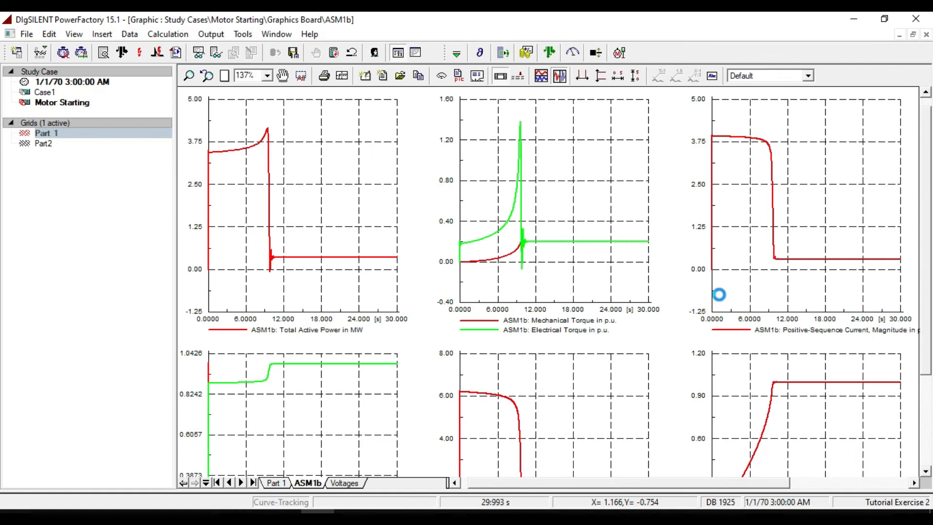
{"action": "scroll", "scroll_direction": "down", "scroll_amount": 3}
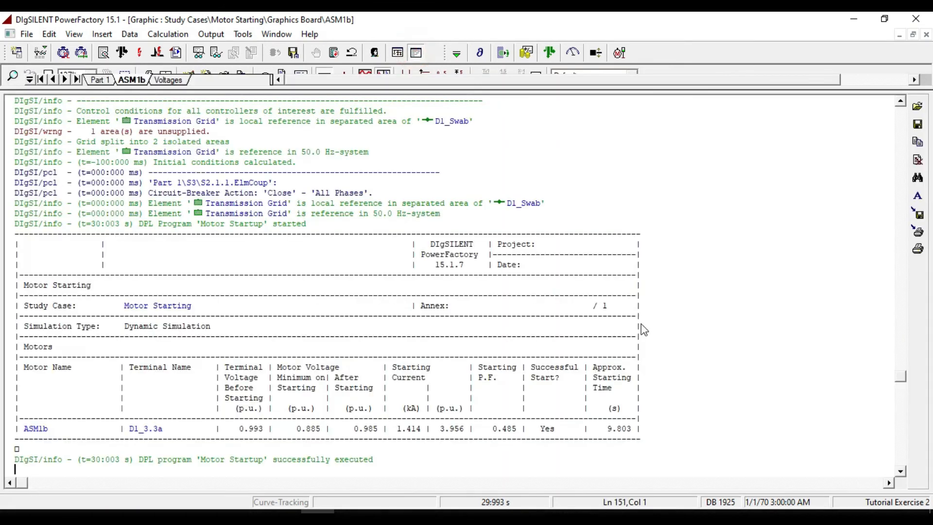
{"action": "scroll", "scroll_direction": "down", "scroll_amount": 3}
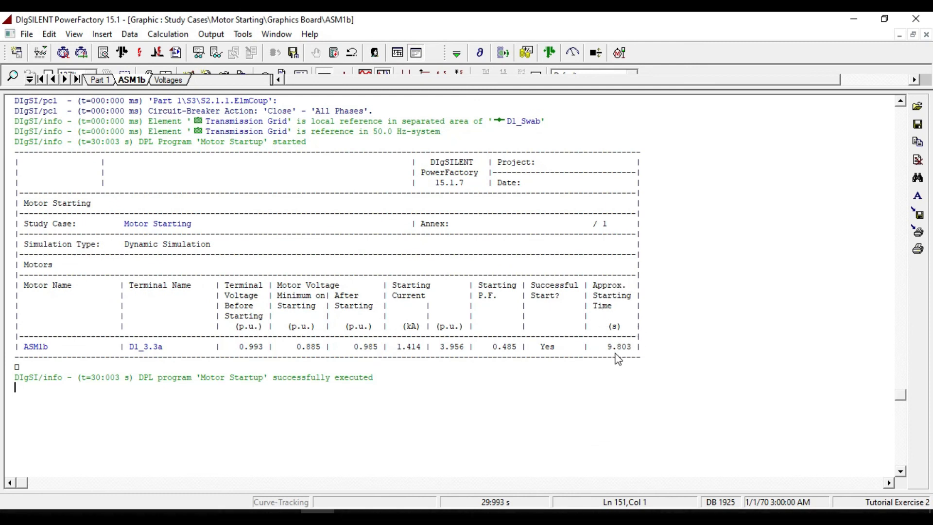
{"action": "mouse_move", "coordinate": [630, 354]}
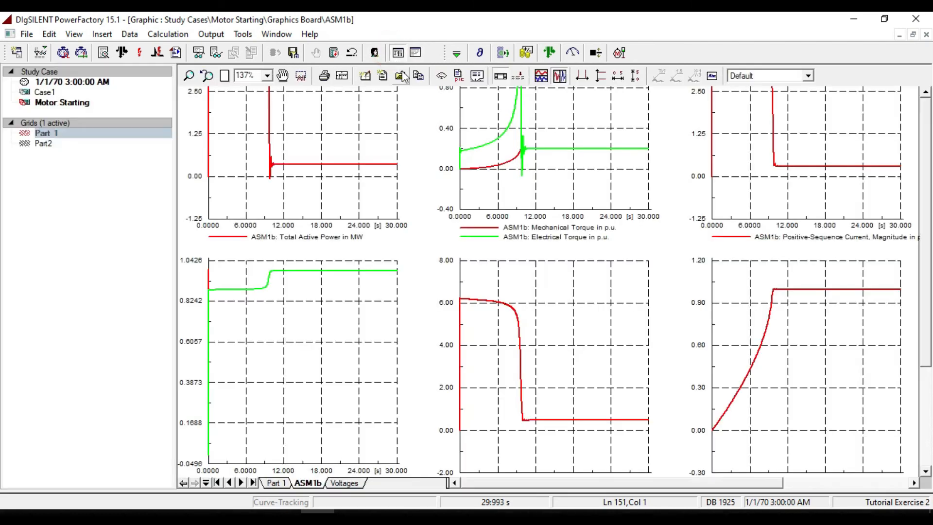
Add busbar S2\D1_11a as an additional monitored terminal in the Motor Starting settings.
{"action": "left_click", "coordinate": [275, 483]}
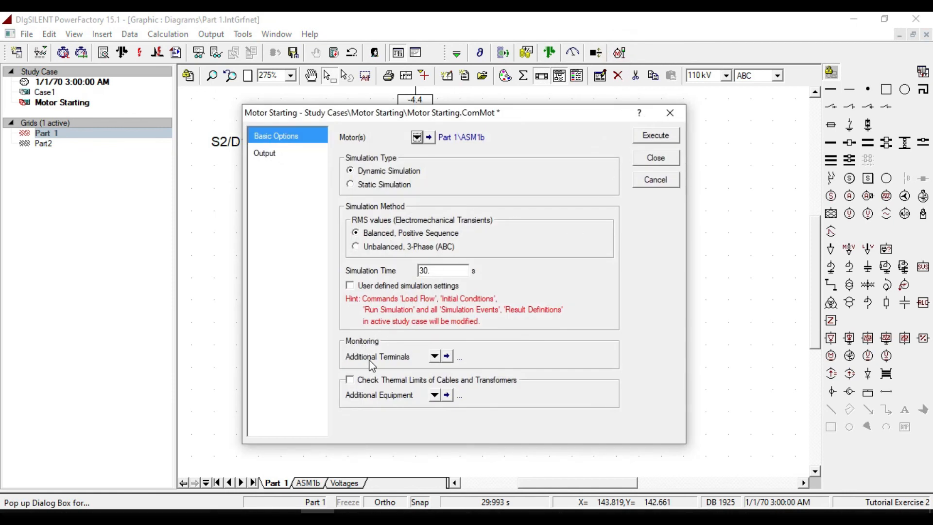
{"action": "left_click", "coordinate": [434, 356]}
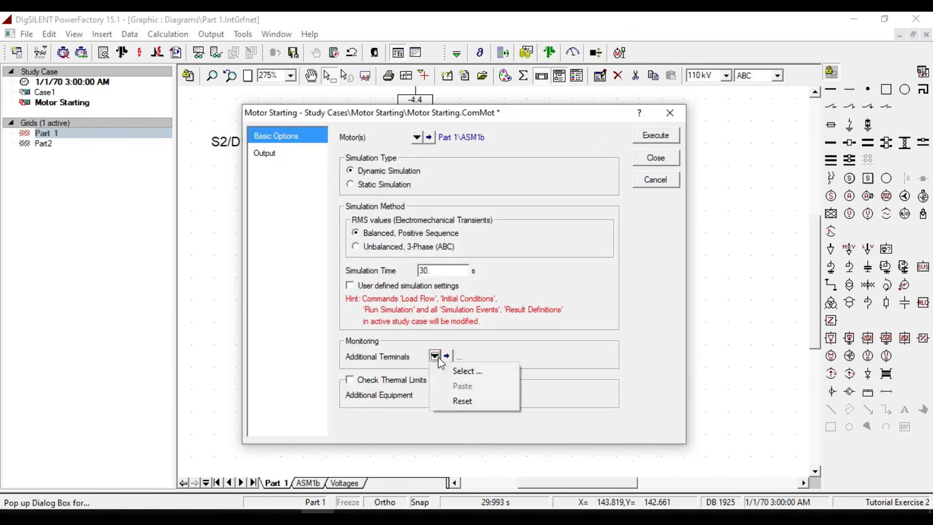
{"action": "left_click", "coordinate": [467, 370]}
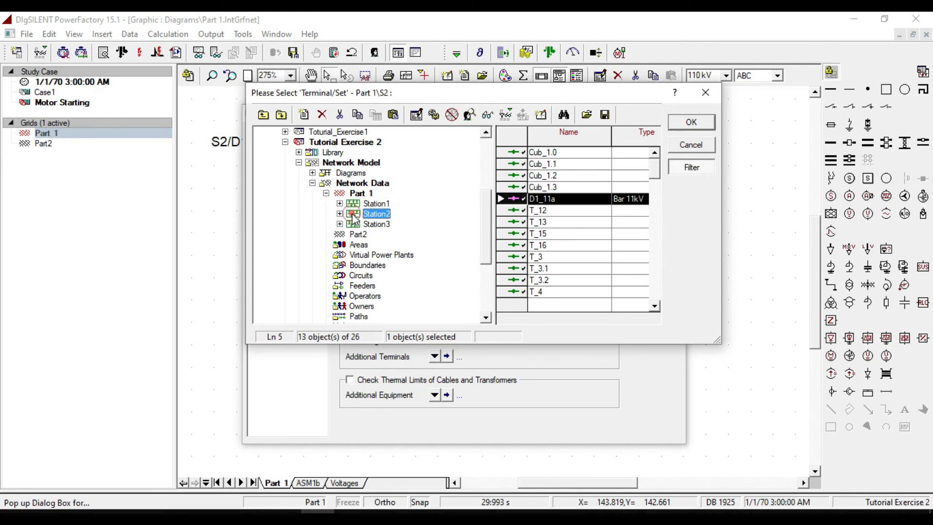
{"action": "left_click", "coordinate": [339, 214]}
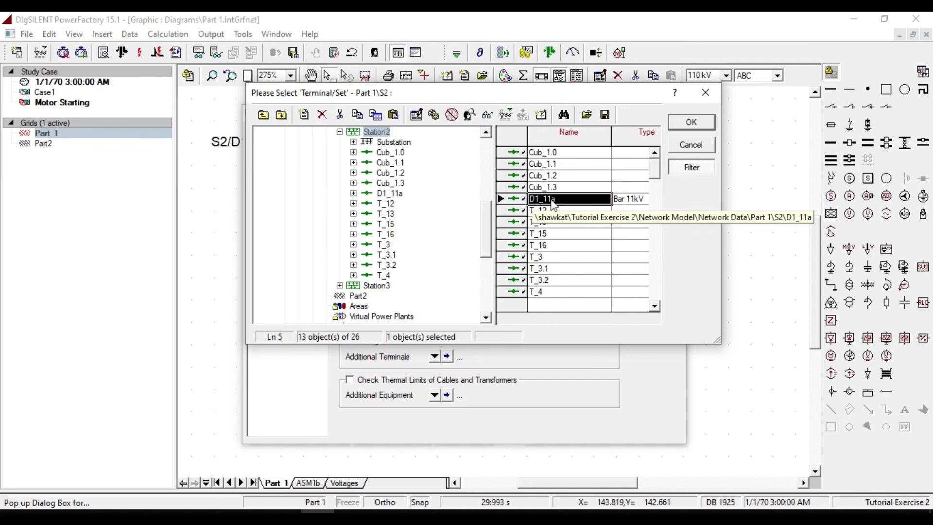
{"action": "left_click", "coordinate": [689, 122]}
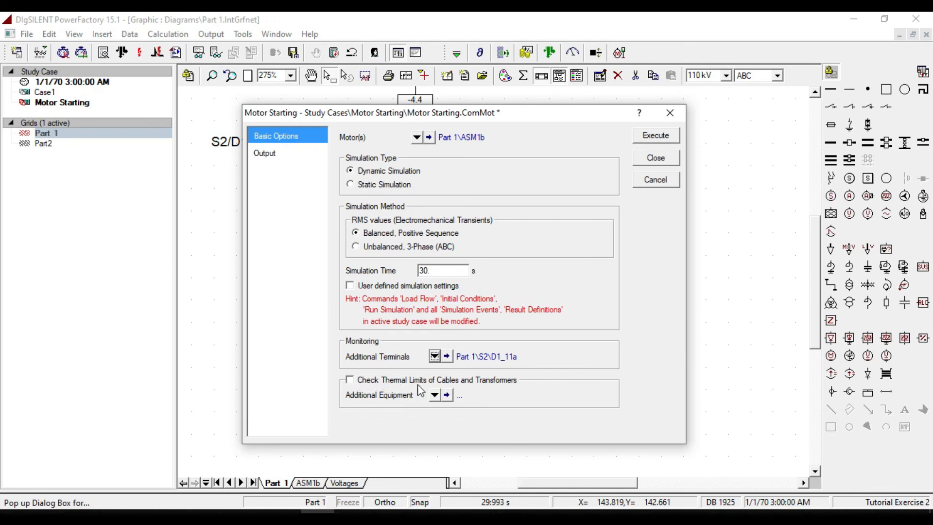
{"action": "mouse_move", "coordinate": [512, 383]}
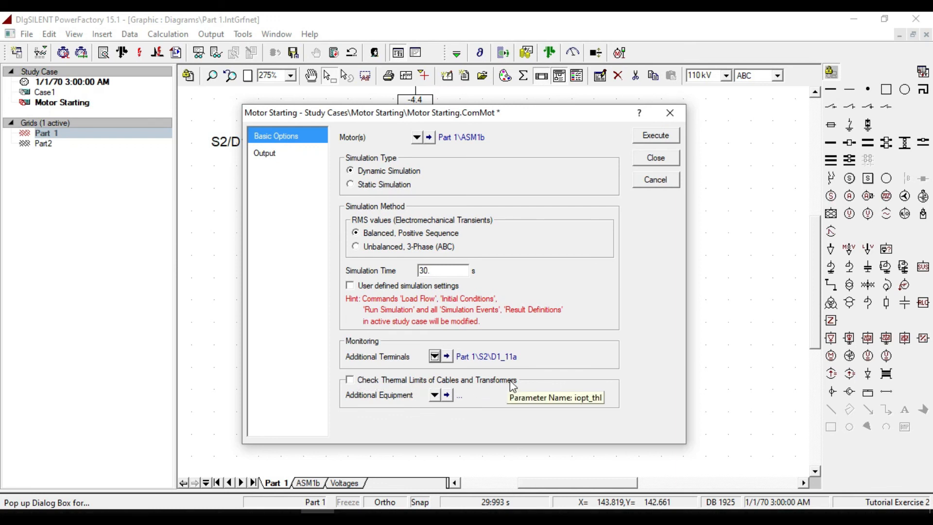
Enable thermal limit checks with transformer T1_33/11a as additional equipment.
{"action": "left_click", "coordinate": [350, 380]}
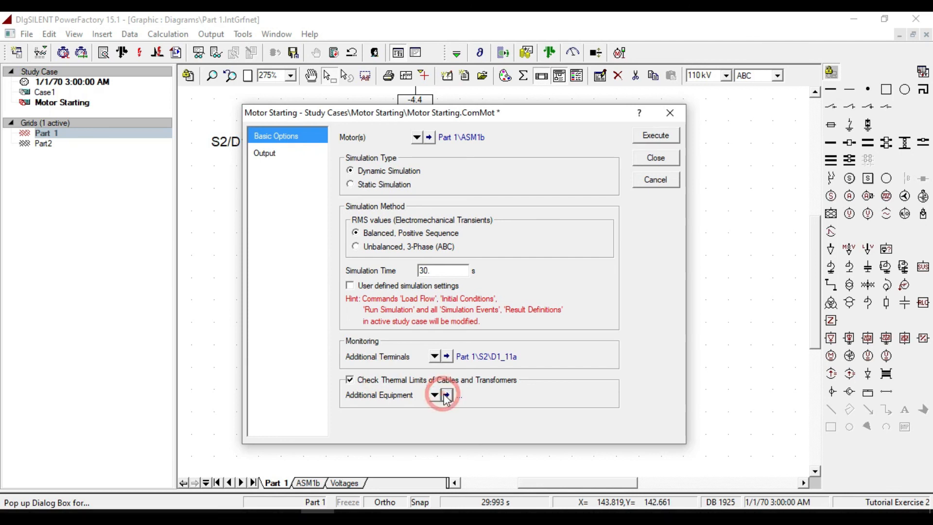
{"action": "left_click", "coordinate": [446, 394]}
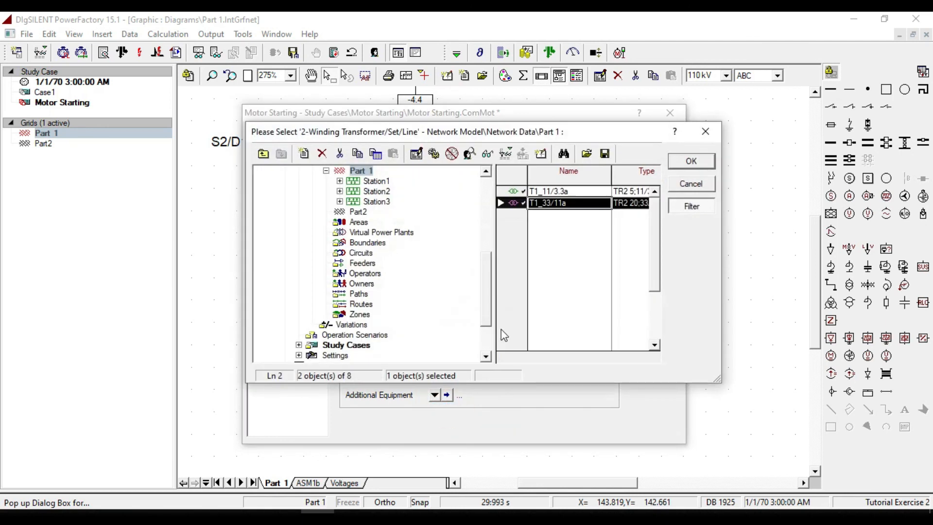
{"action": "left_click", "coordinate": [548, 191]}
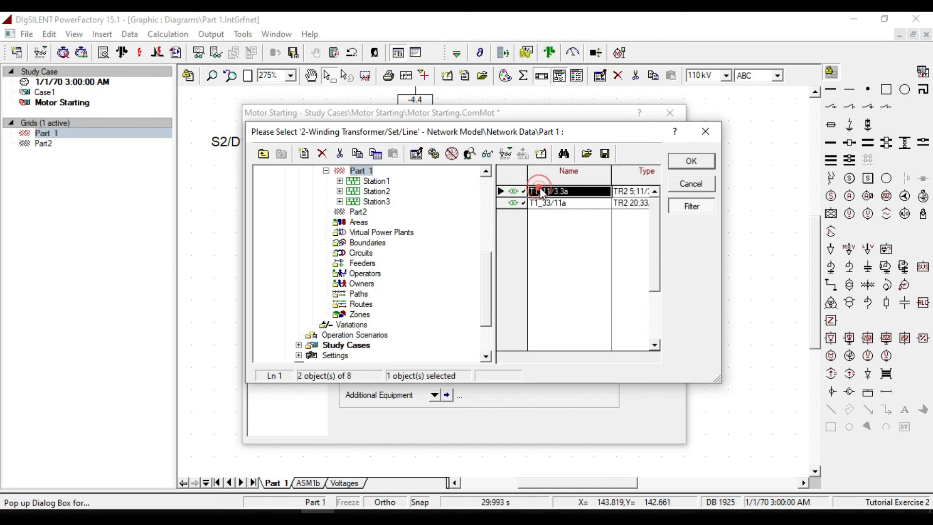
{"action": "left_click", "coordinate": [547, 202]}
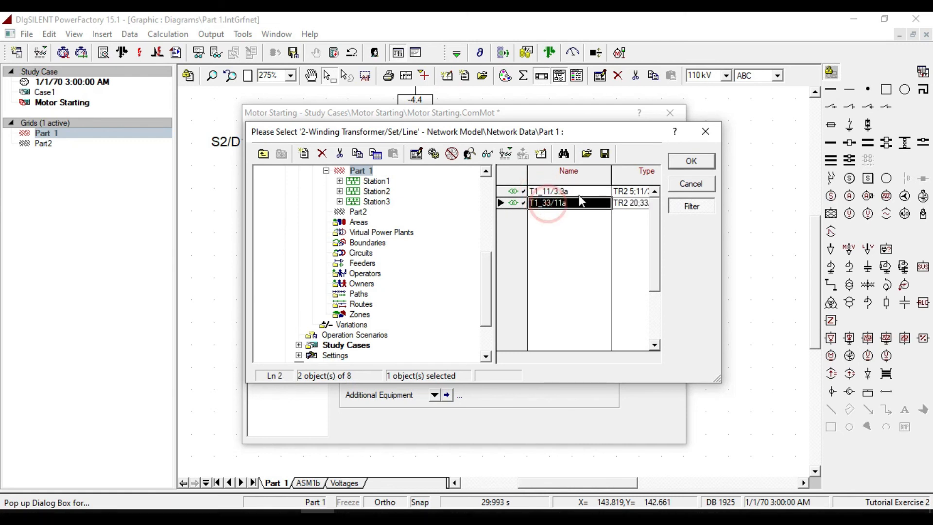
{"action": "left_click", "coordinate": [690, 161]}
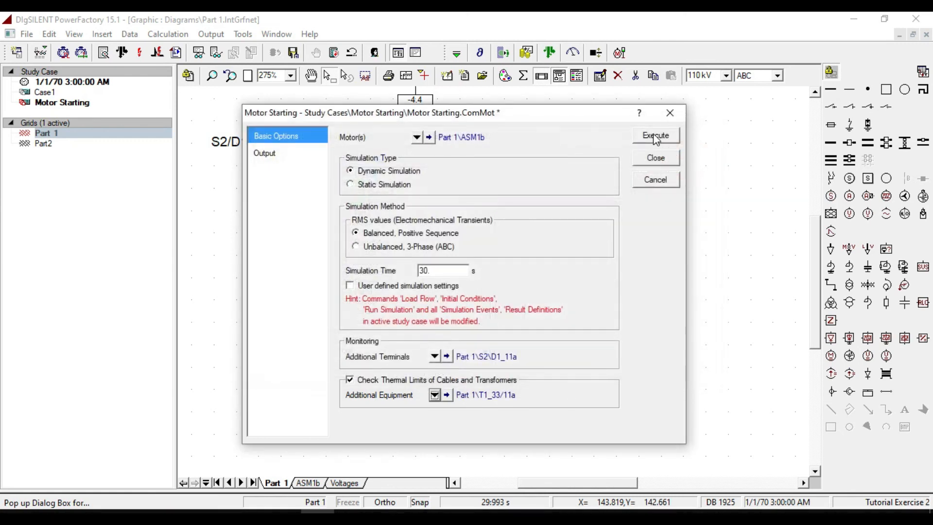
Rerun the study and inspect the 11 kV and 3.3 kV bus voltage dips on the Voltages plot.
{"action": "left_click", "coordinate": [655, 135]}
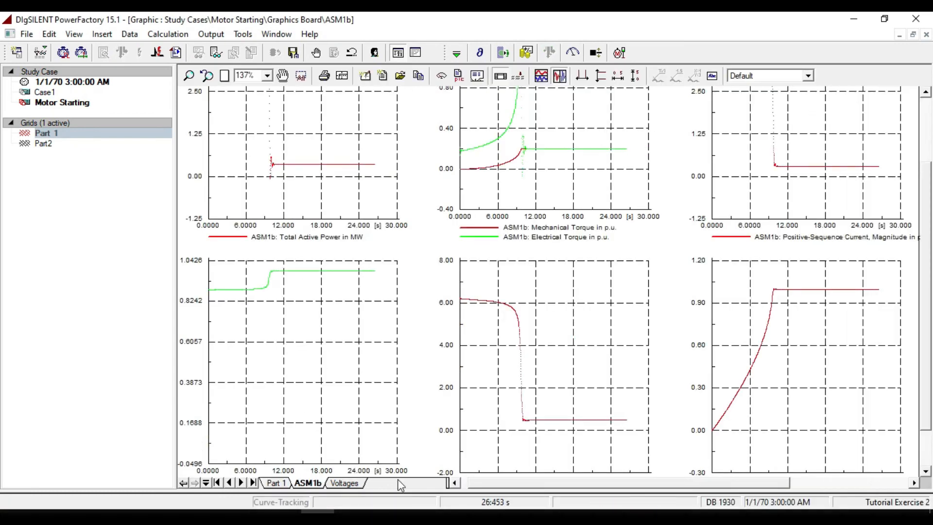
{"action": "left_click", "coordinate": [344, 482]}
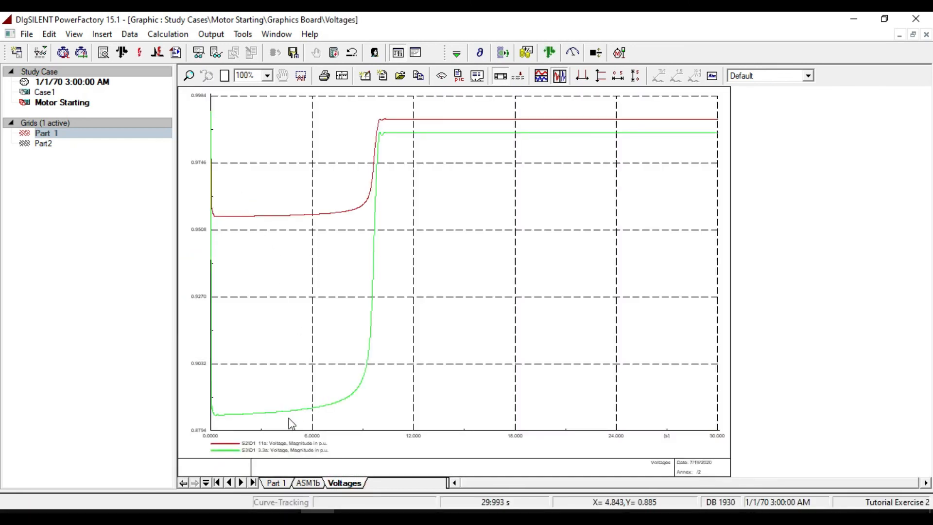
{"action": "left_click", "coordinate": [189, 76]}
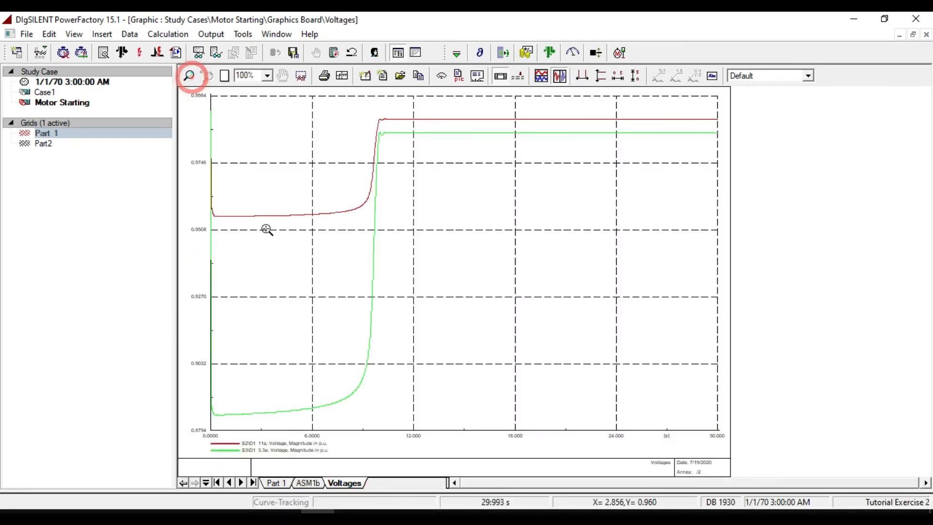
{"action": "left_click", "coordinate": [191, 76]}
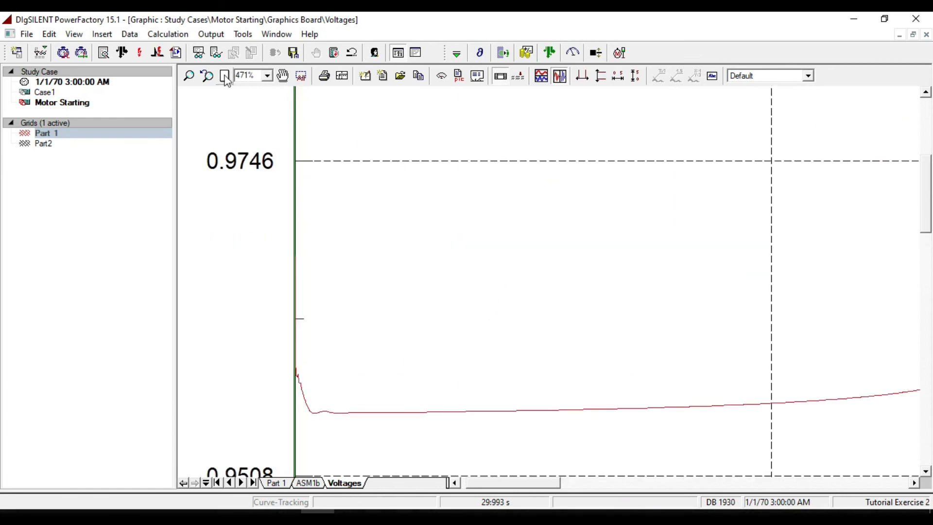
{"action": "left_click", "coordinate": [224, 75]}
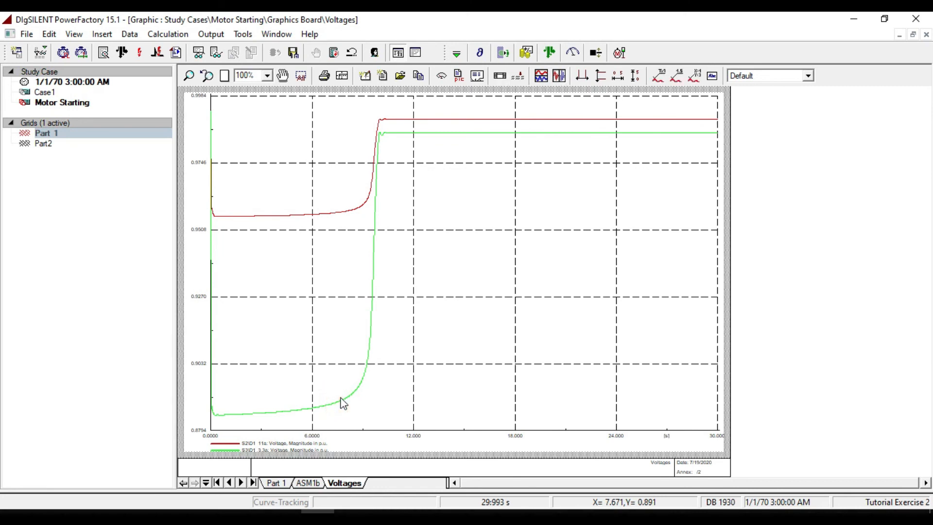
{"action": "mouse_move", "coordinate": [379, 318]}
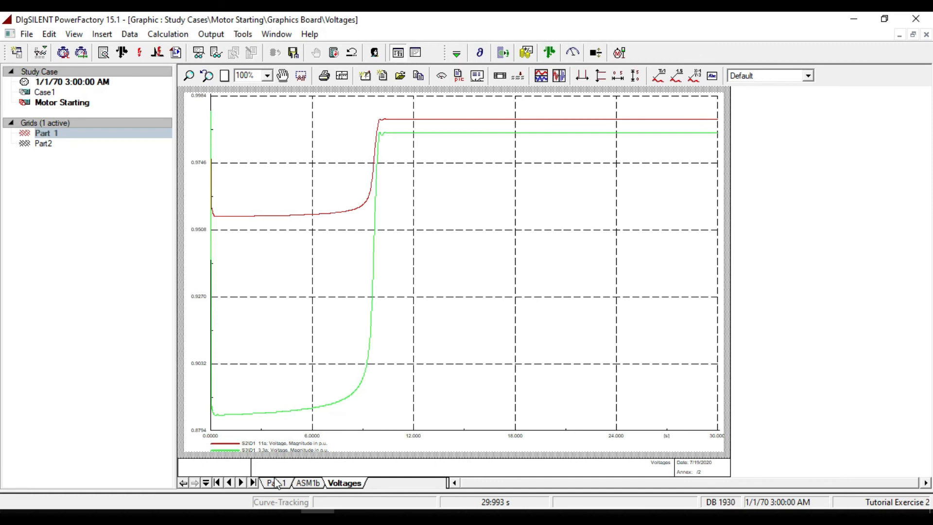
Return to the Part 1 diagram showing post-start values at S2/D1_11a, S3/D1_3.3a and ASM1b.
{"action": "left_click", "coordinate": [275, 482]}
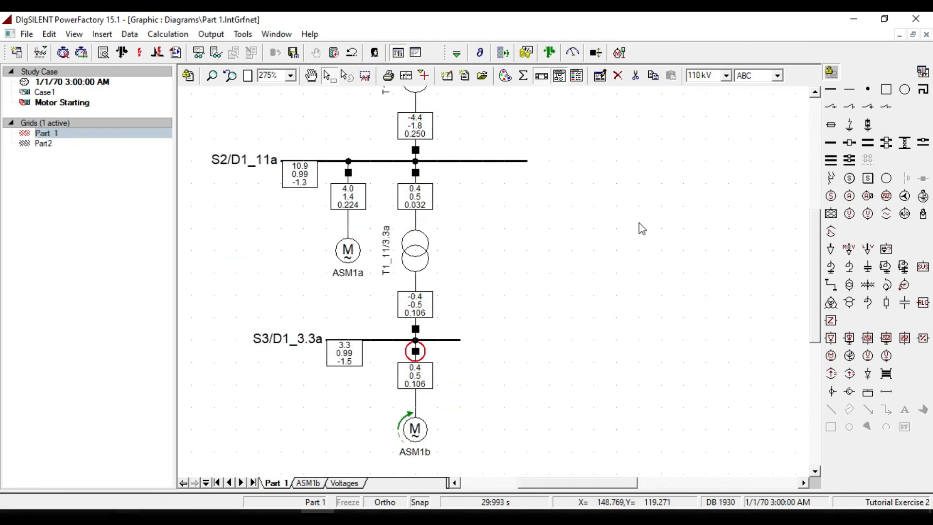
{"action": "mouse_move", "coordinate": [569, 307]}
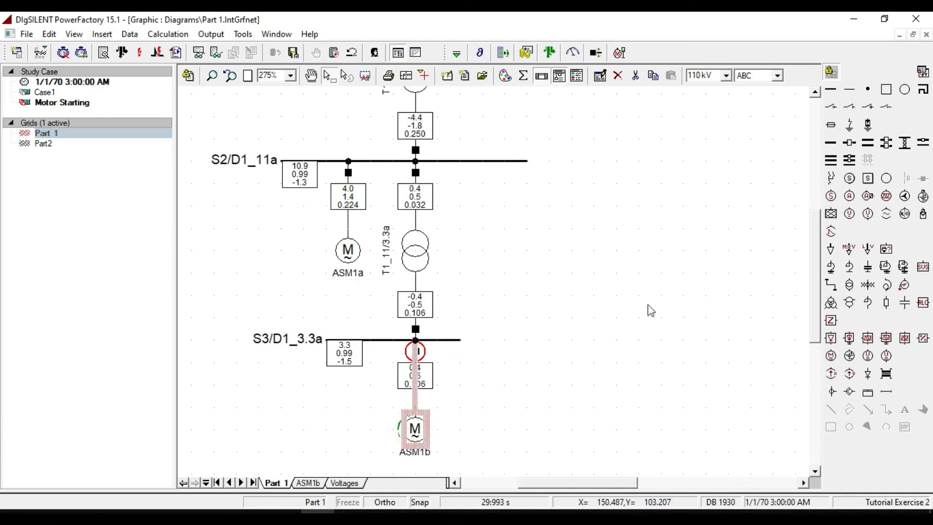
{"action": "mouse_move", "coordinate": [647, 284]}
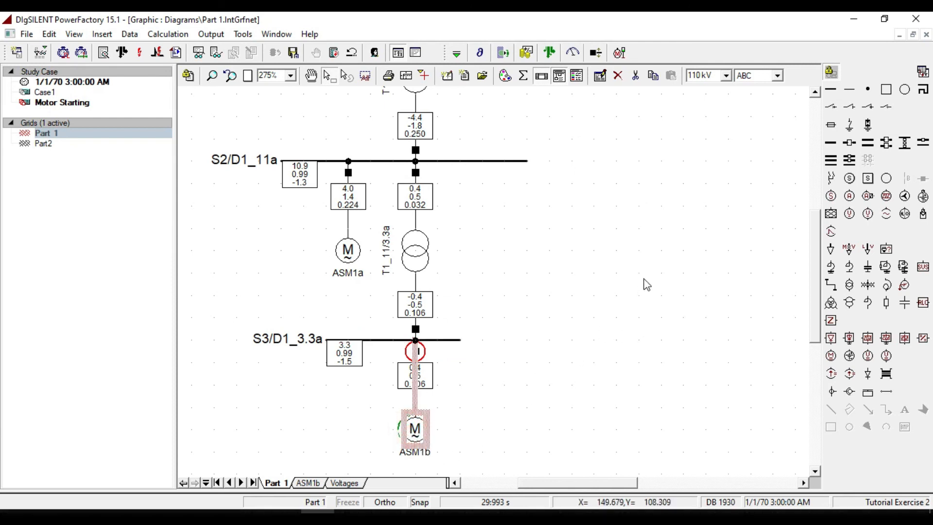
{"action": "mouse_move", "coordinate": [435, 53]}
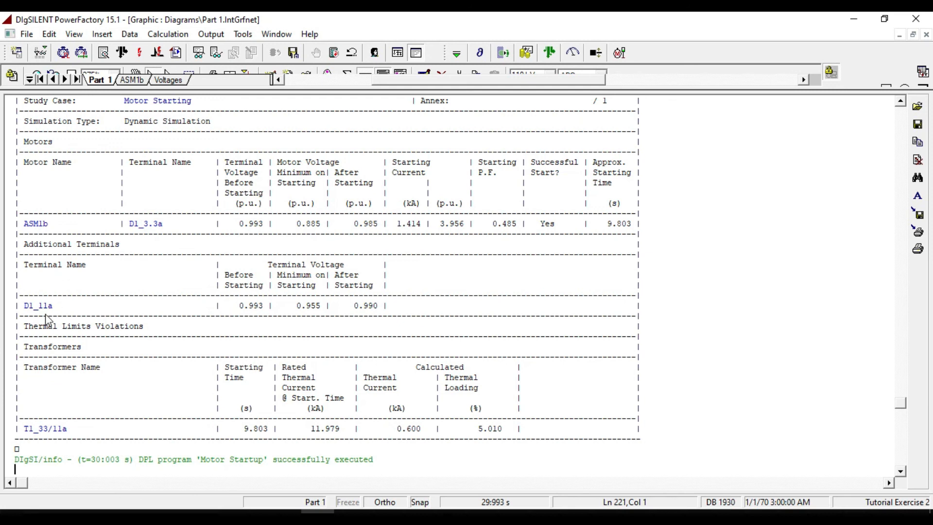
{"action": "mouse_move", "coordinate": [66, 238]}
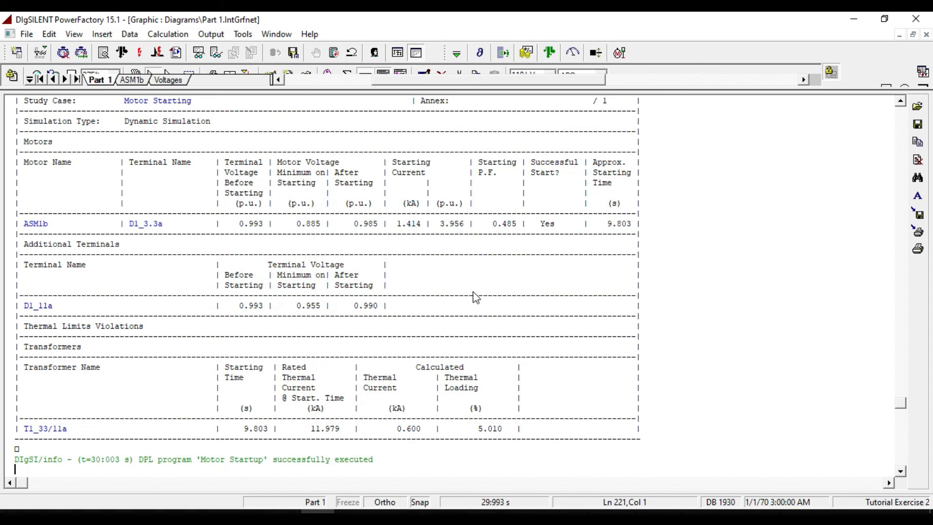
{"action": "mouse_move", "coordinate": [598, 424]}
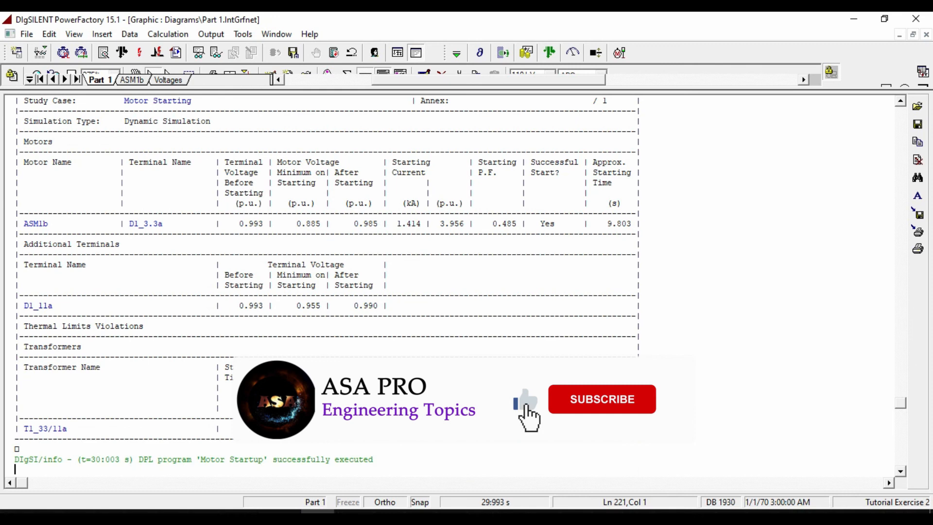
Show the report's Additional Terminals and Thermal Limits Violations sections for D1_11a and T1_33/11a.
{"action": "left_click", "coordinate": [601, 398]}
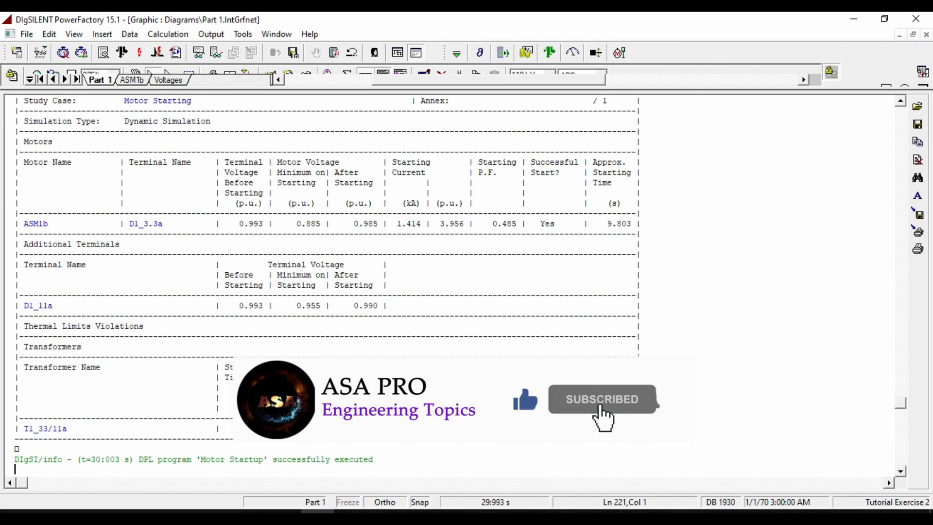